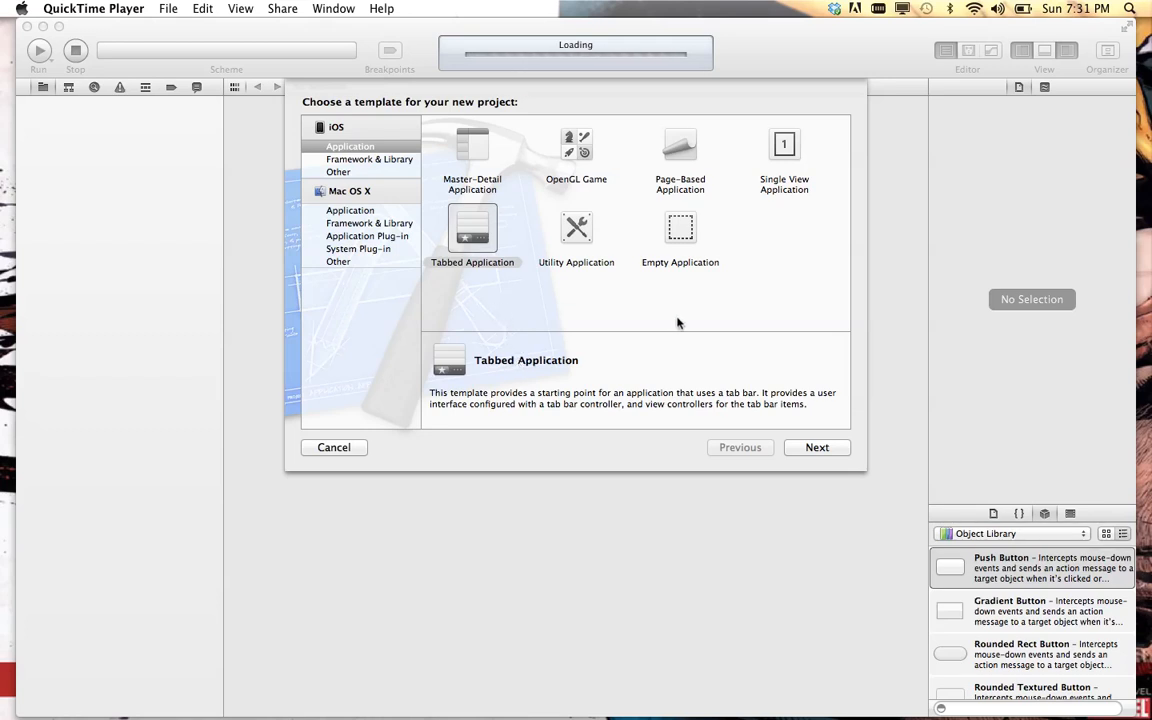
mouse_move(696, 546)
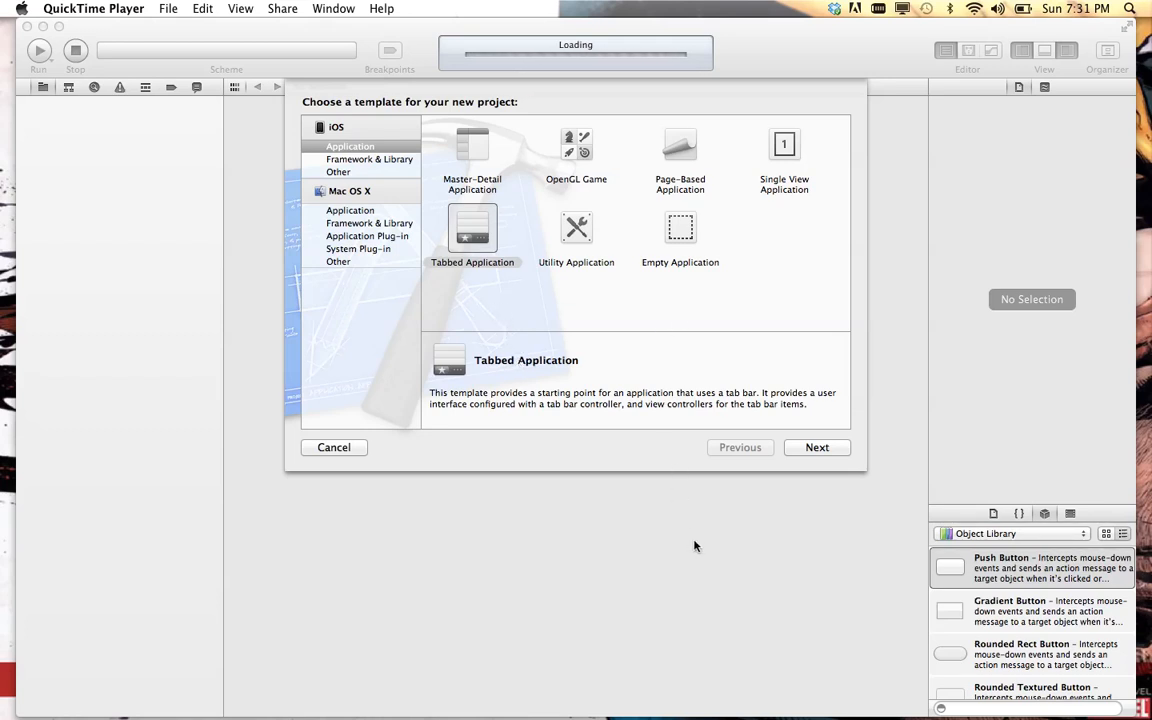
mouse_move(208, 198)
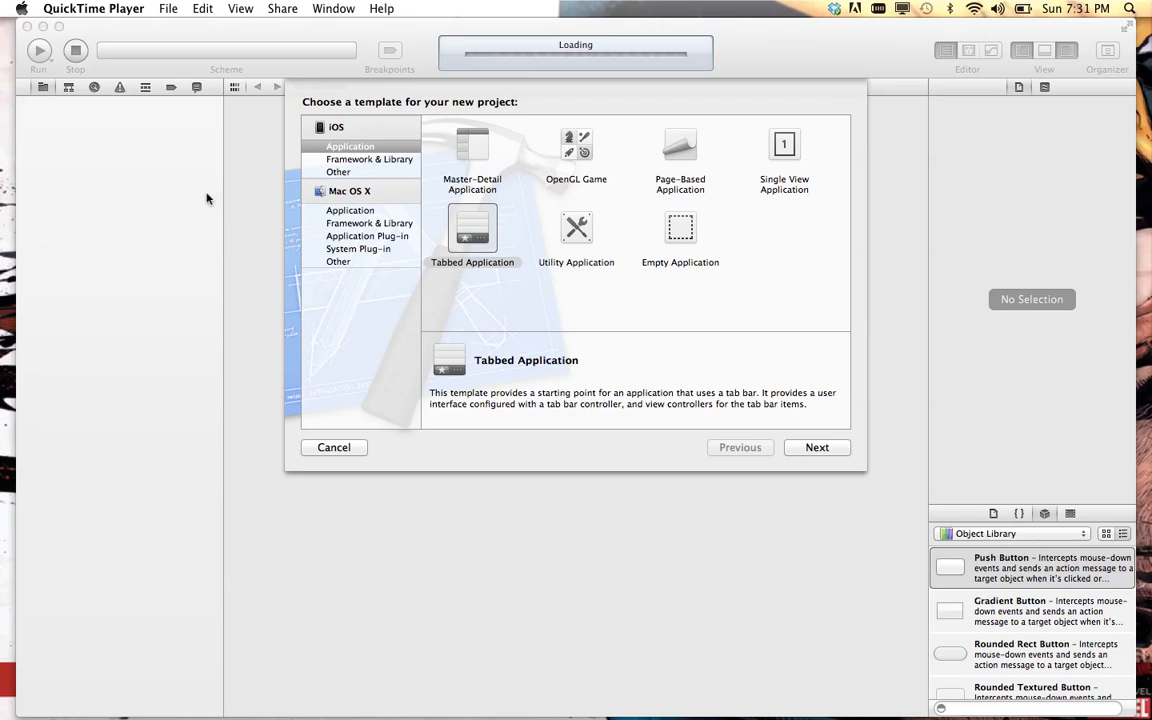
mouse_move(128, 124)
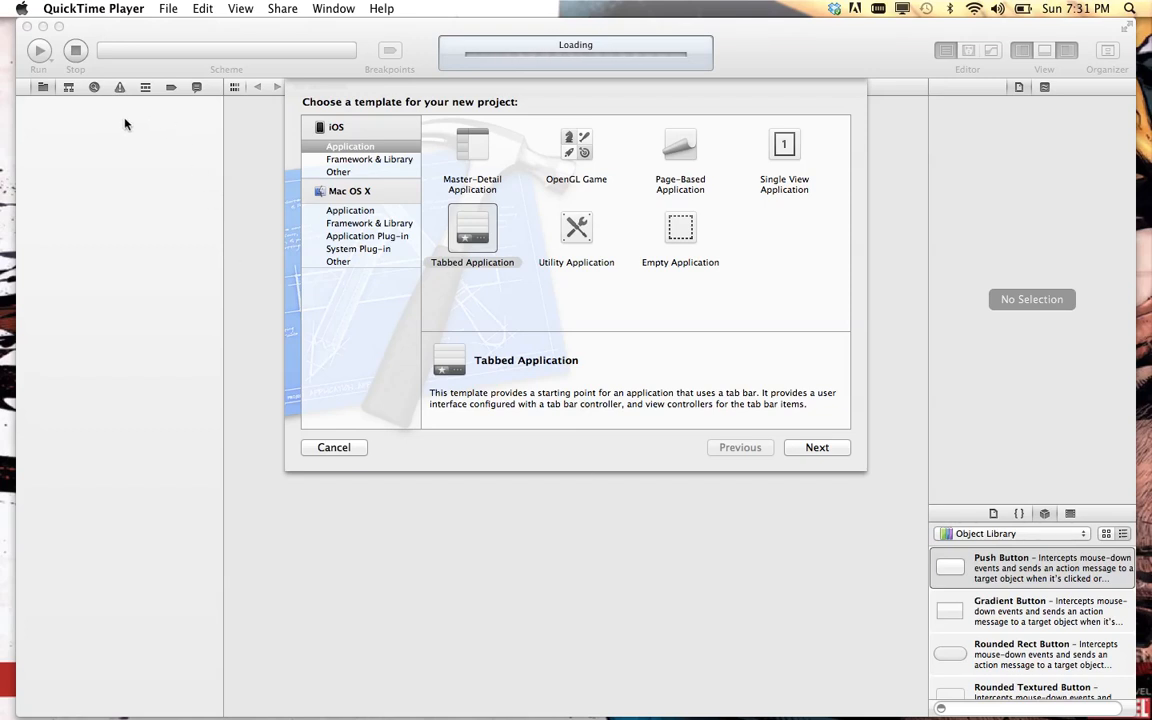
mouse_move(656, 326)
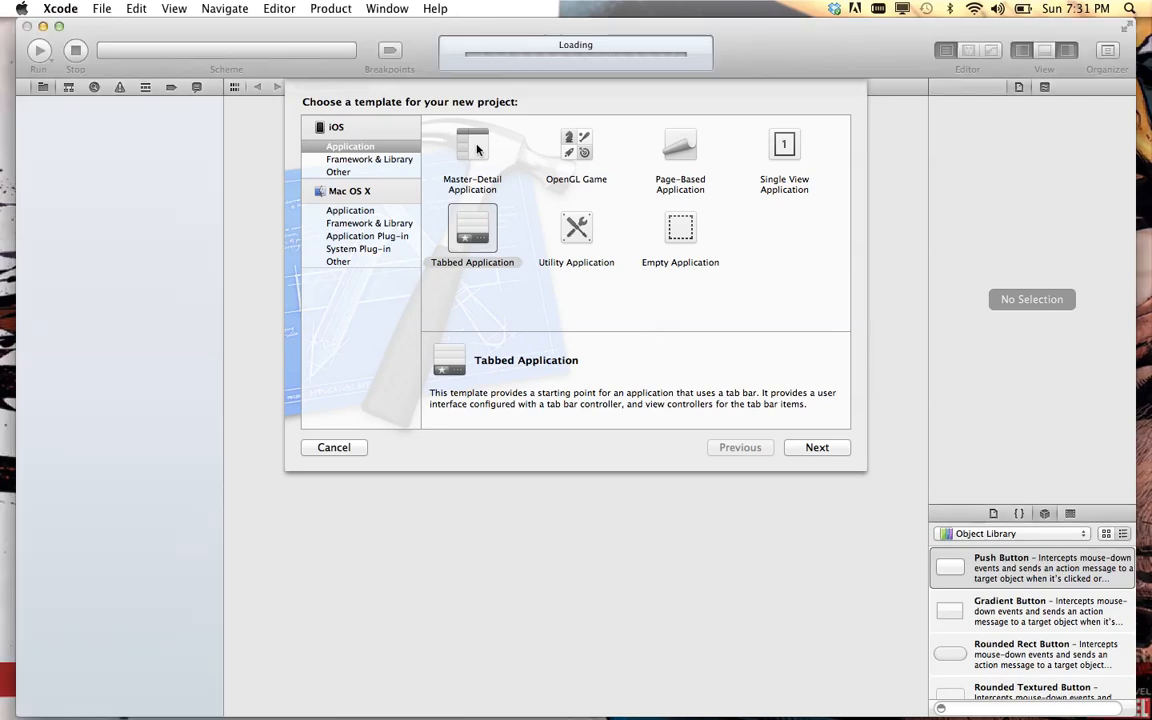
- Choose the Empty Application iOS template and continue to the project options
click(472, 230)
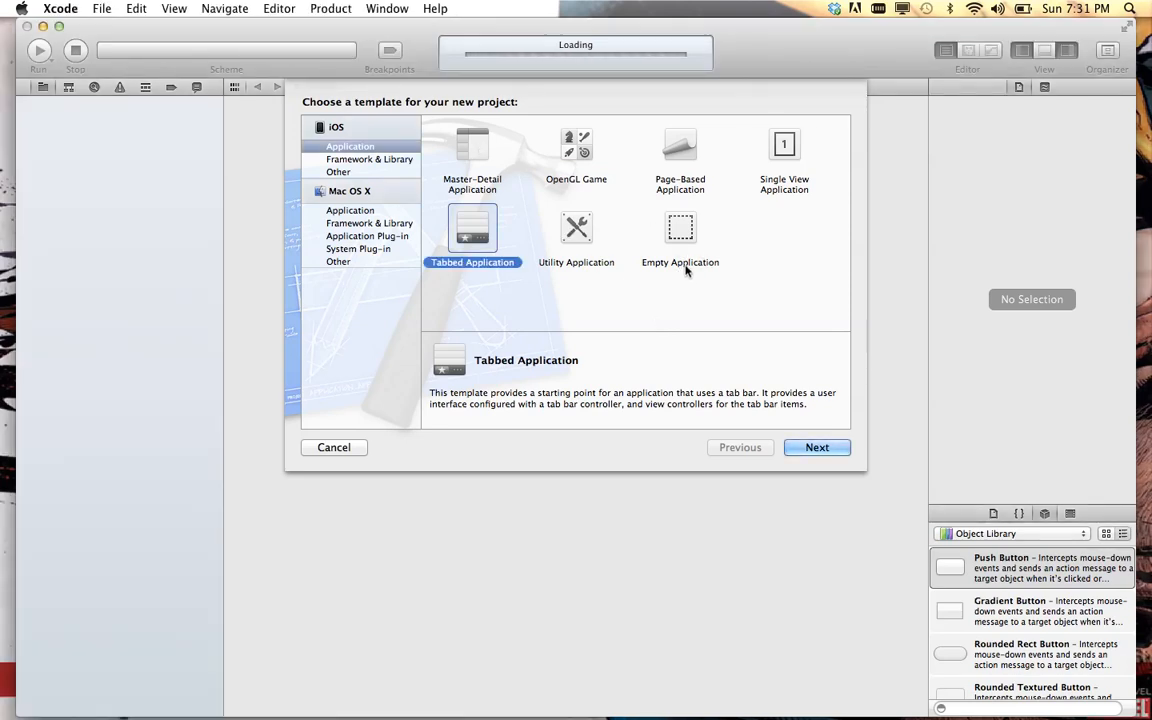
mouse_move(758, 268)
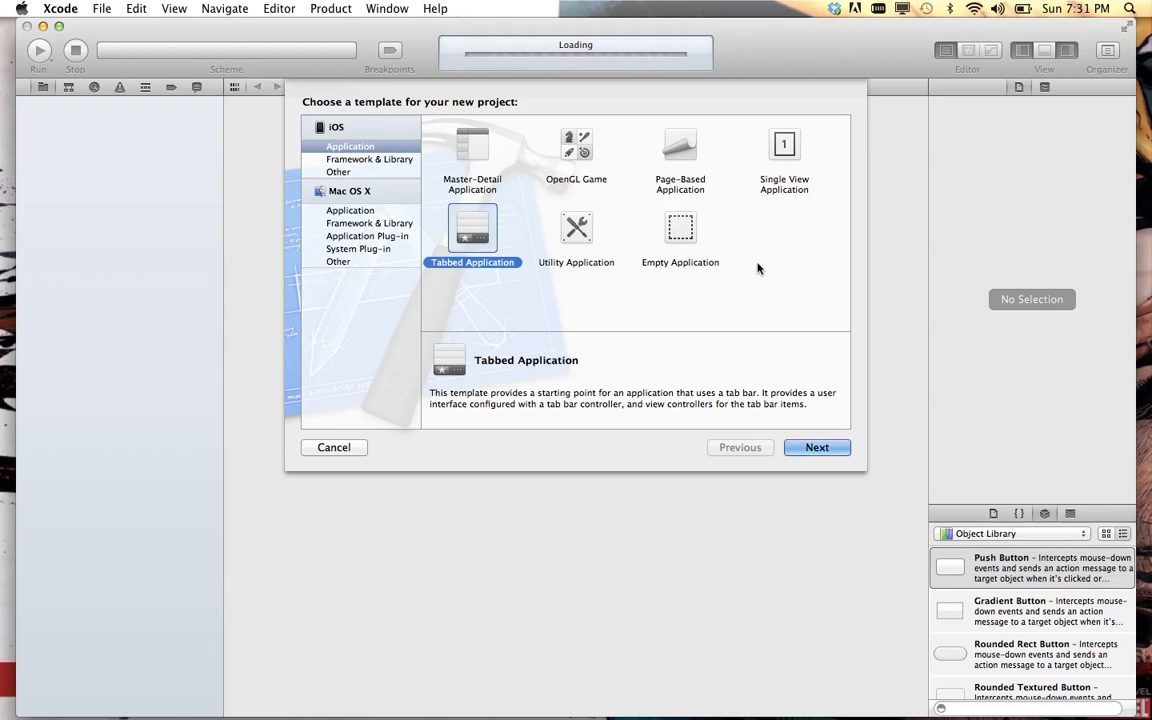
mouse_move(686, 268)
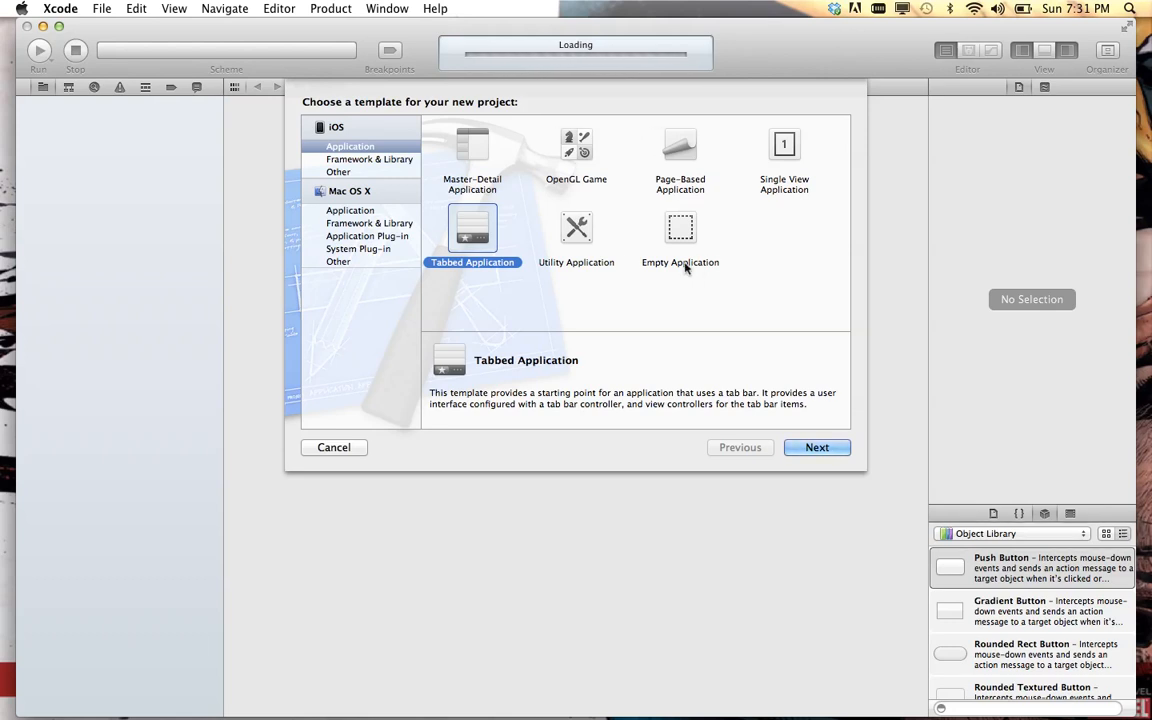
click(680, 236)
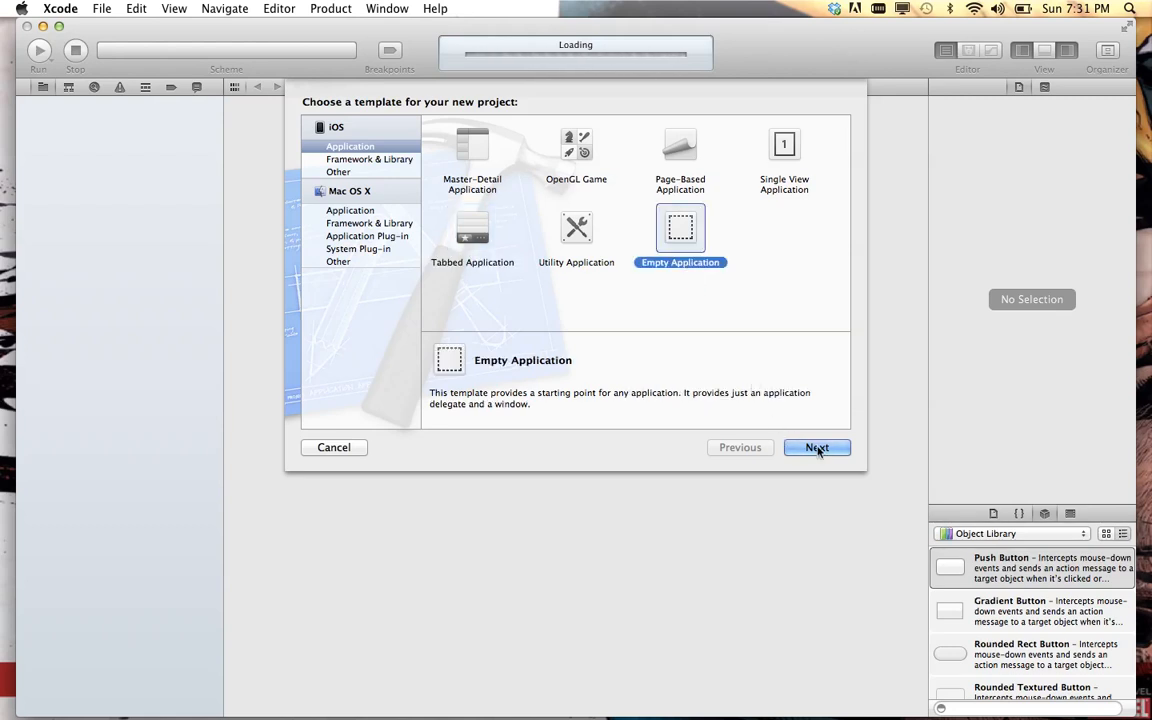
click(816, 448)
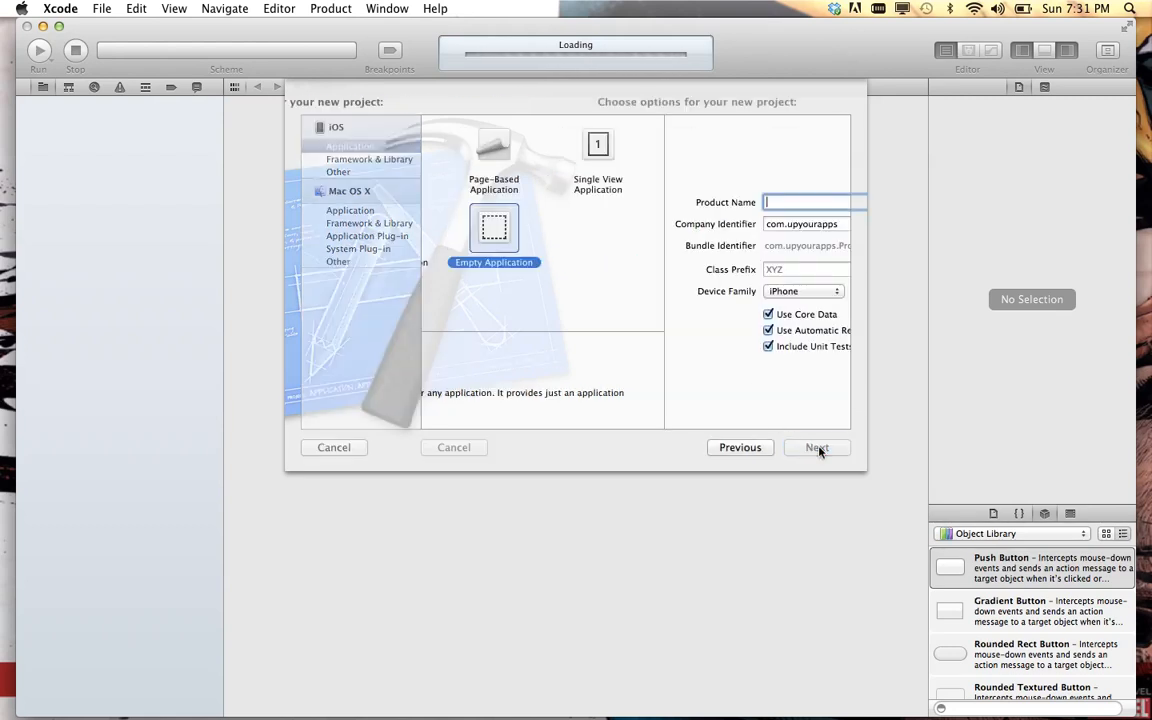
- Name the product SimpleCoreDataTabBarWithNav and keep iPhone as the device family
click(816, 448)
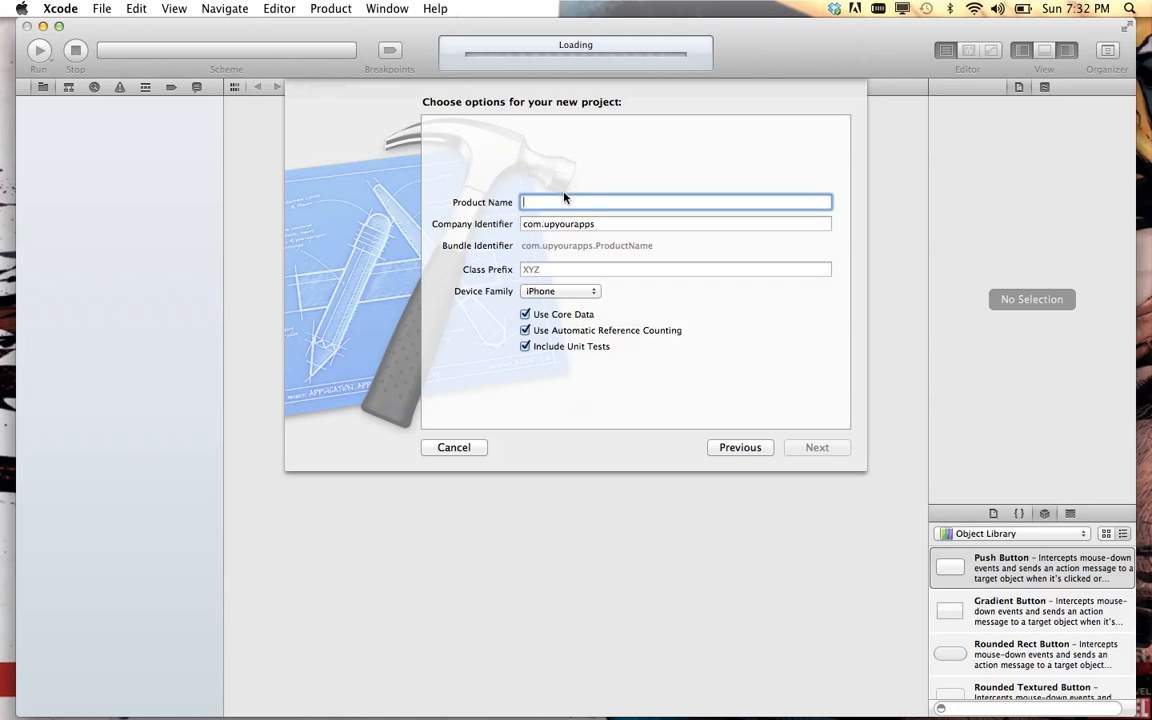
text(SimpleCoreD)
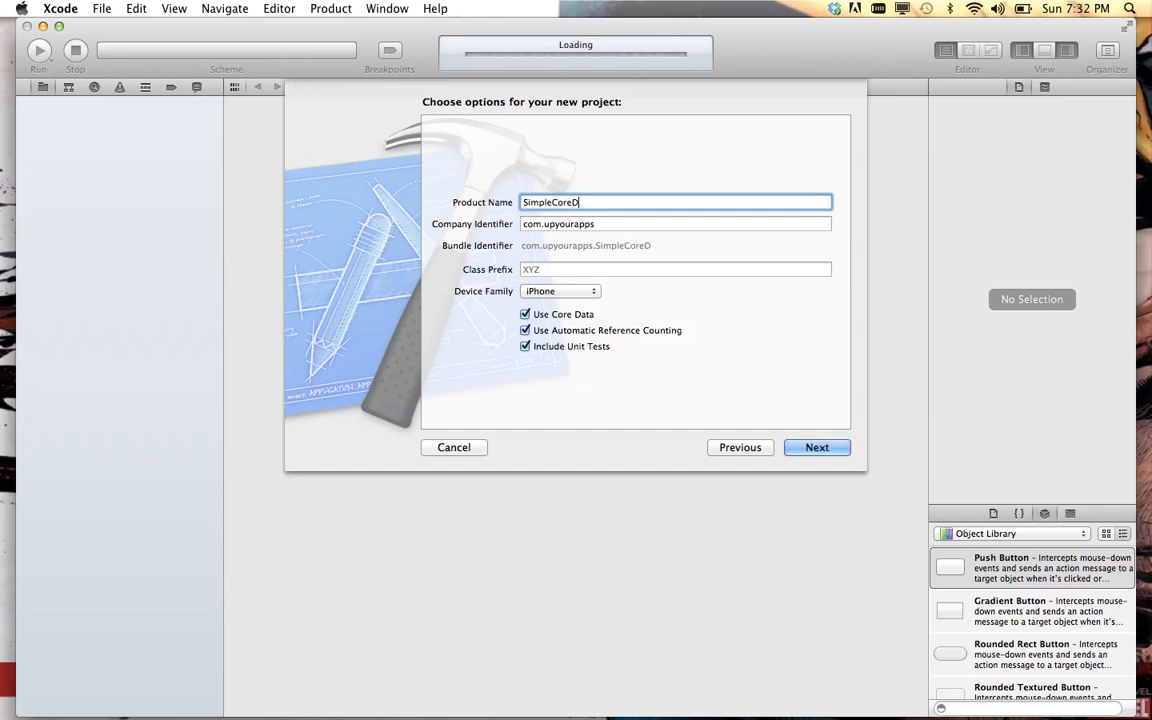
text(ataTabBarWith)
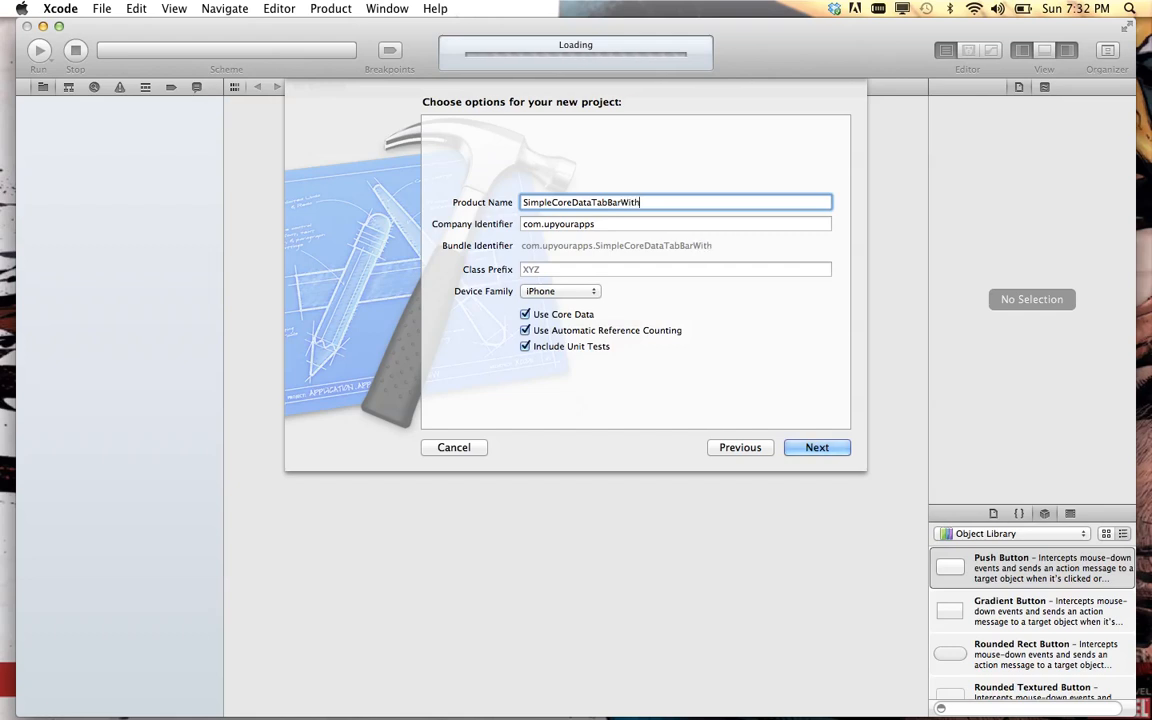
text(Nav)
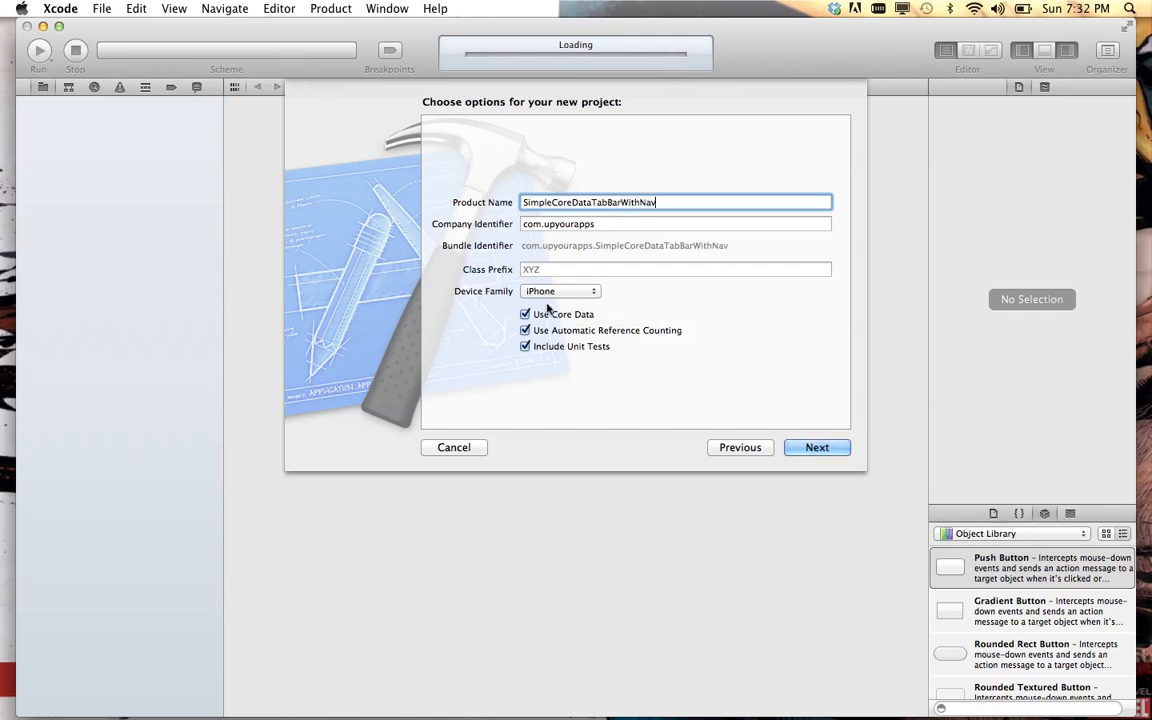
mouse_move(544, 314)
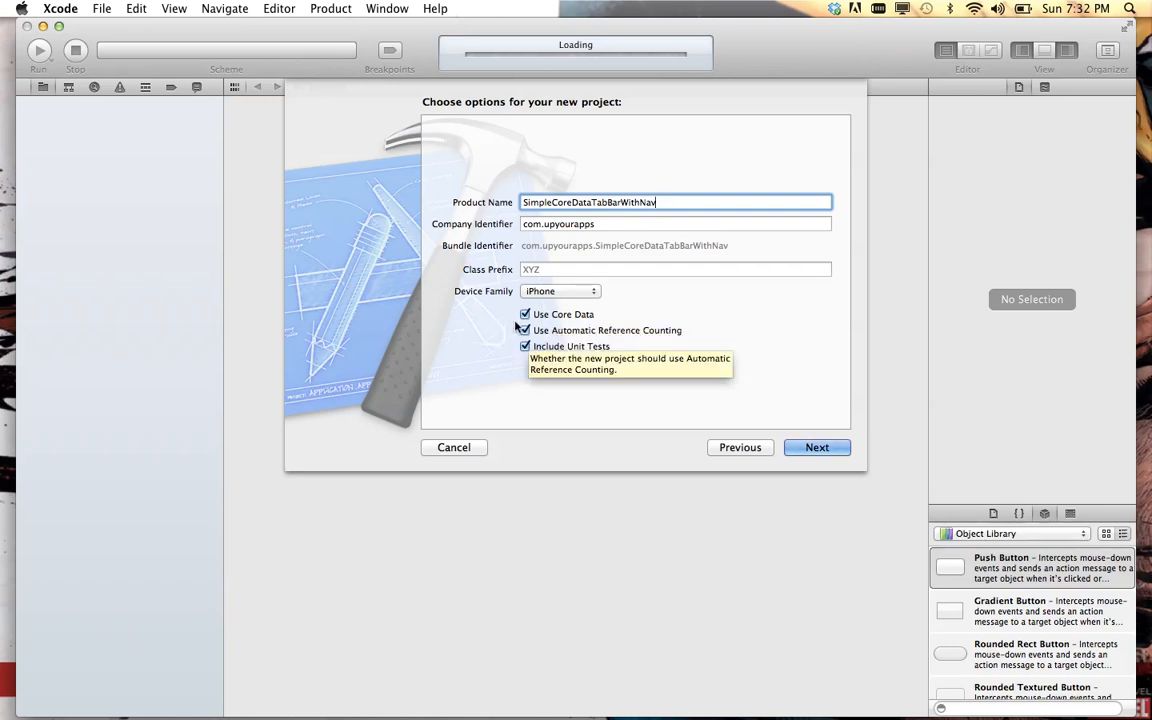
mouse_move(532, 346)
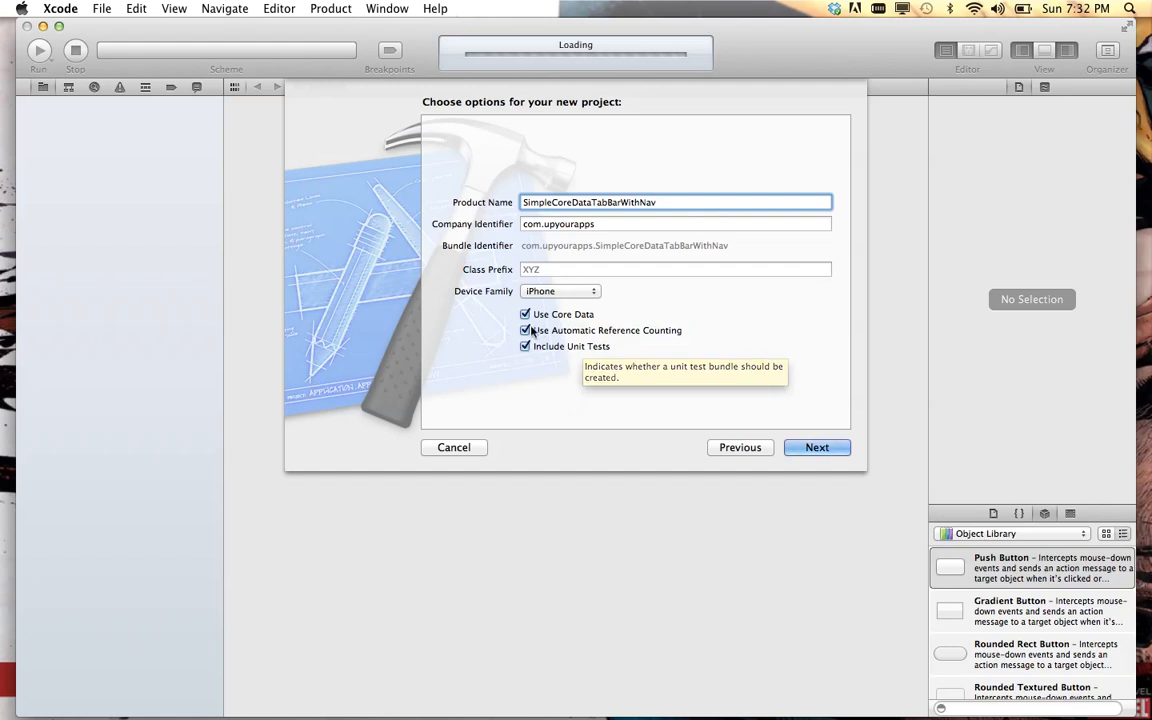
mouse_move(692, 340)
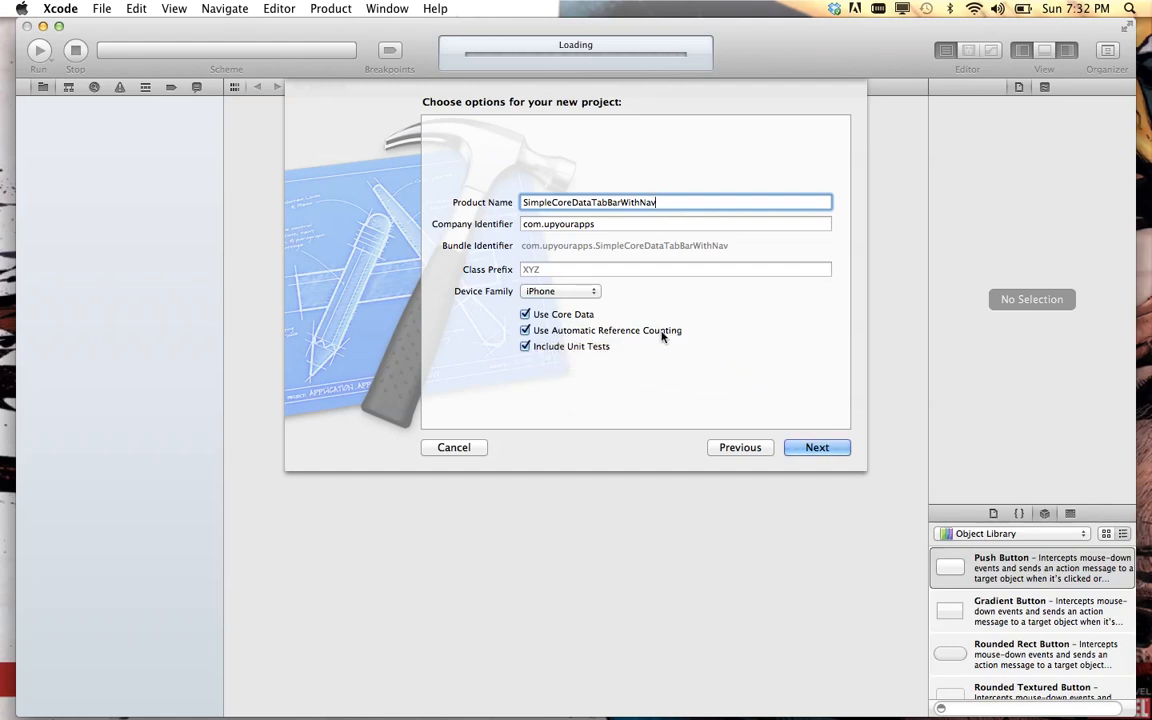
mouse_move(656, 344)
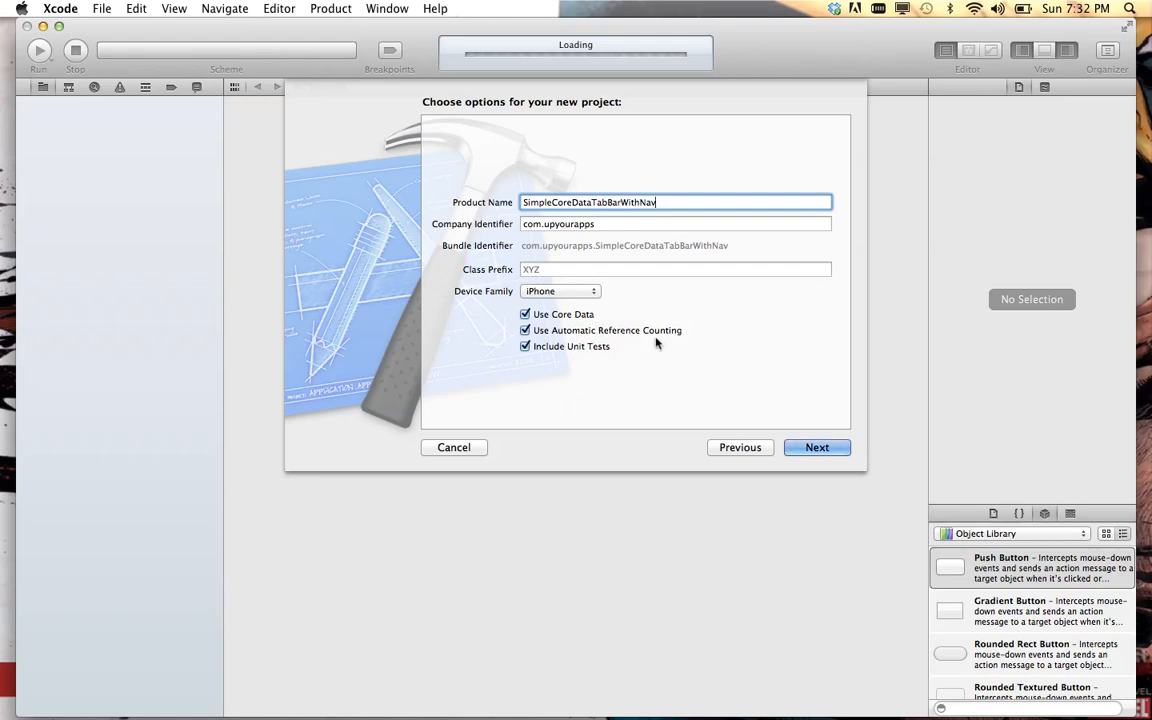
mouse_move(728, 334)
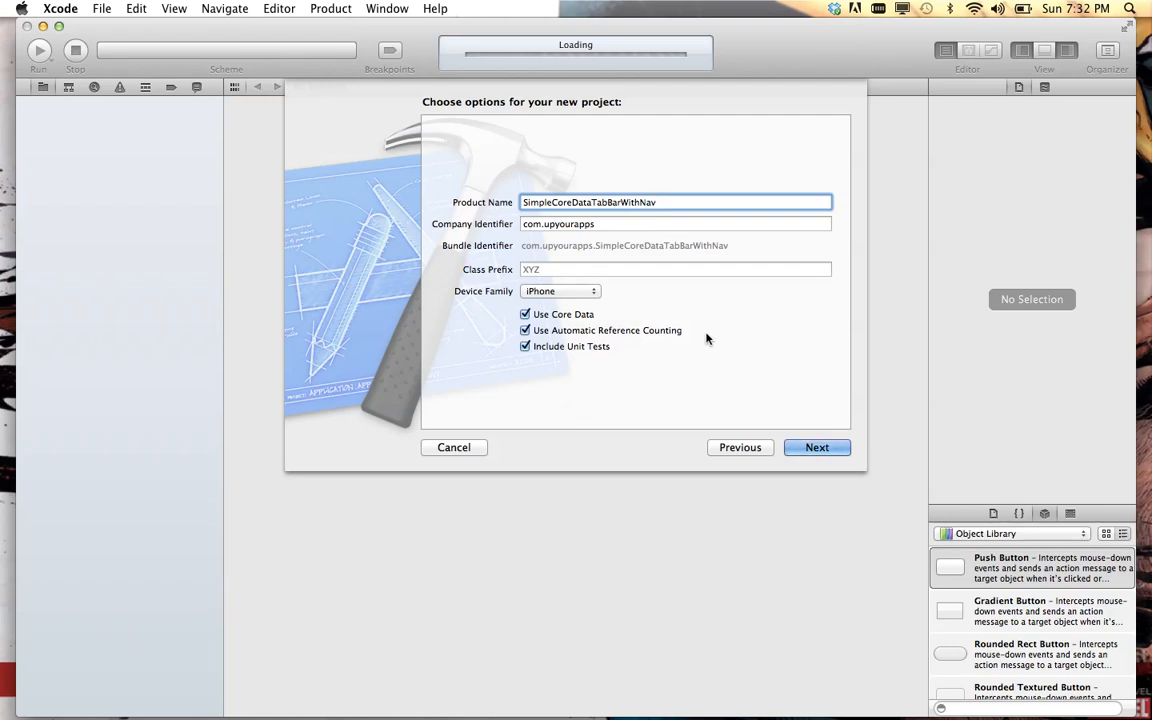
mouse_move(584, 296)
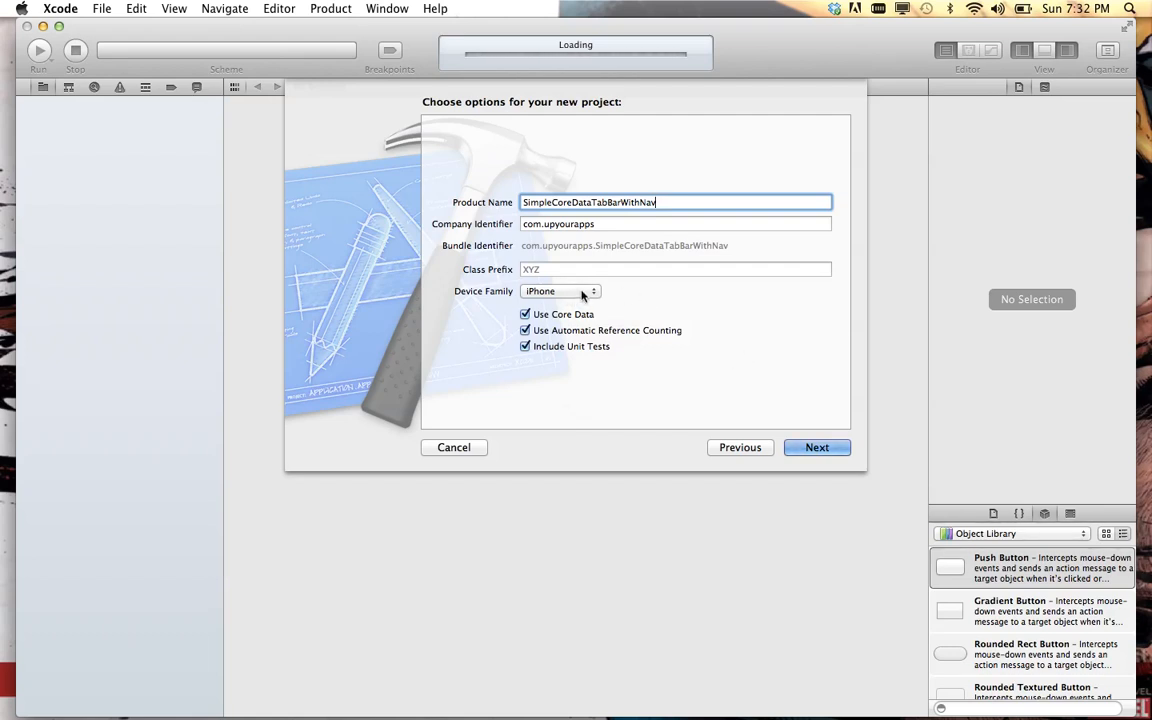
click(560, 292)
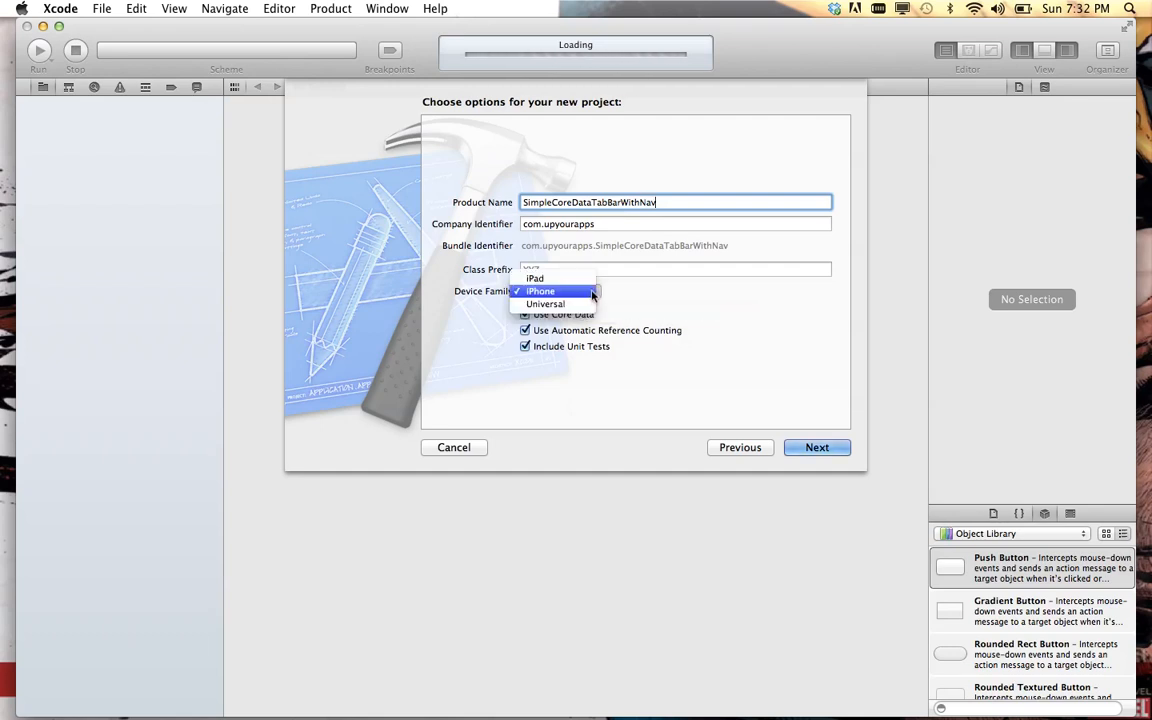
click(540, 292)
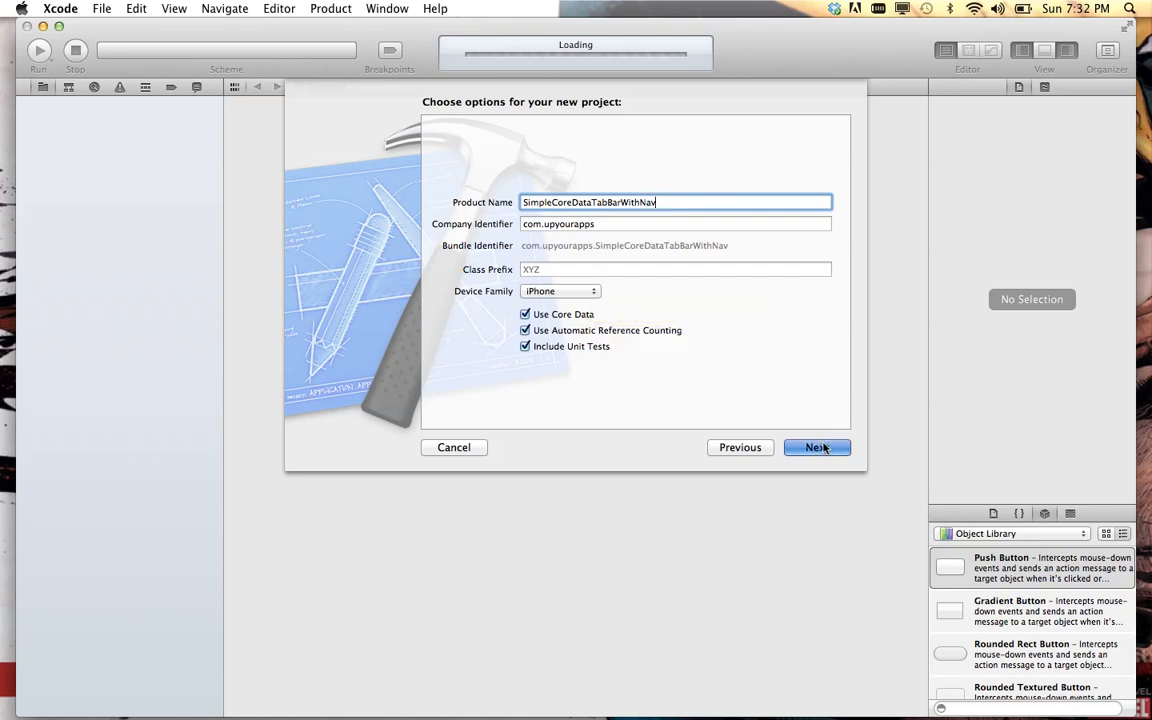
- Create the project in the Playground folder with a local git repository
click(816, 448)
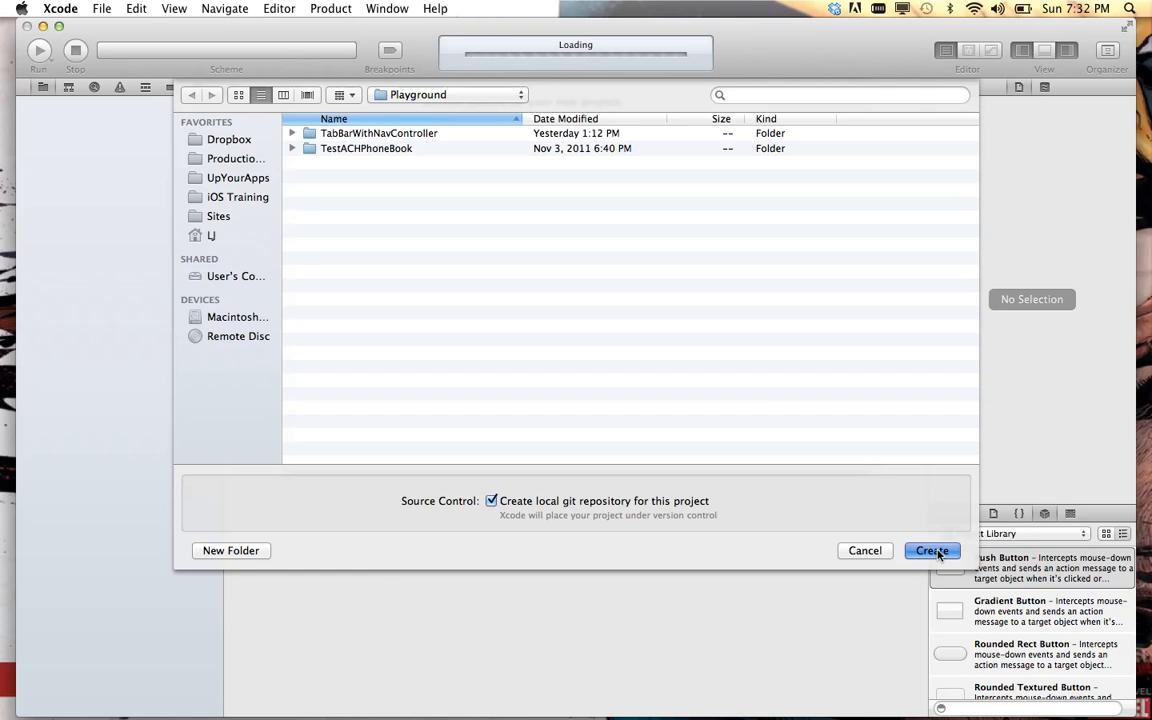
click(932, 550)
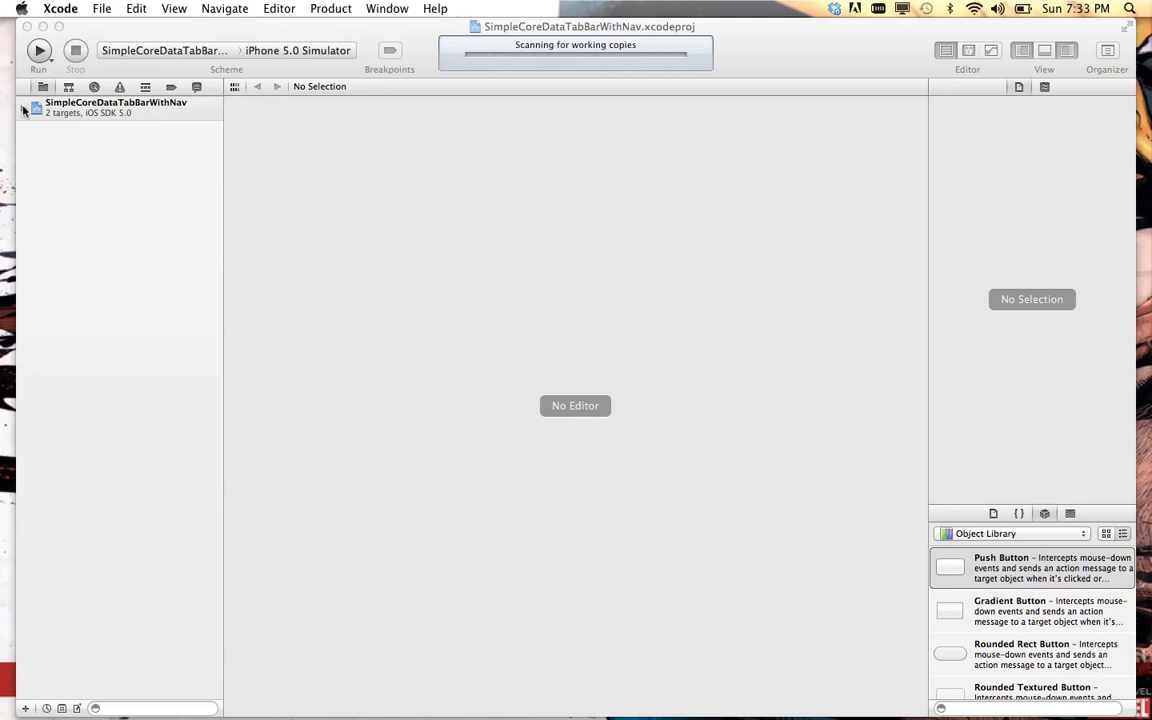
- Expand the project files and open the SimpleCoreDataTabBarWithNav.xcdatamodeld Core Data model
click(24, 108)
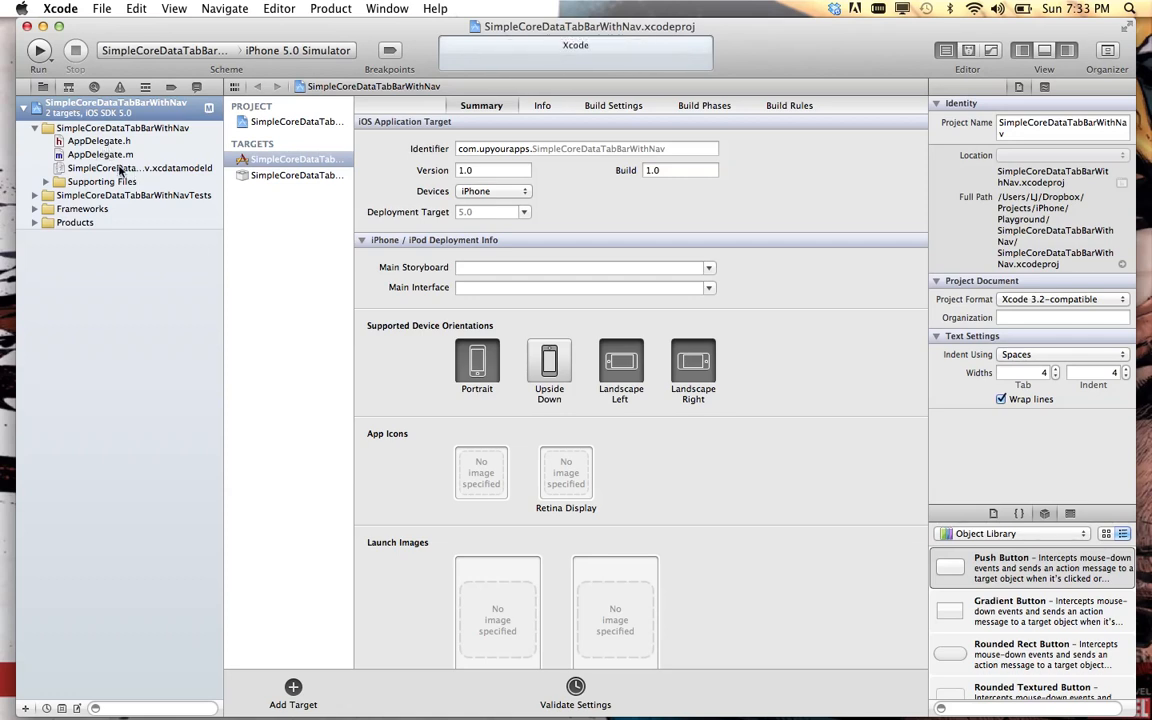
click(140, 168)
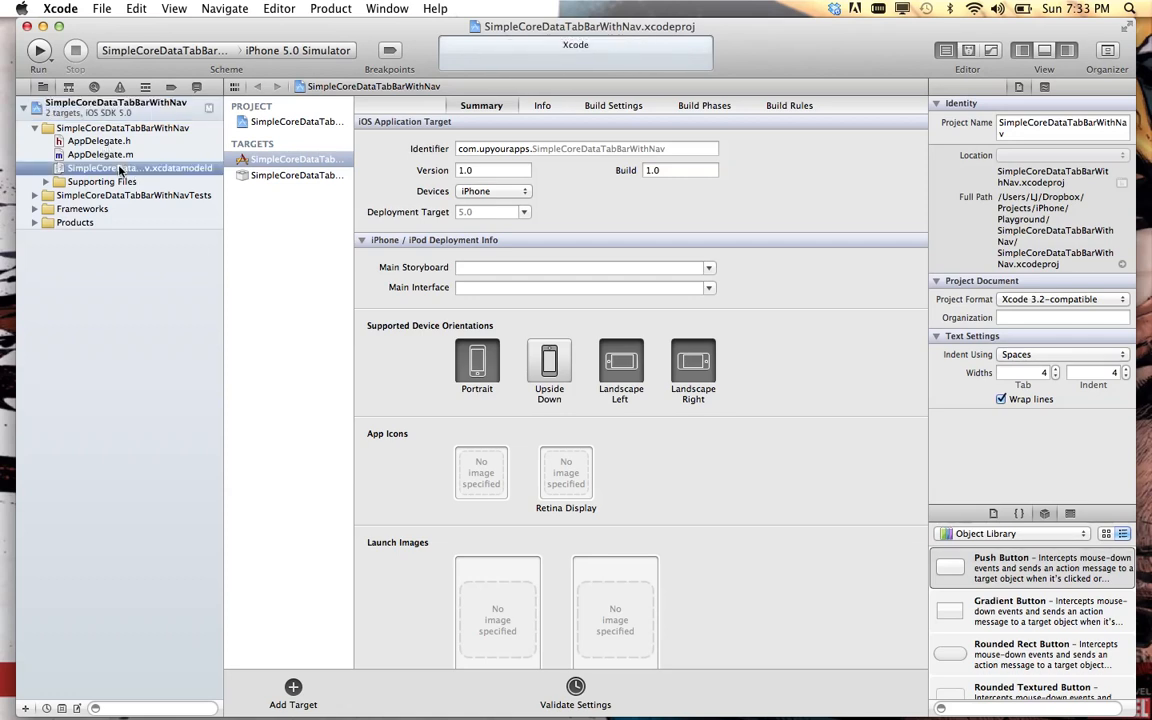
click(130, 168)
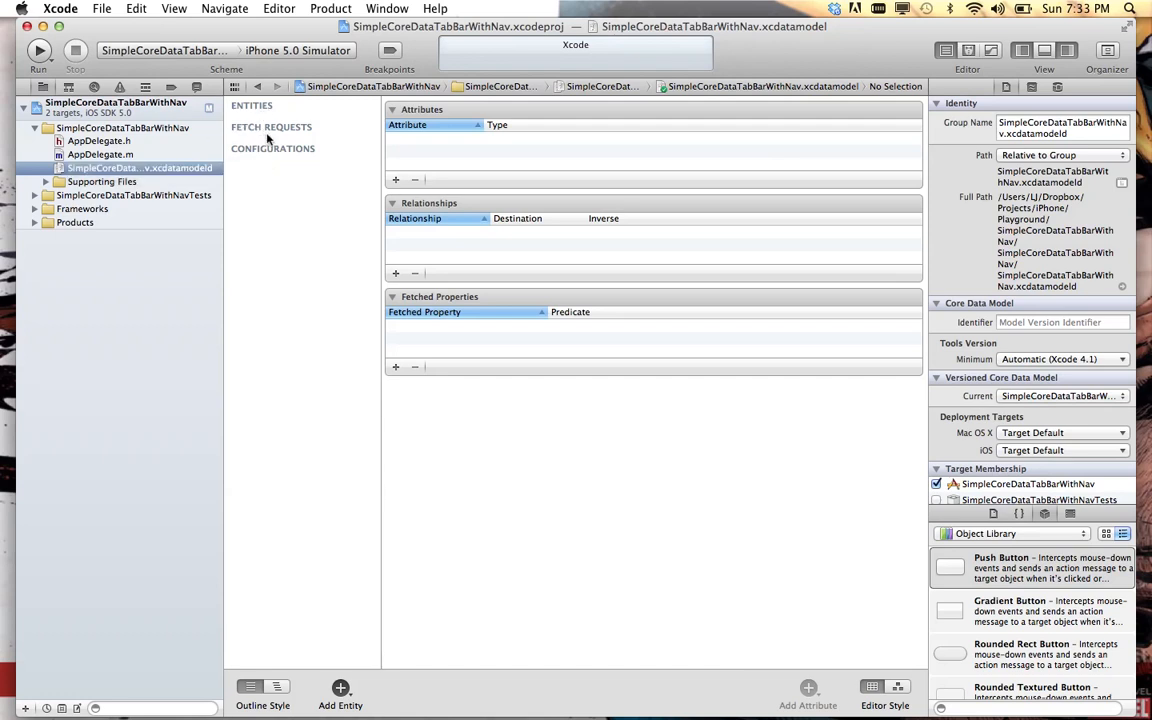
mouse_move(436, 148)
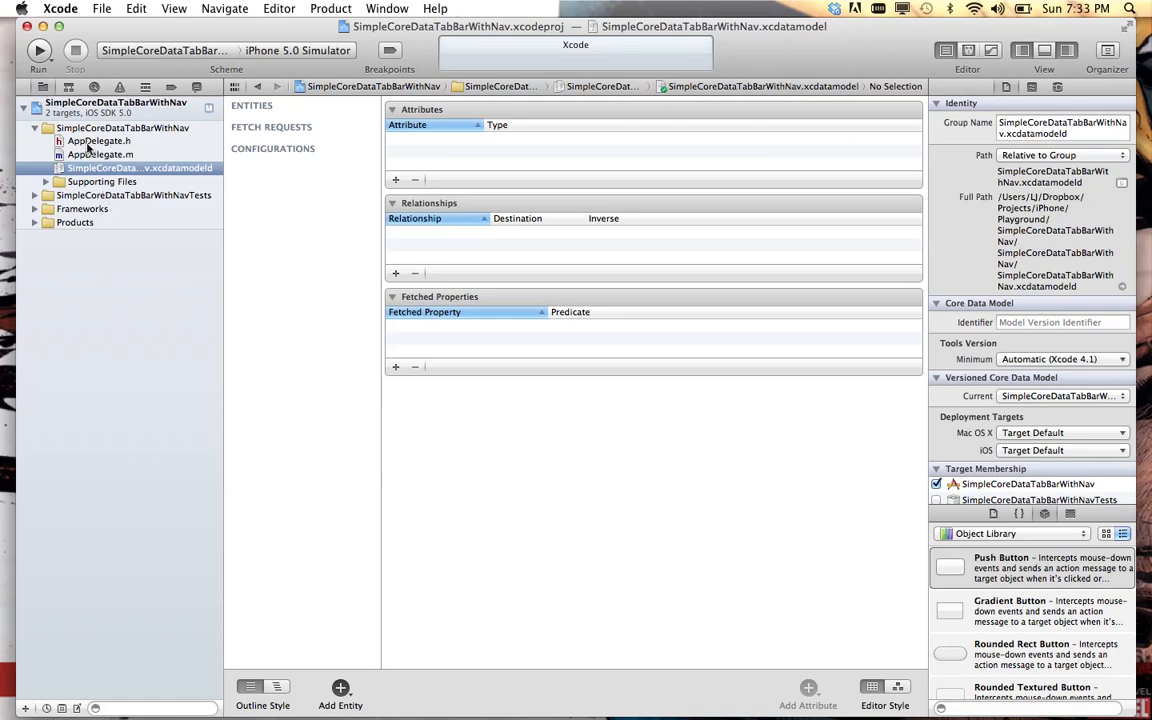
- Review AppDelegate.h and AppDelegate.m, scrolling through the Core Data stack code
click(100, 140)
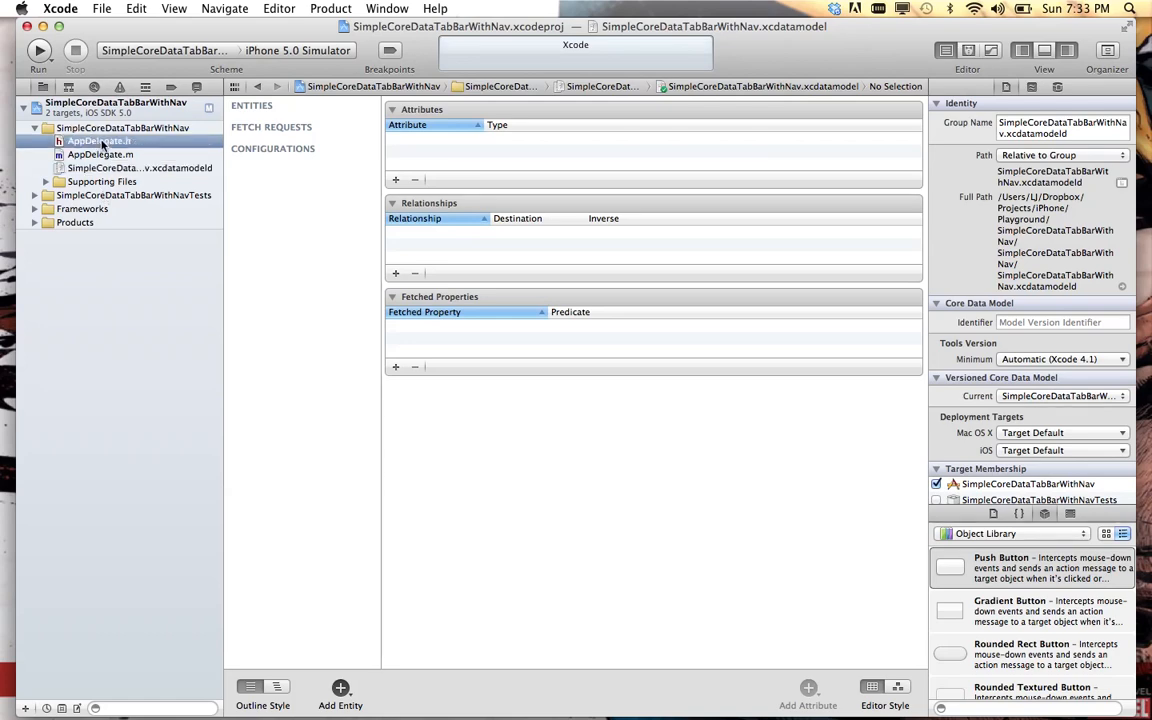
click(98, 154)
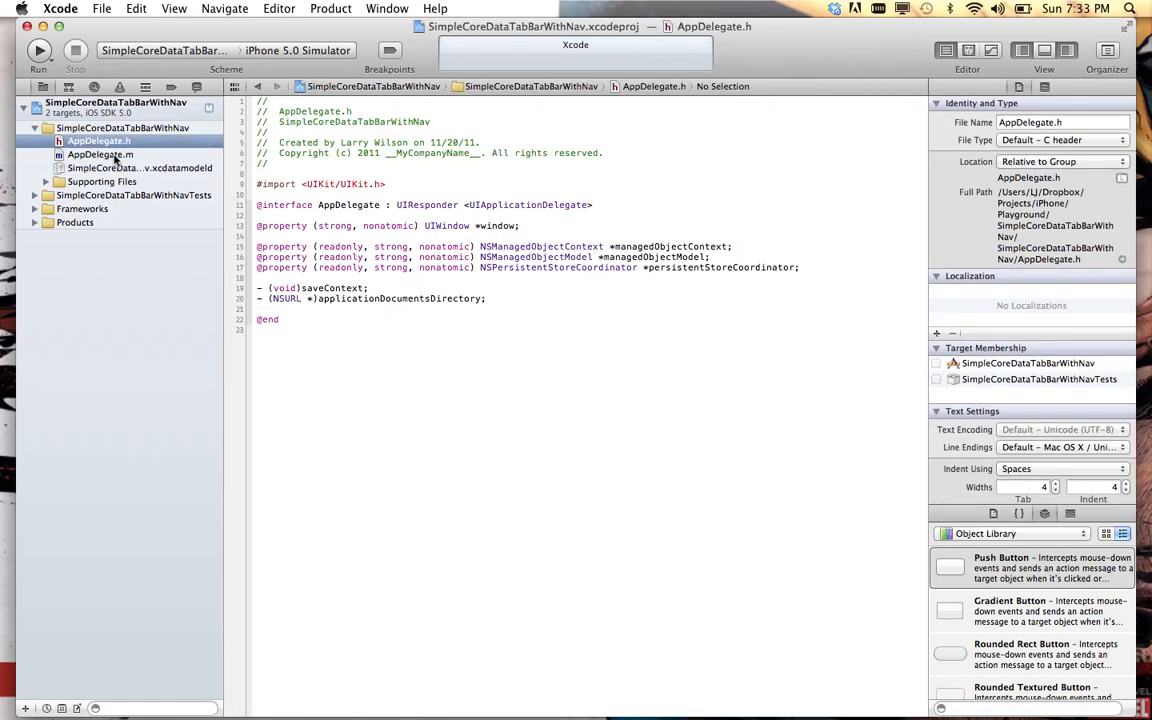
click(100, 154)
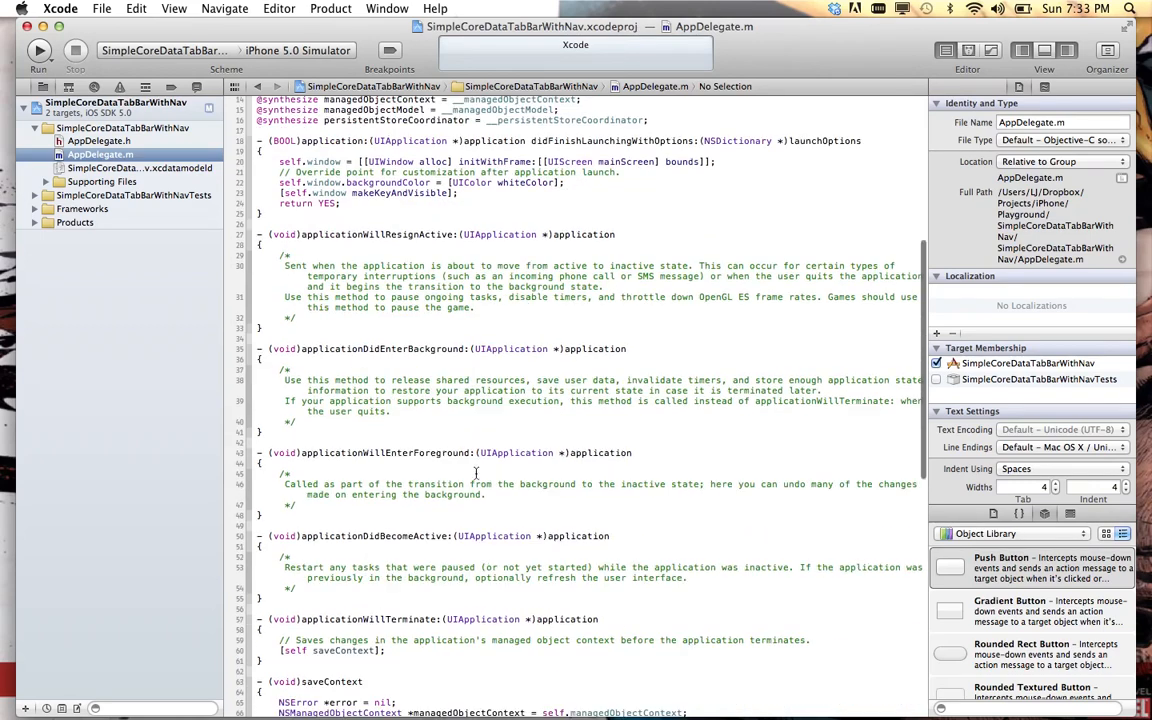
scroll(down, 3)
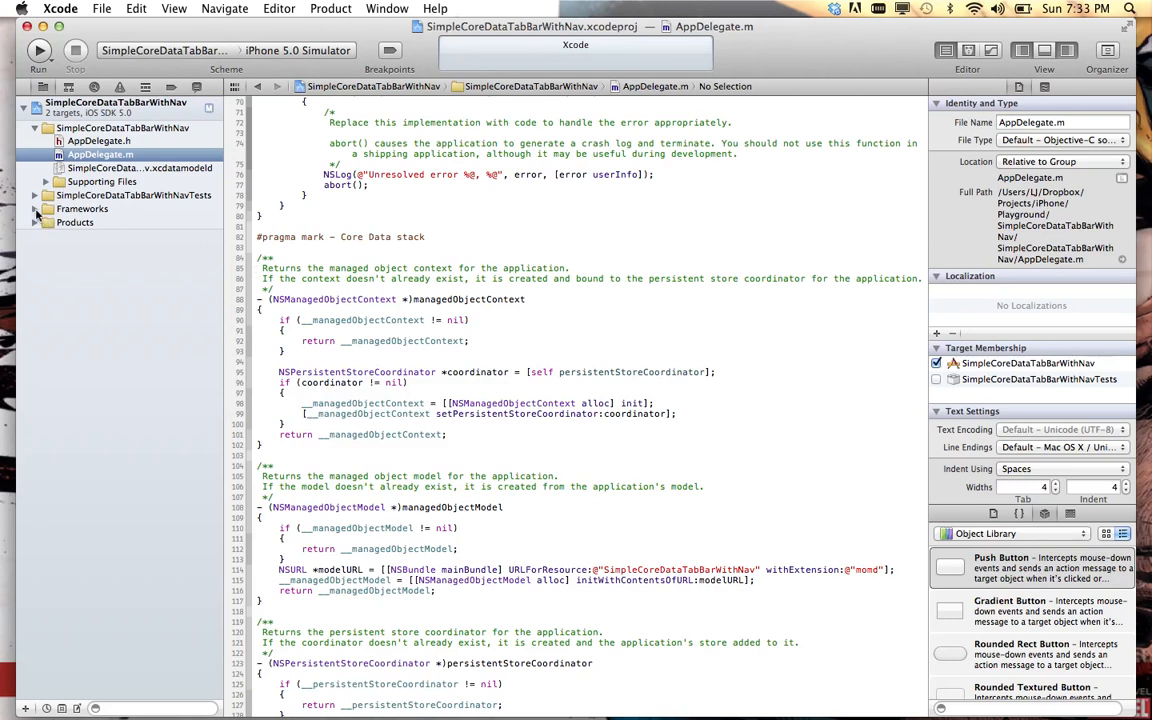
- Expand Frameworks and Supporting Files, open the Prefix.pch header, then collapse Supporting Files
click(36, 208)
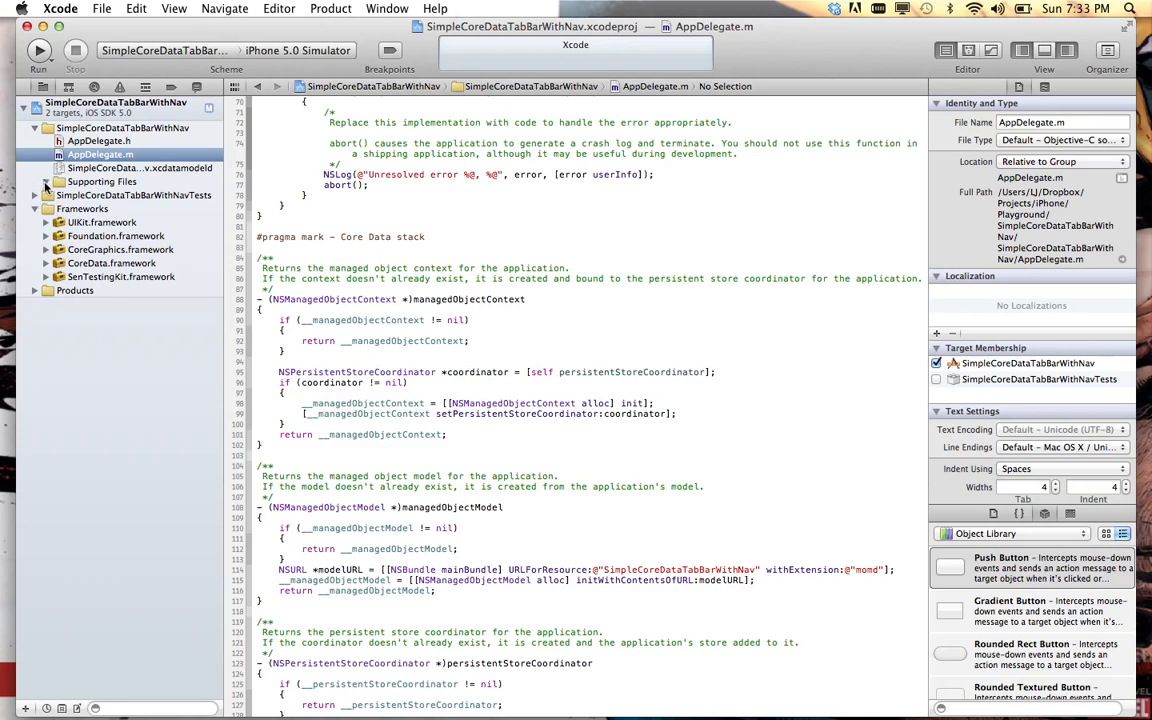
click(44, 180)
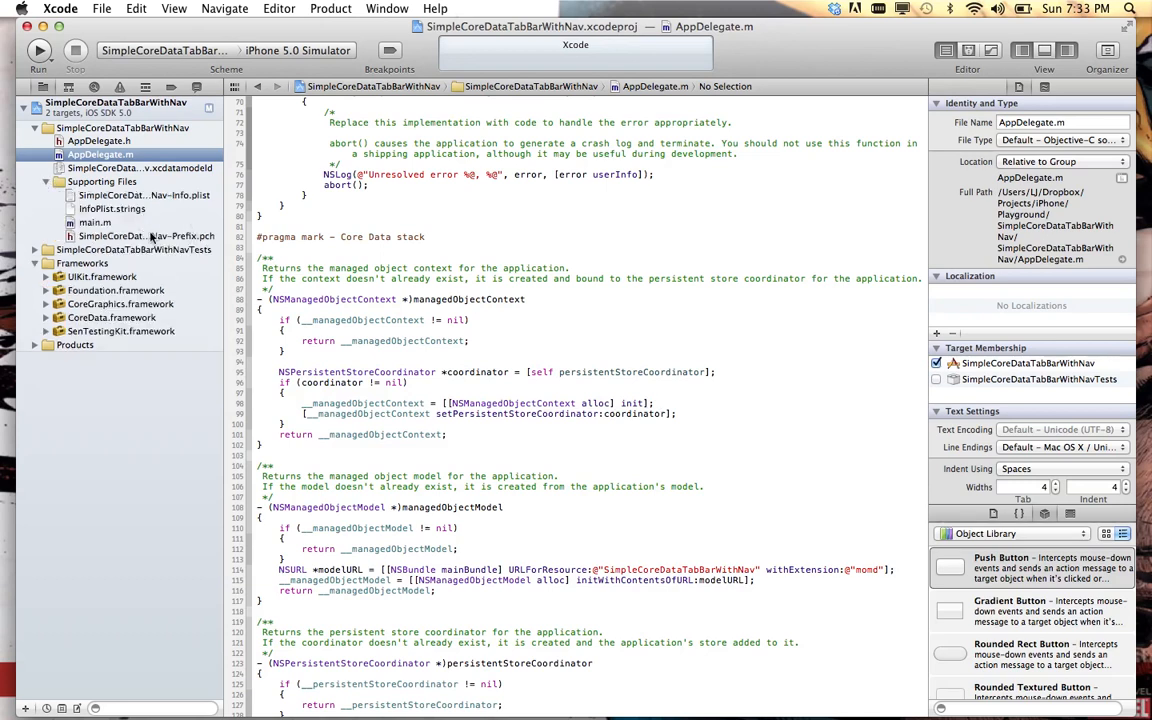
click(144, 236)
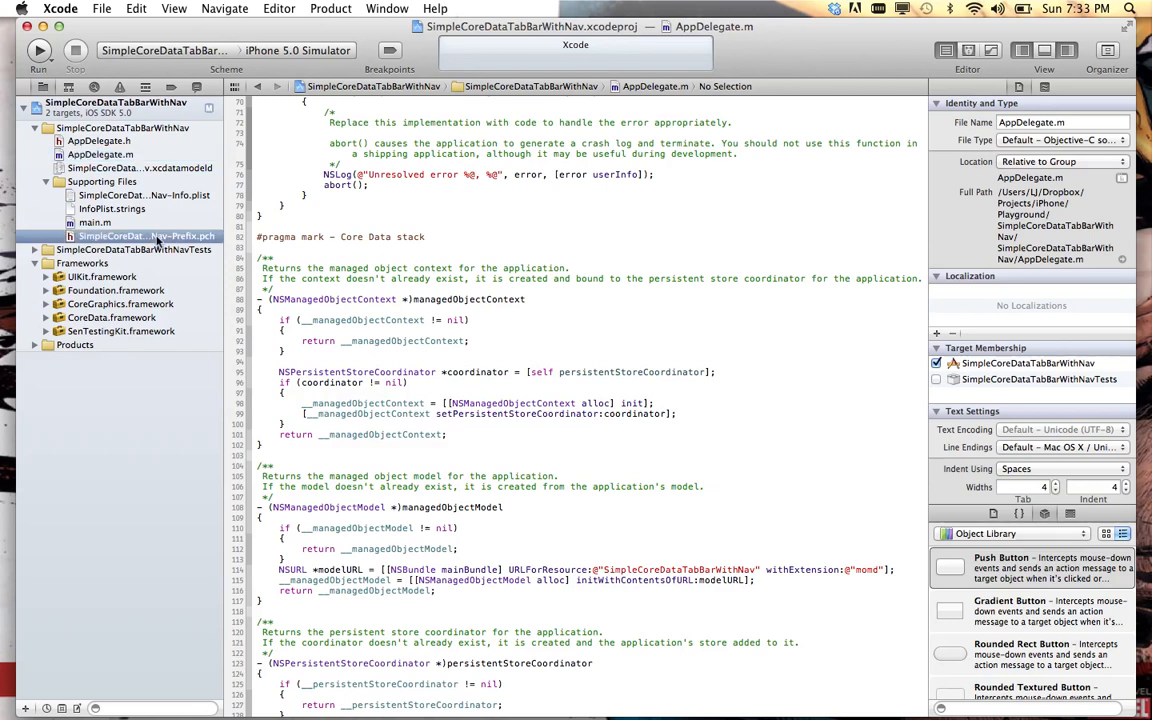
click(144, 236)
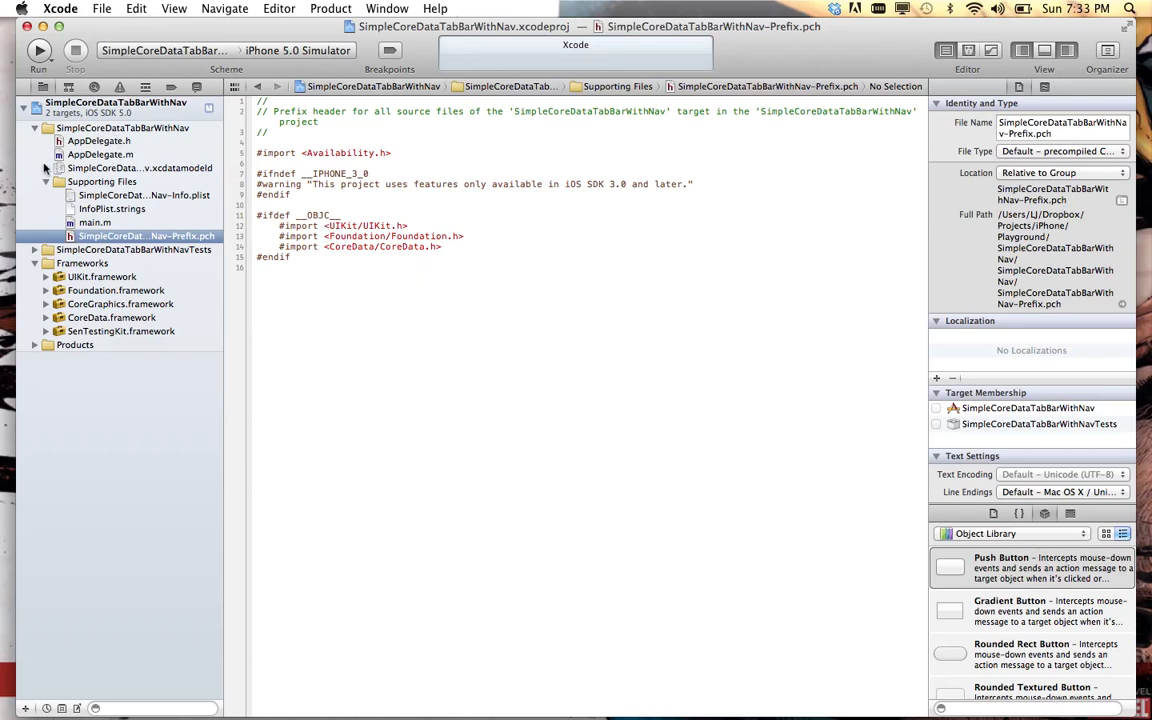
click(44, 180)
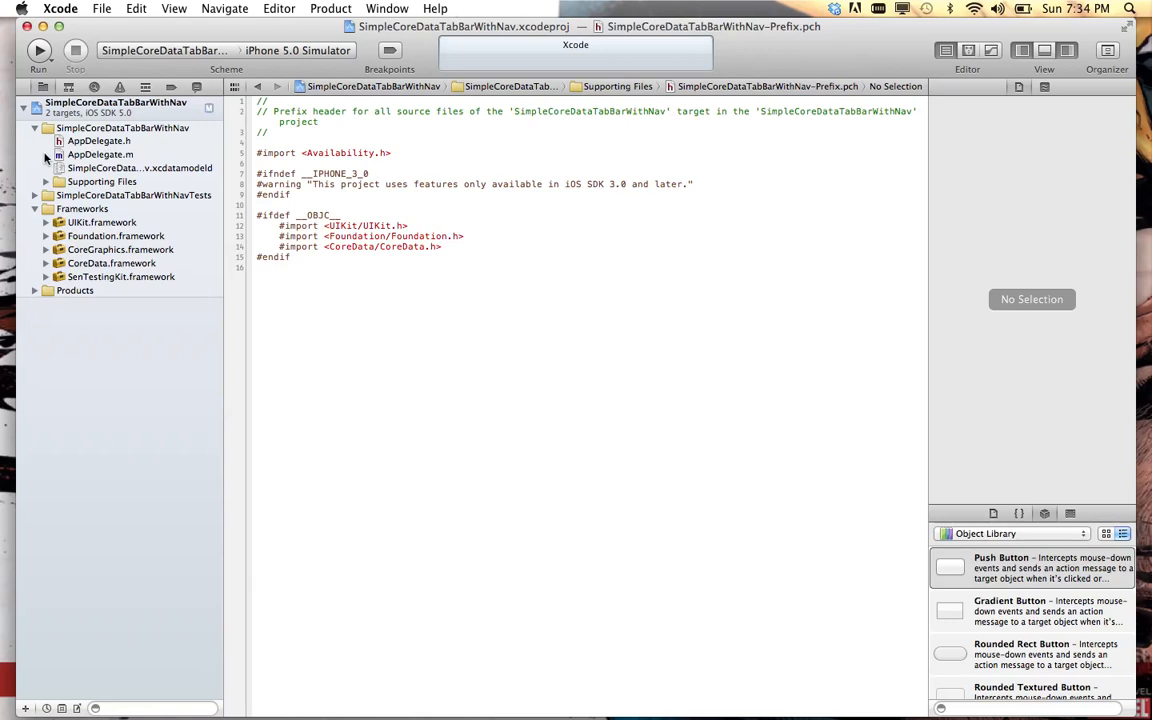
mouse_move(110, 138)
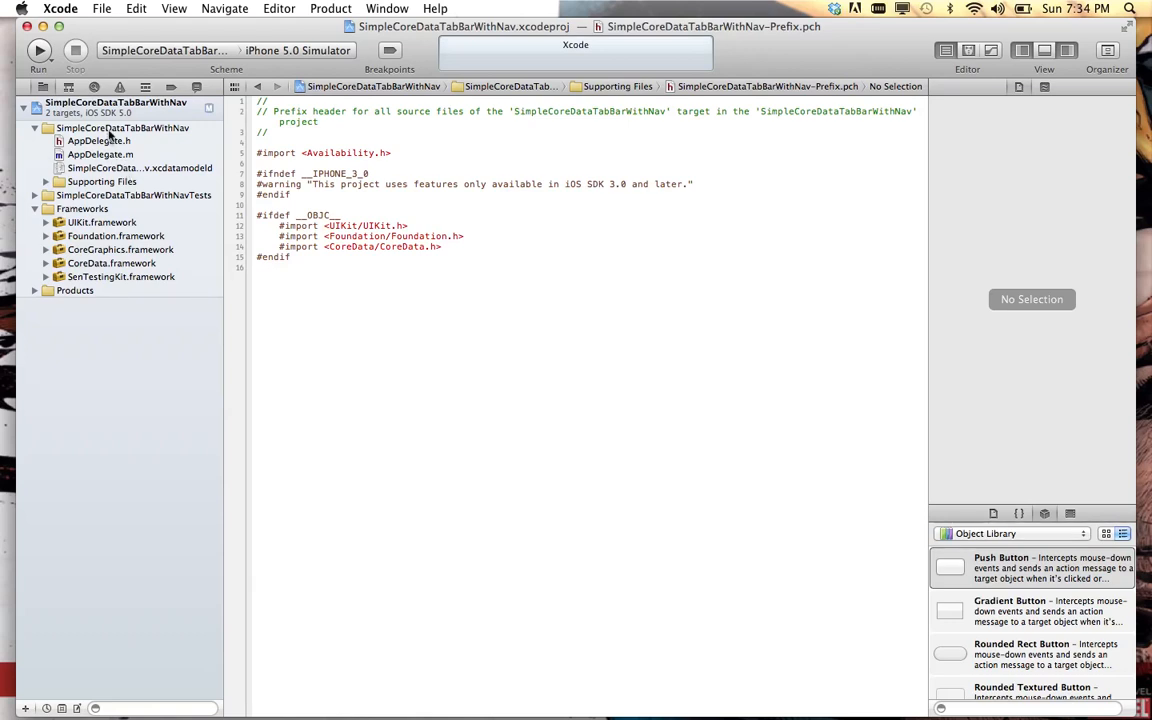
- Start a new iOS User Interface Storyboard file for the iPhone device family
right_click(116, 128)
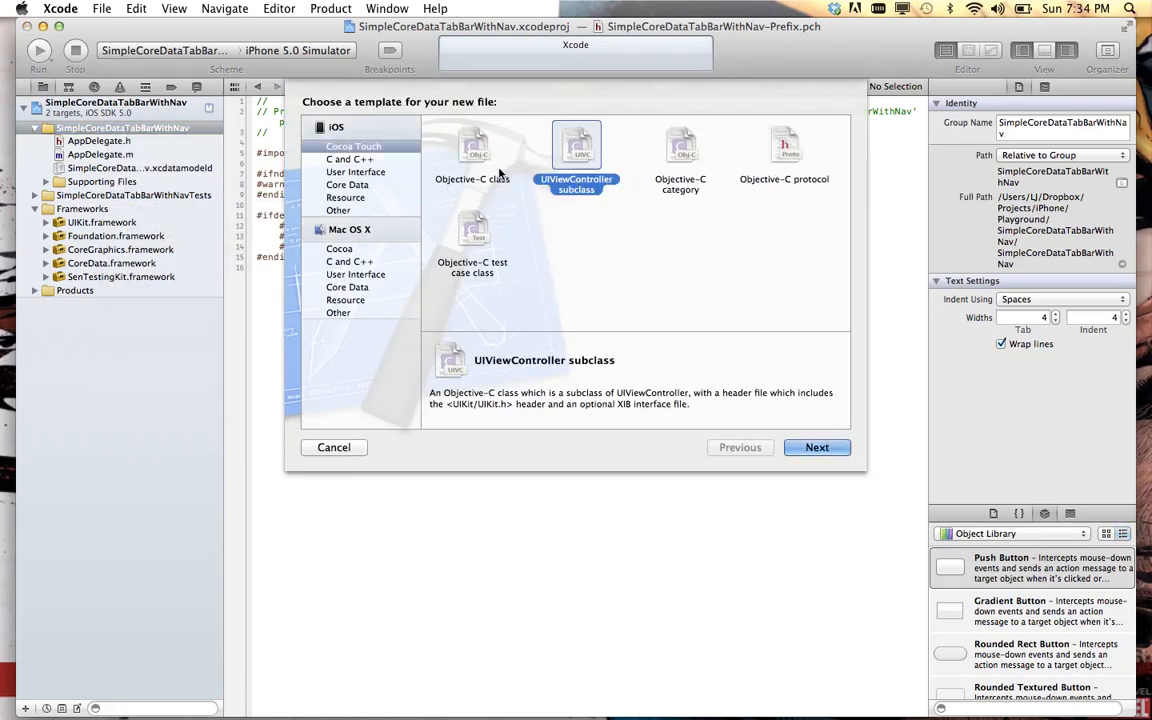
click(356, 172)
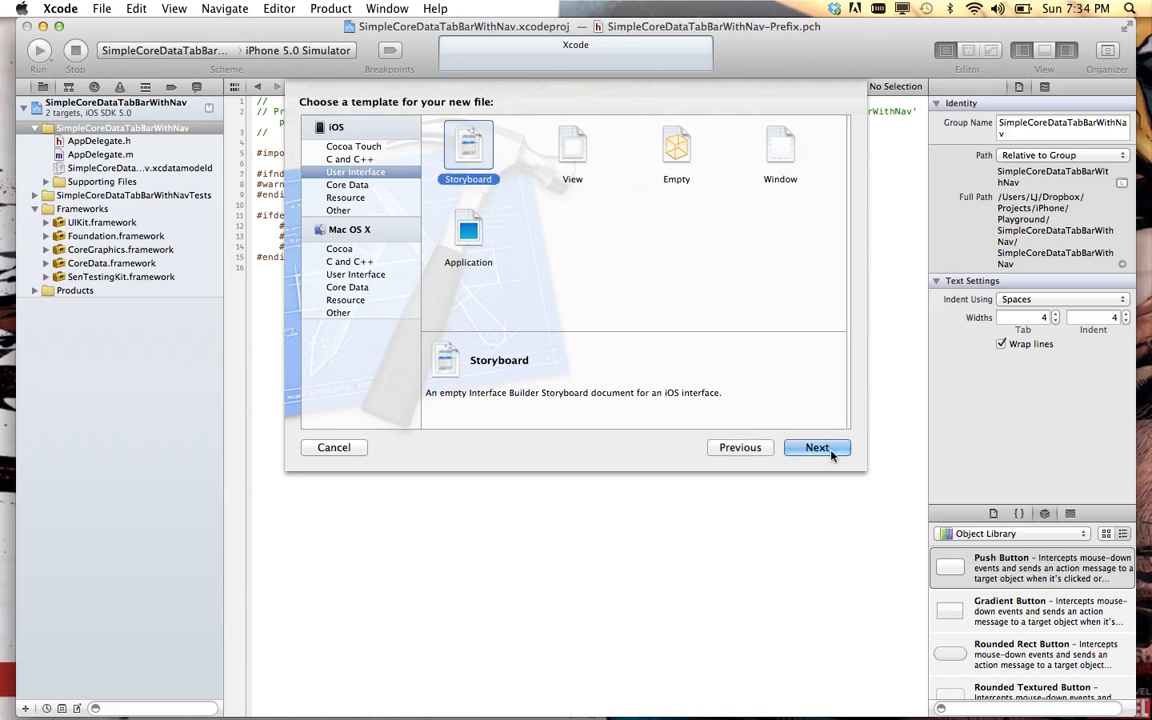
click(816, 448)
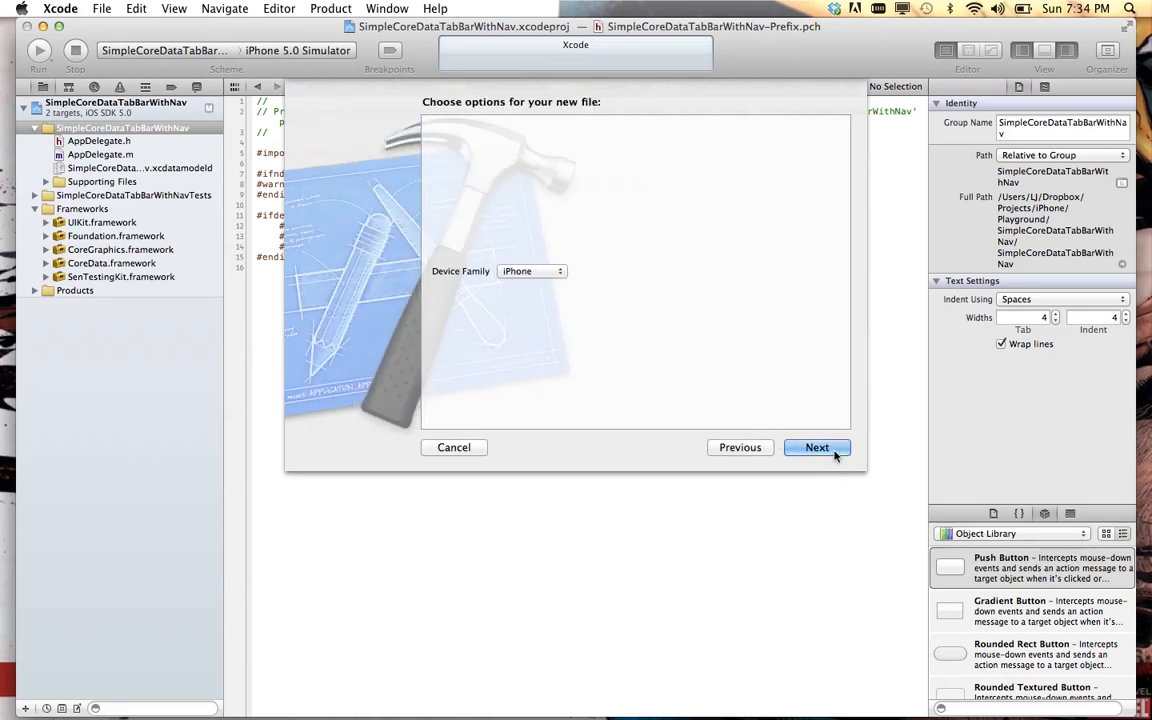
click(816, 448)
text(SimpleCore)
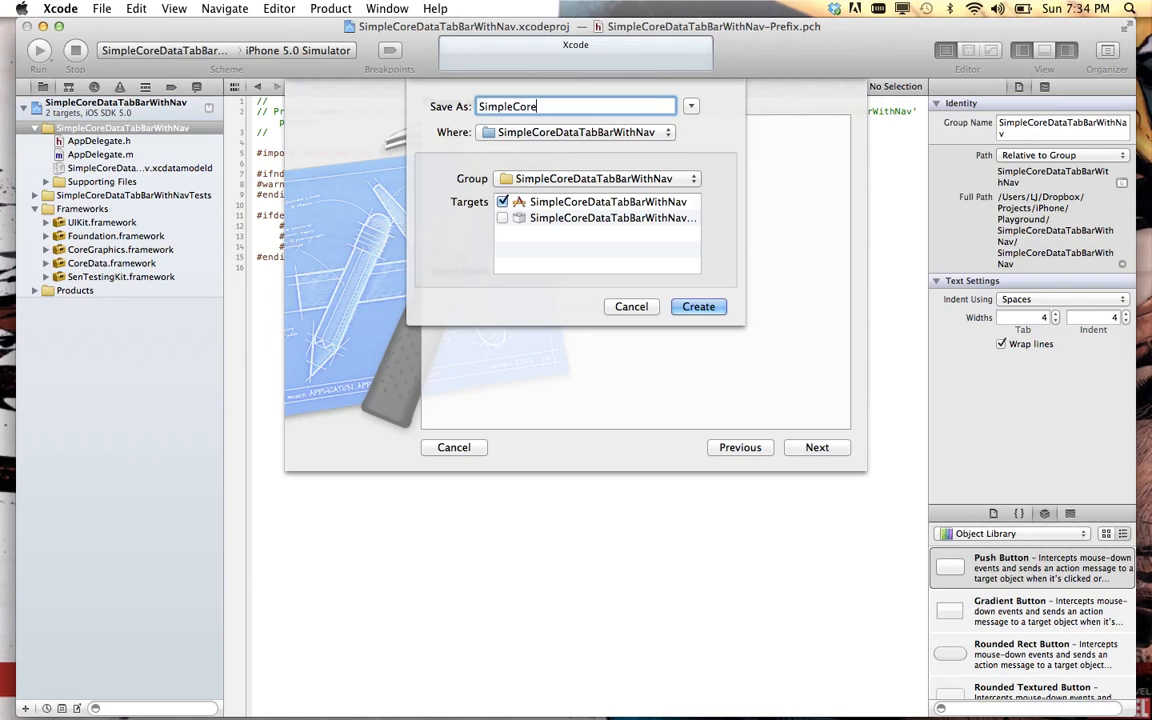
- Name the storyboard SimpleCoreData and create it in the app target
text(Da)
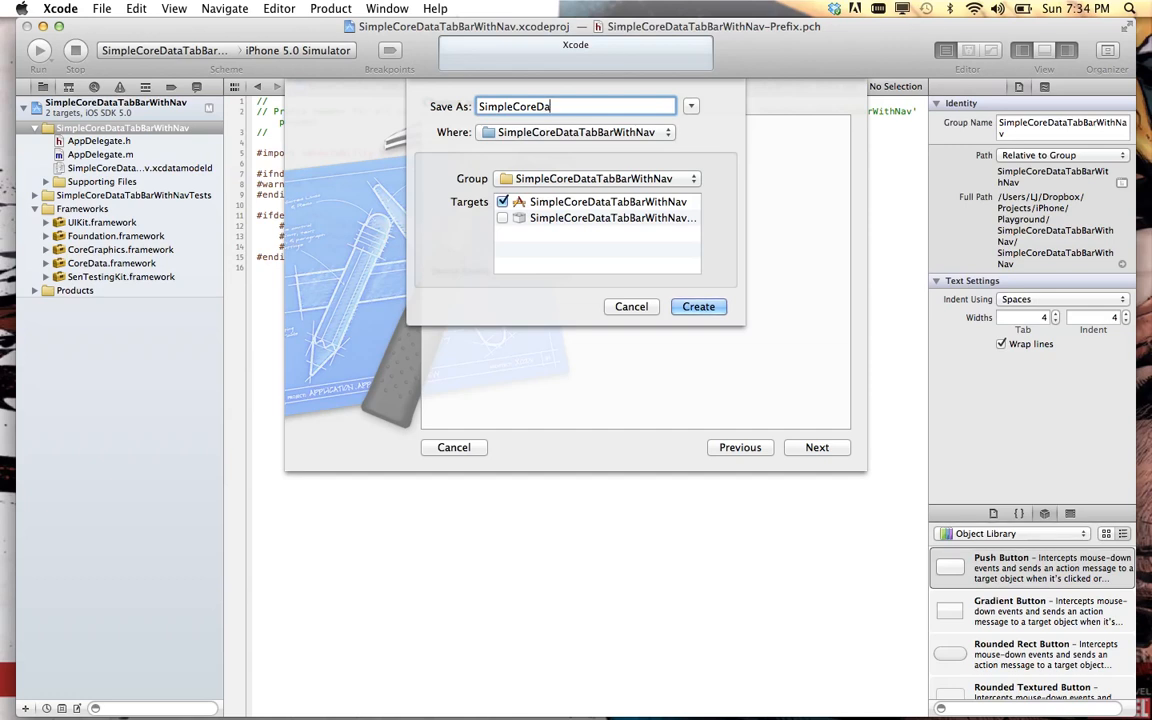
text(ta)
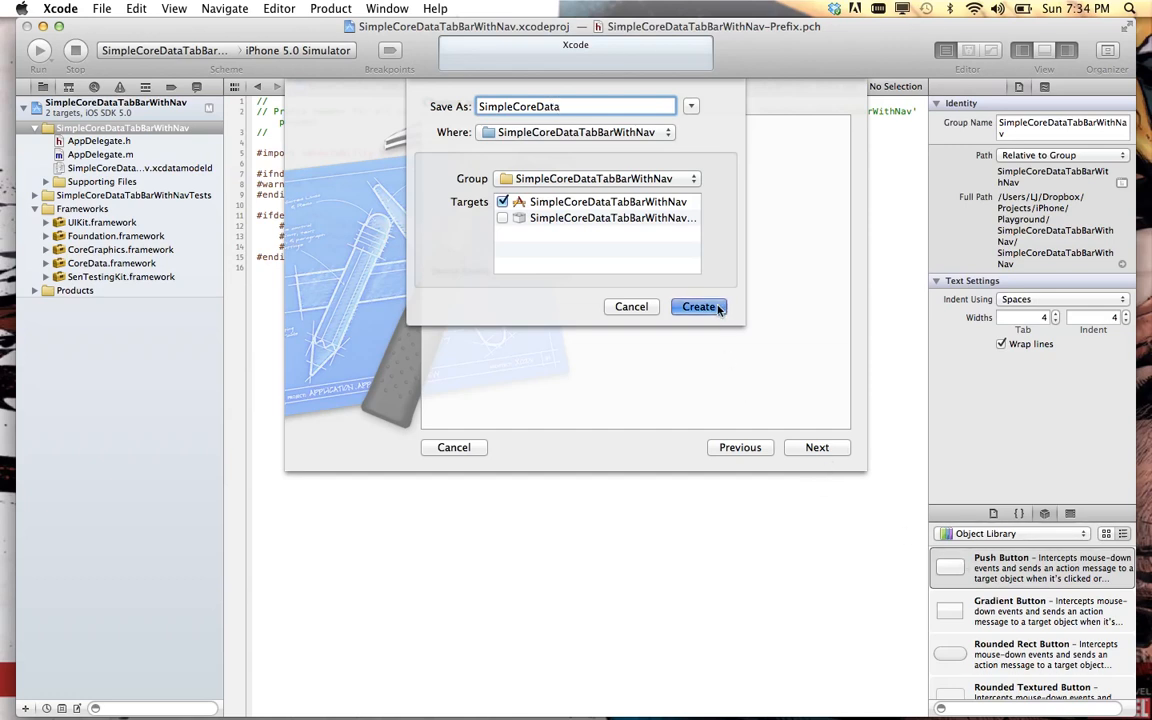
click(698, 308)
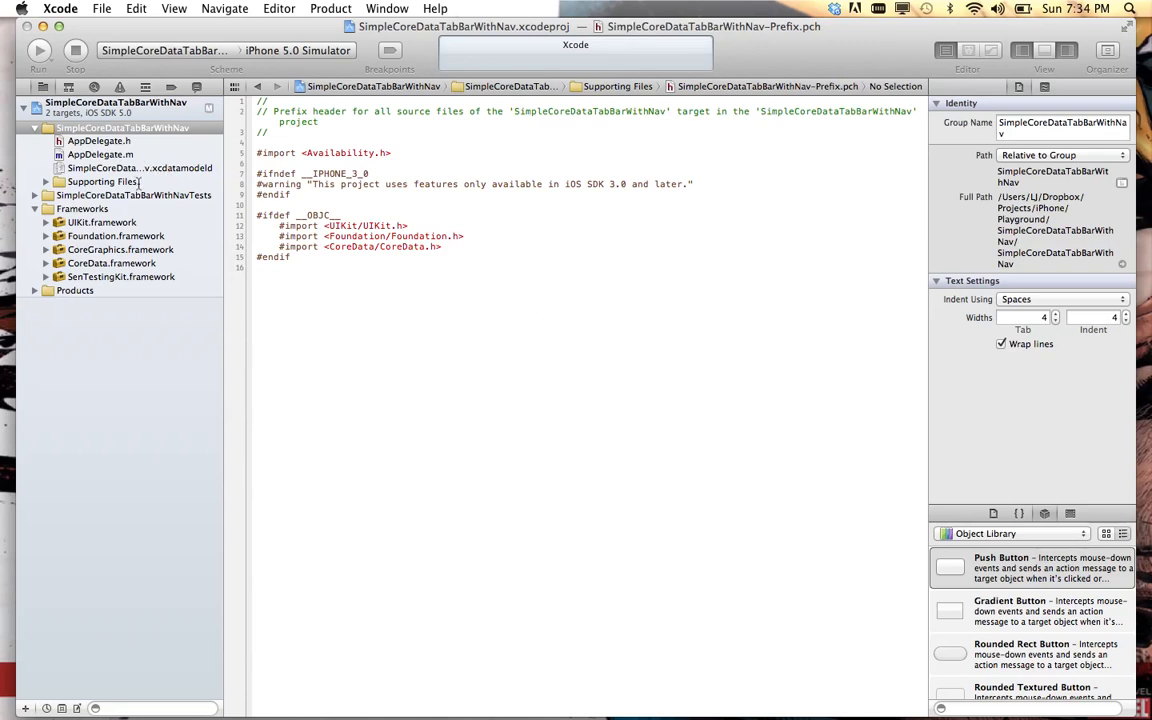
- Drag a Tab Bar Controller with its two child view controllers onto the SimpleCoreData storyboard canvas
click(124, 196)
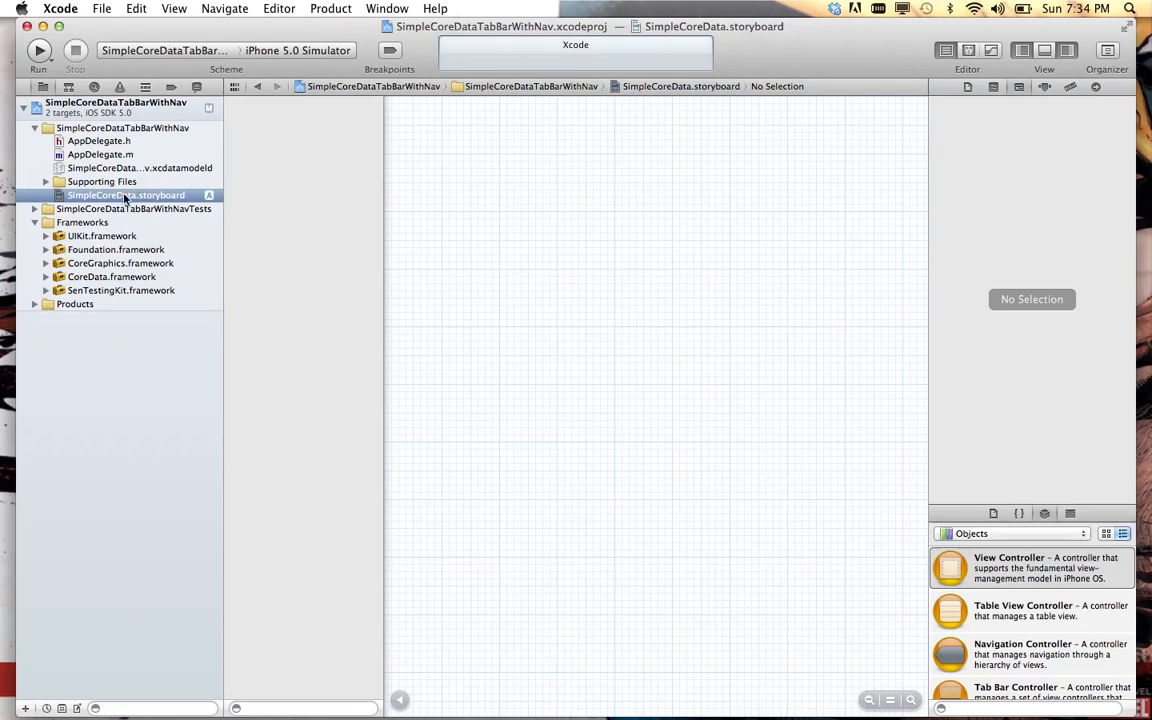
mouse_move(956, 620)
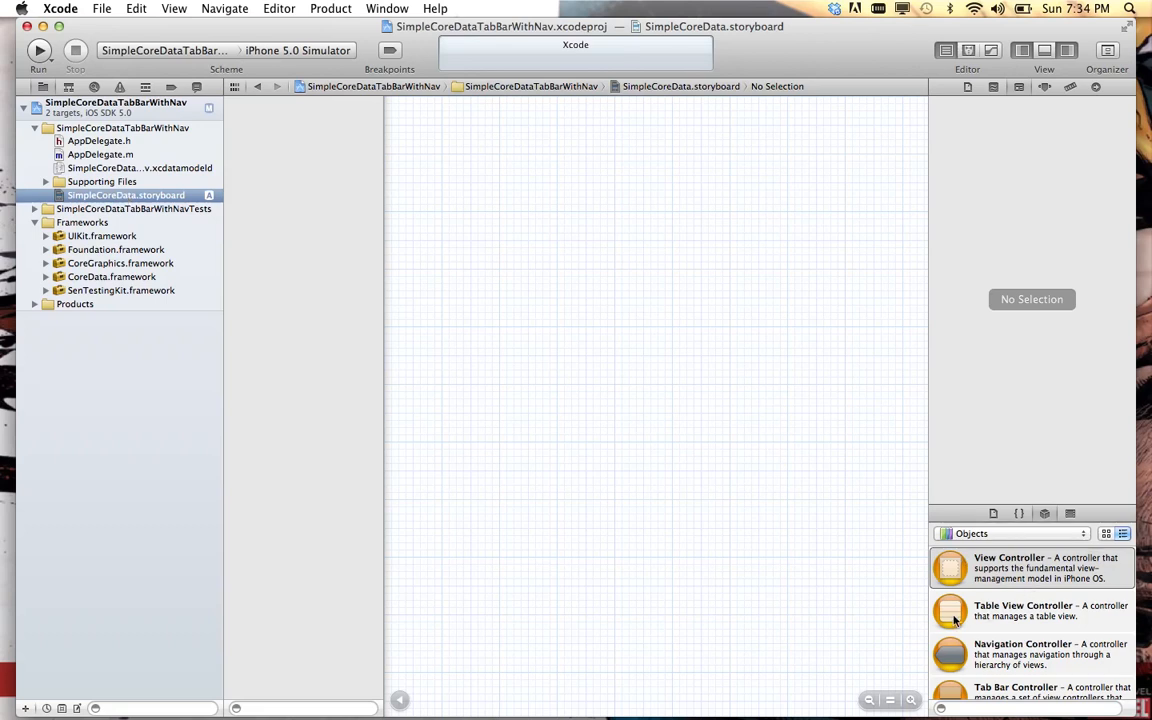
mouse_move(780, 478)
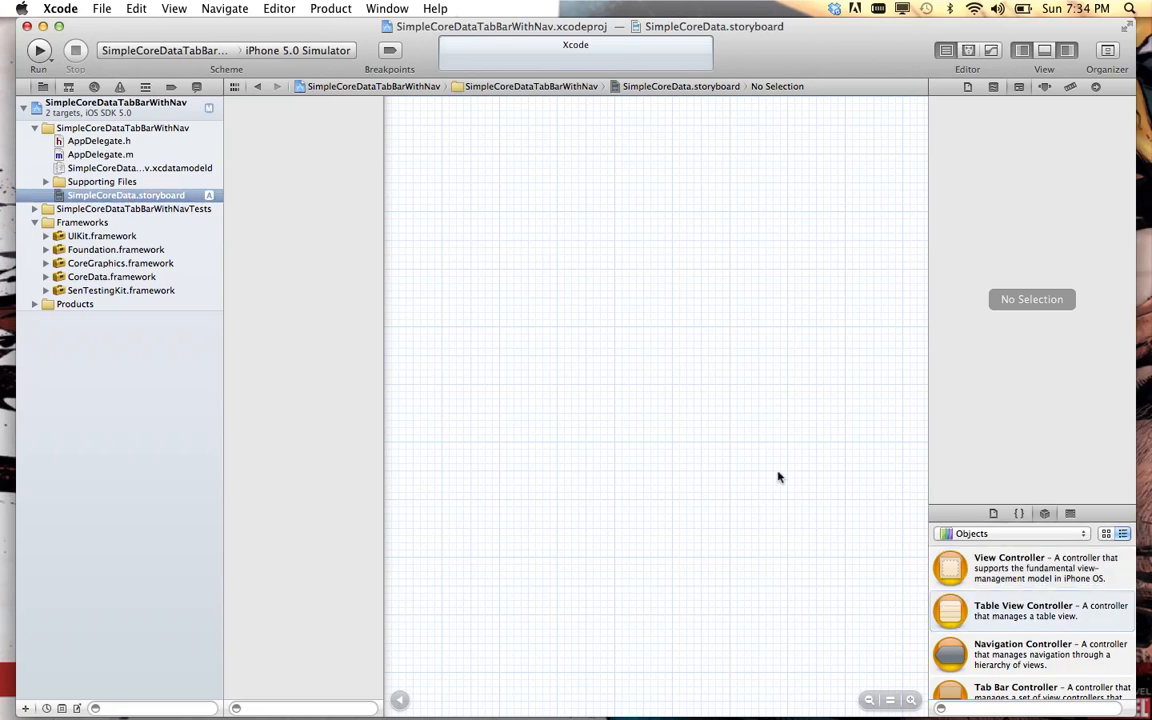
drag(950, 610, 580, 344)
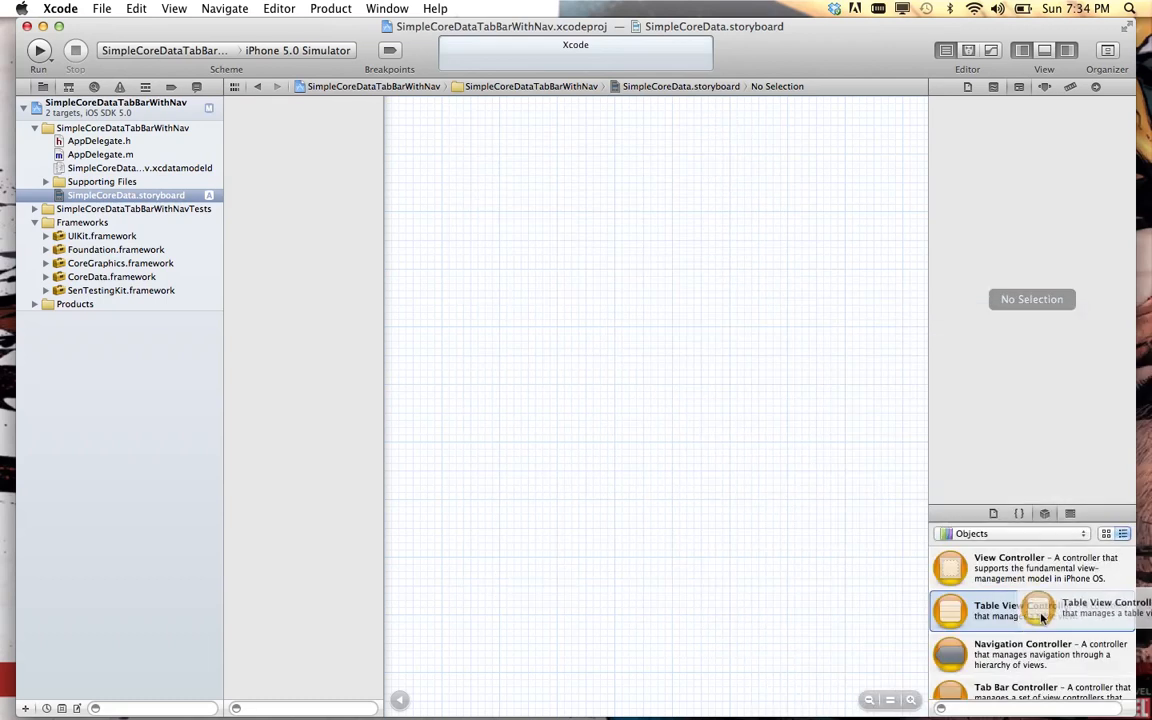
mouse_move(972, 696)
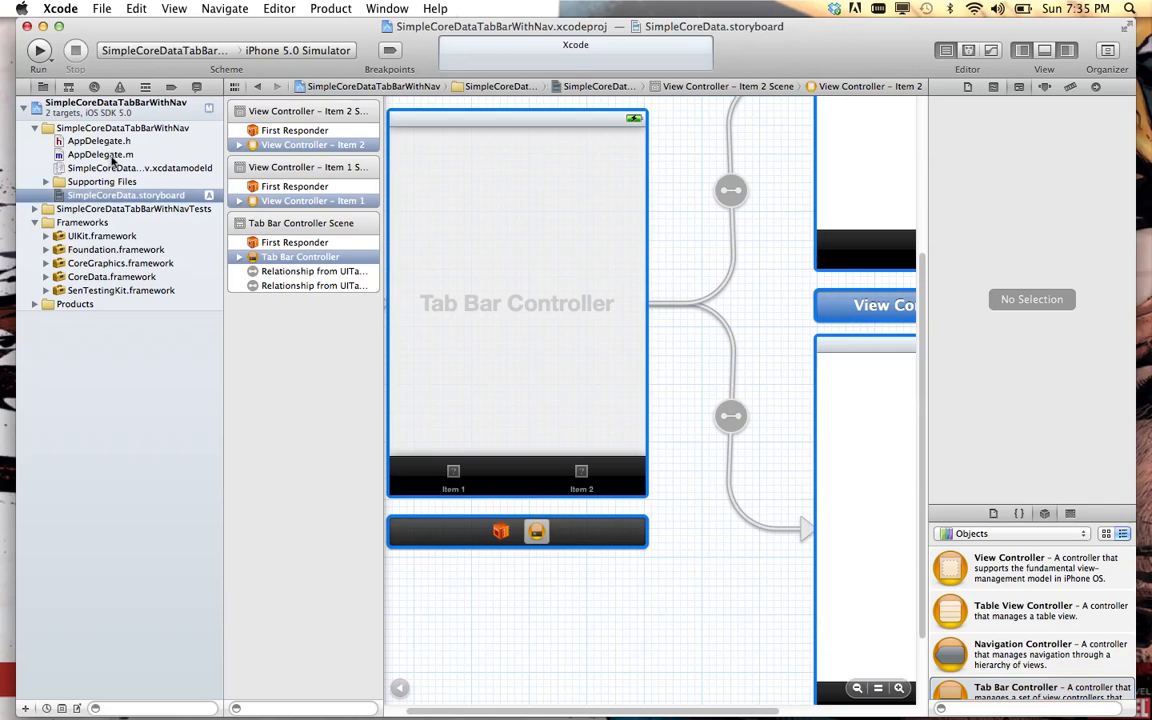
click(100, 154)
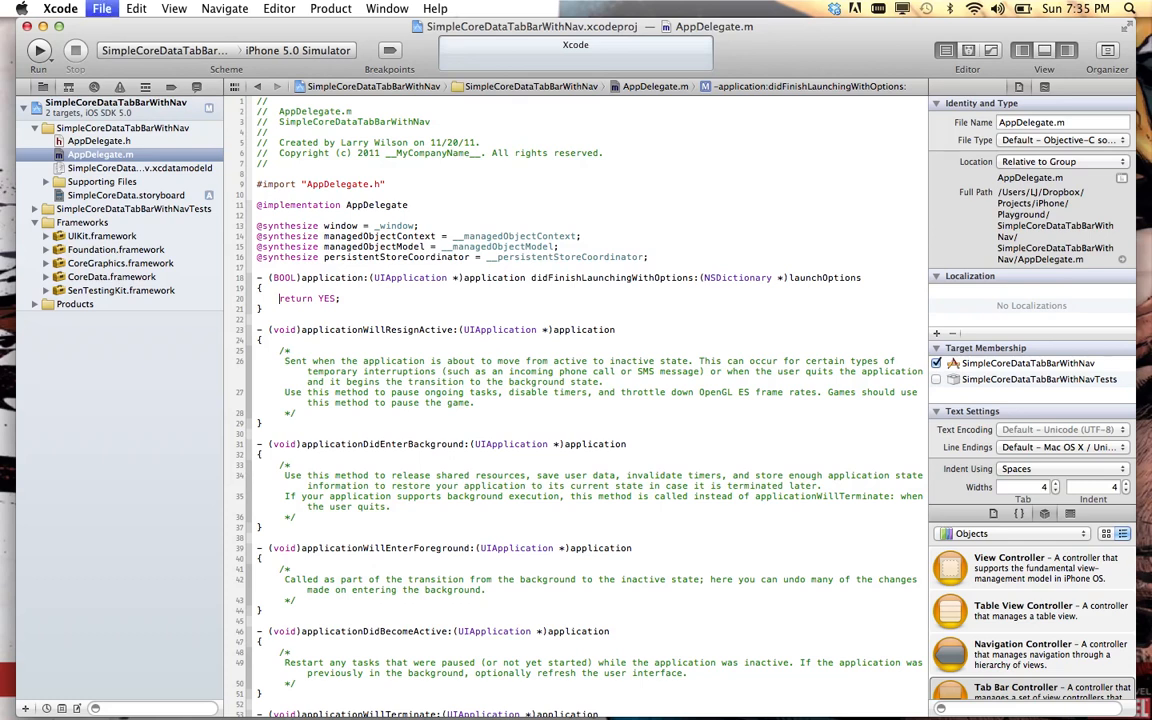
- In the target's Summary settings, set Main Storyboard to SimpleCoreData
click(116, 104)
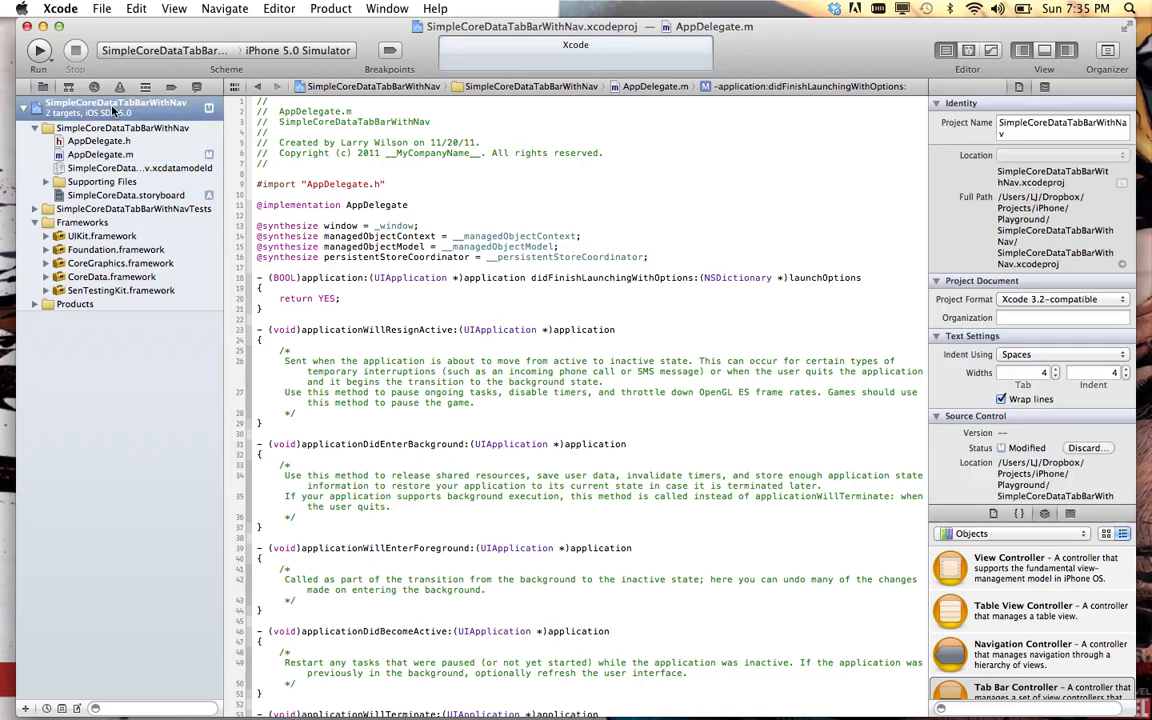
click(116, 102)
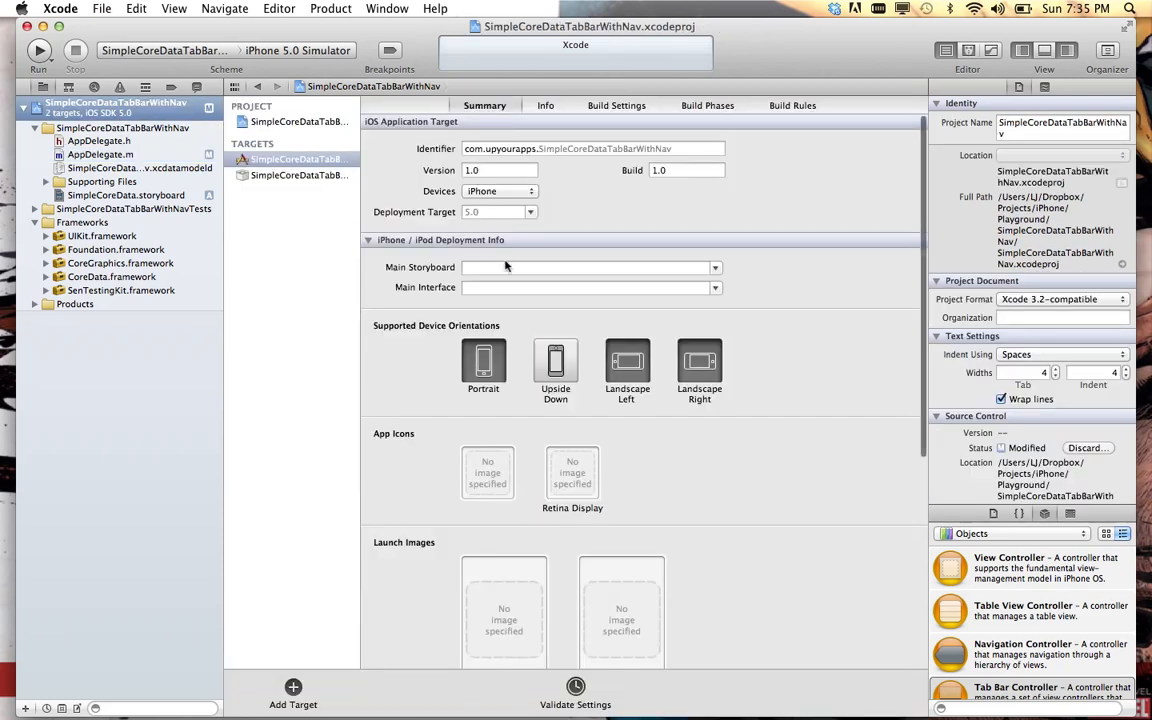
click(712, 268)
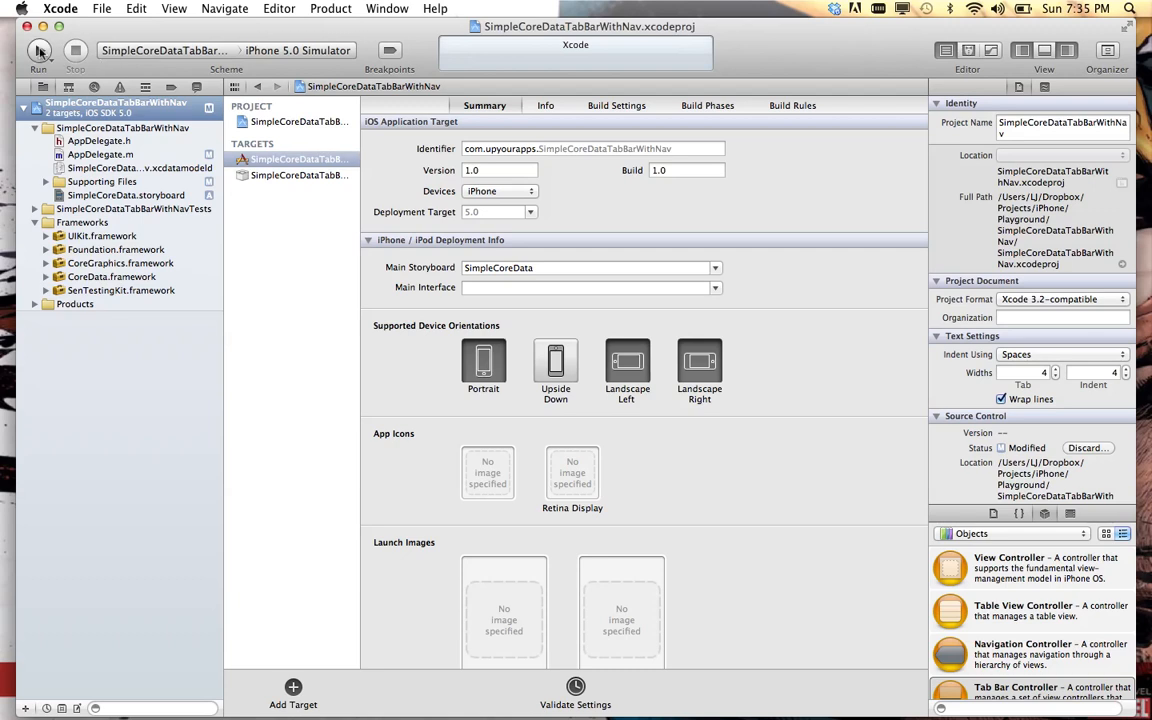
- Run the app in the iPhone simulator, stop it, and reopen SimpleCoreData.storyboard
click(40, 50)
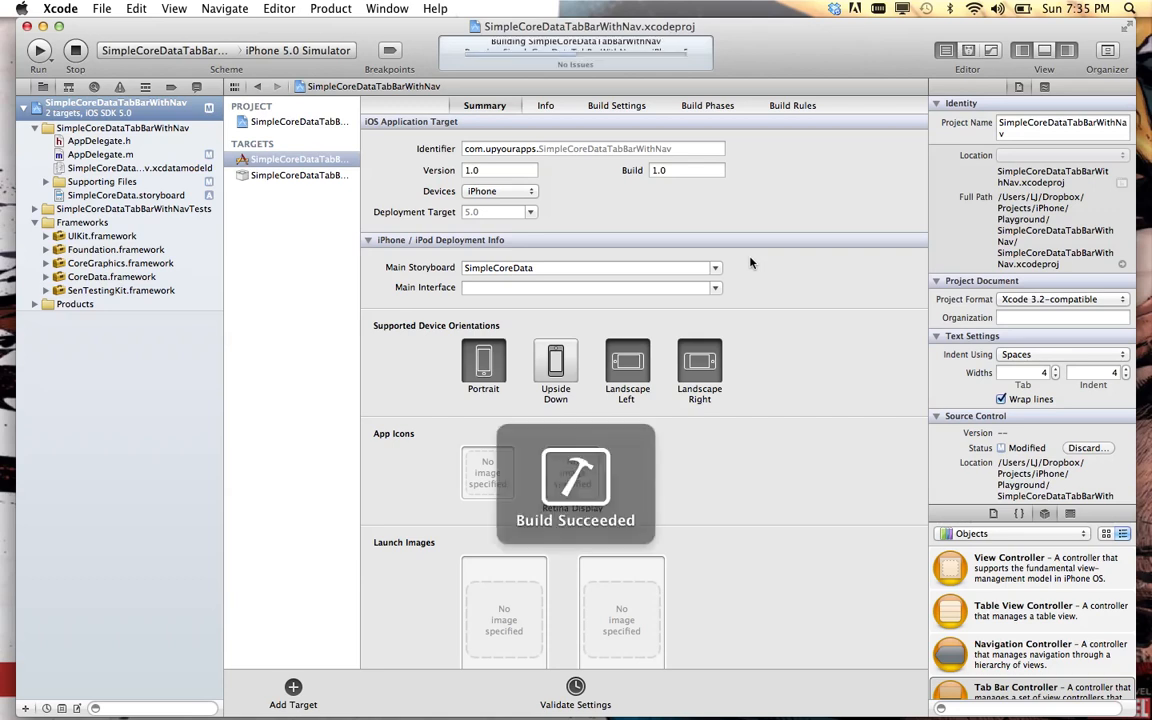
click(38, 50)
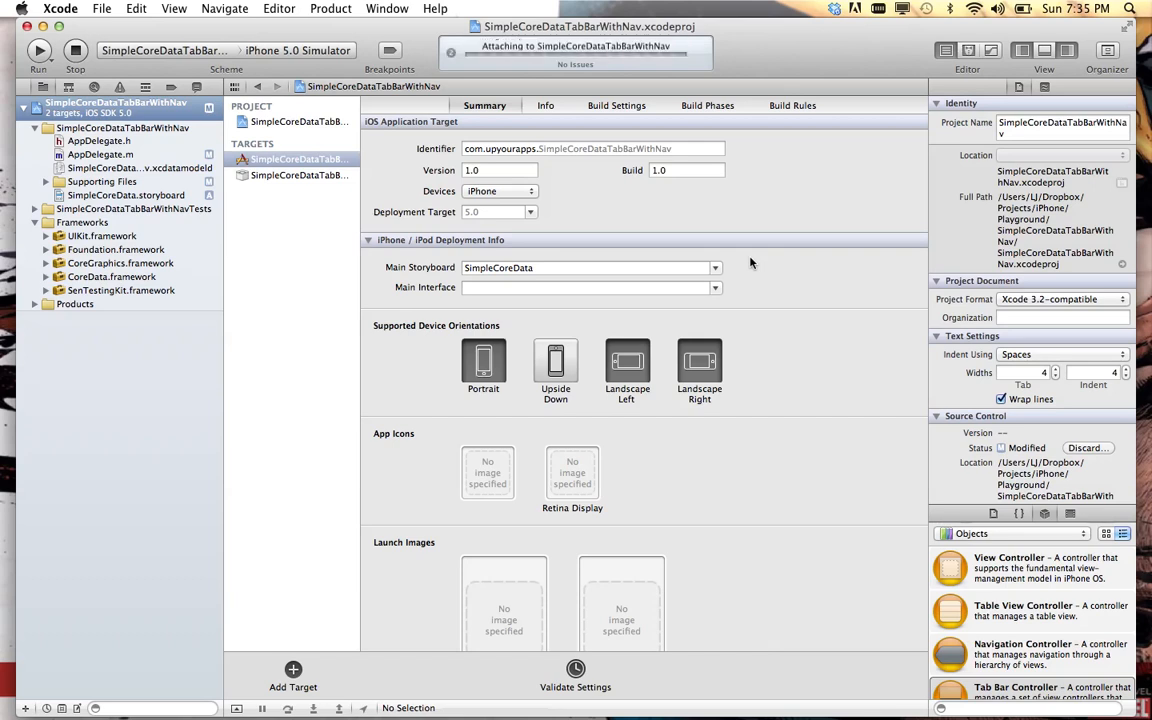
click(40, 50)
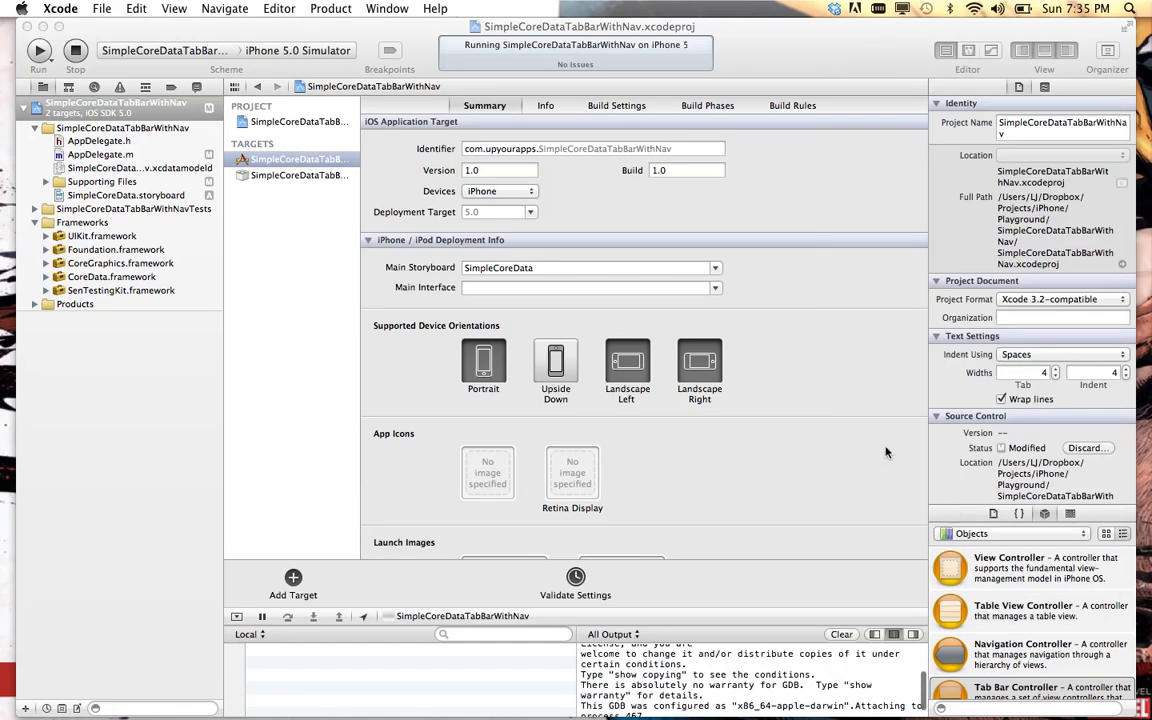
click(76, 50)
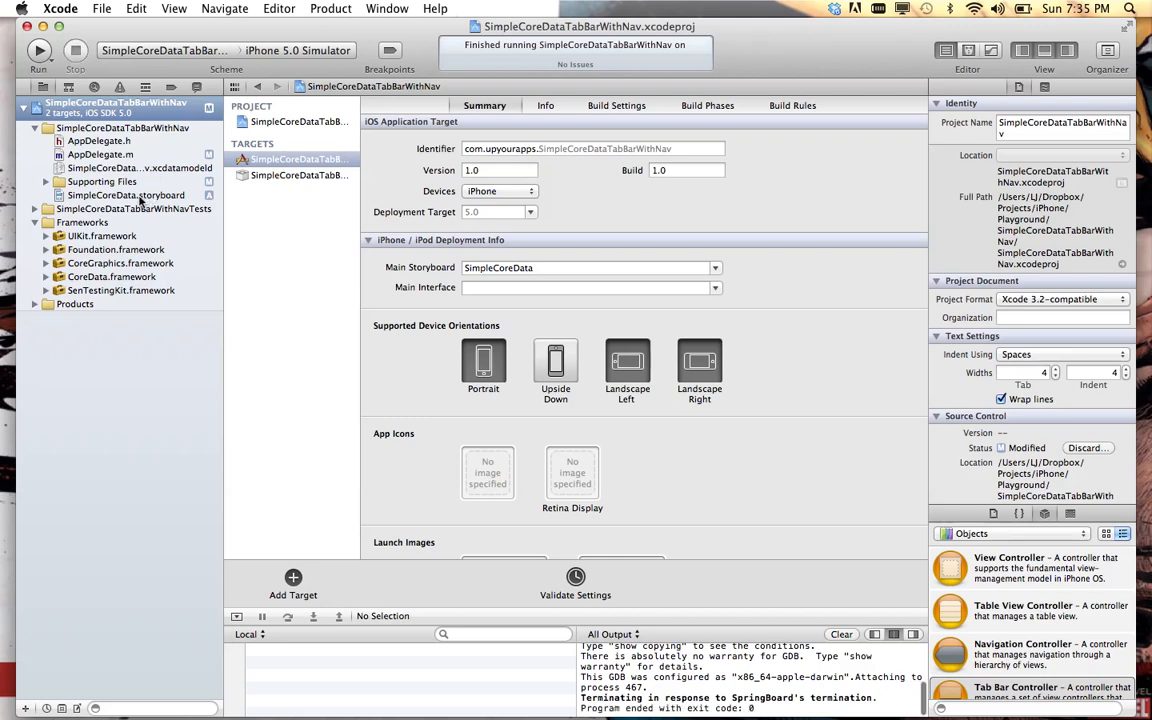
click(124, 196)
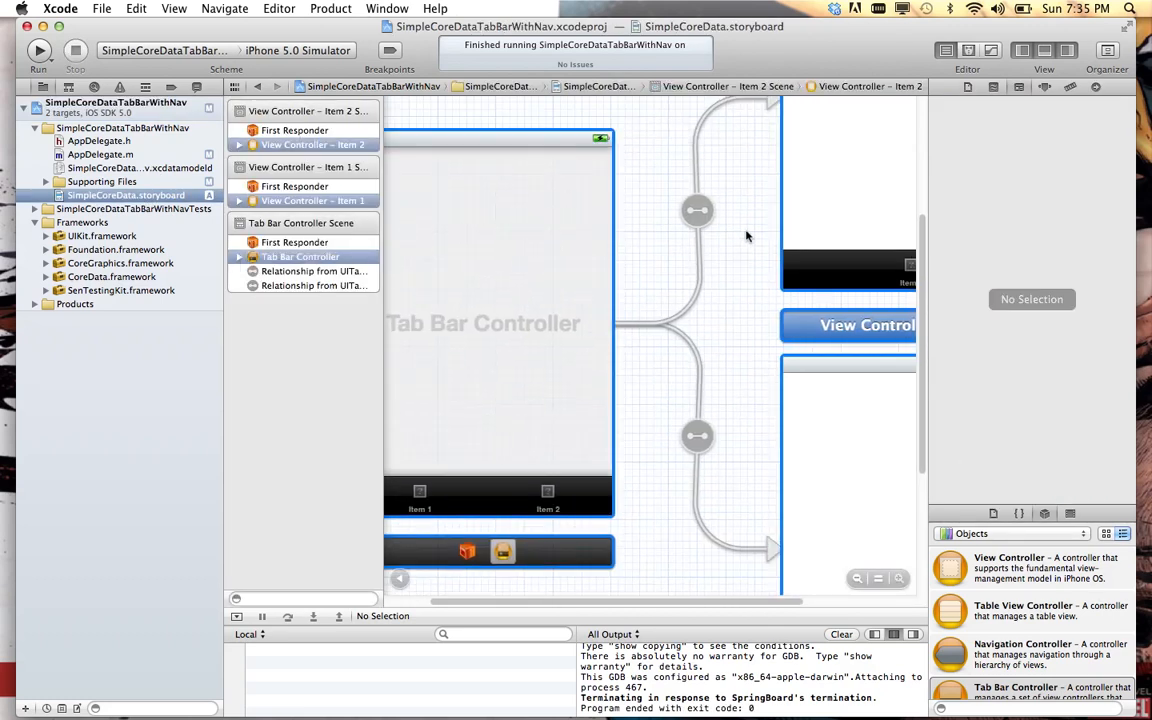
- Embed the Item 1 view controller in a navigation controller via Editor > Embed In
click(856, 578)
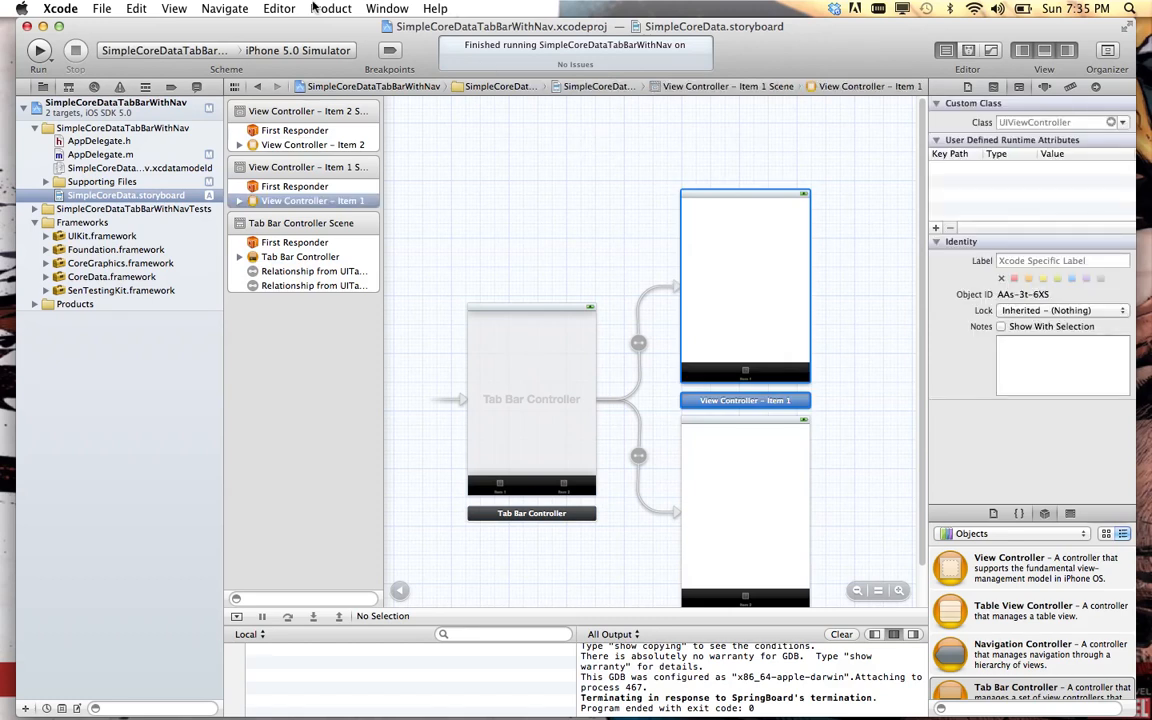
click(280, 8)
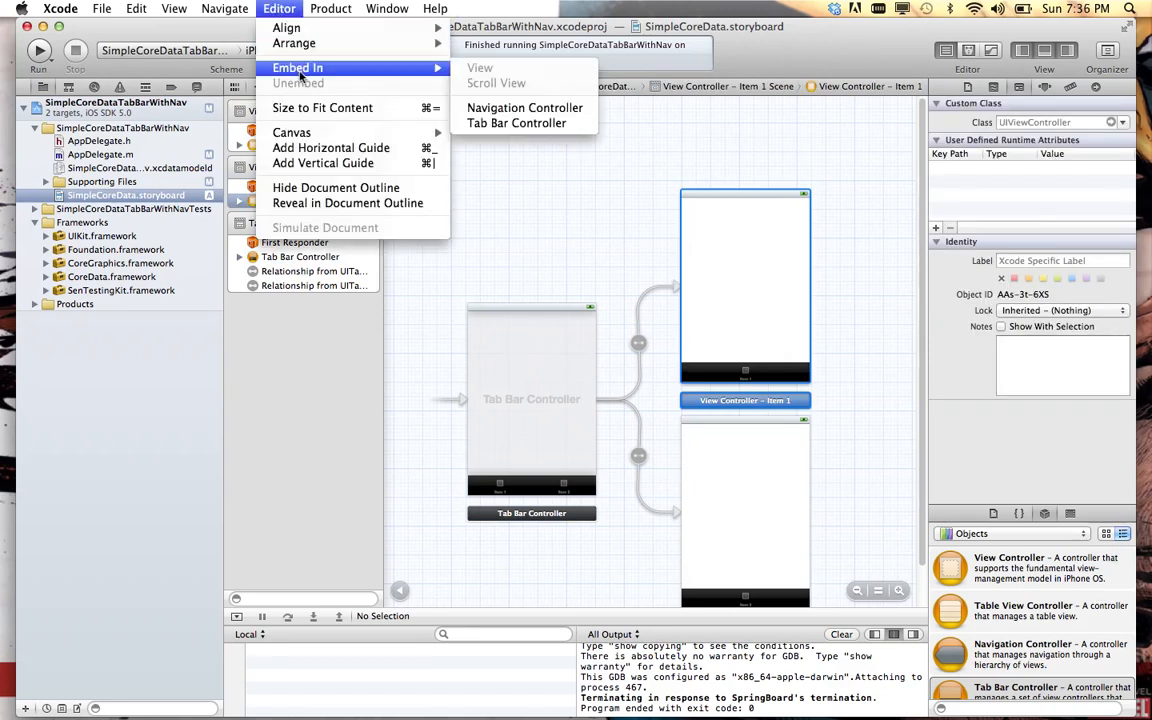
click(524, 108)
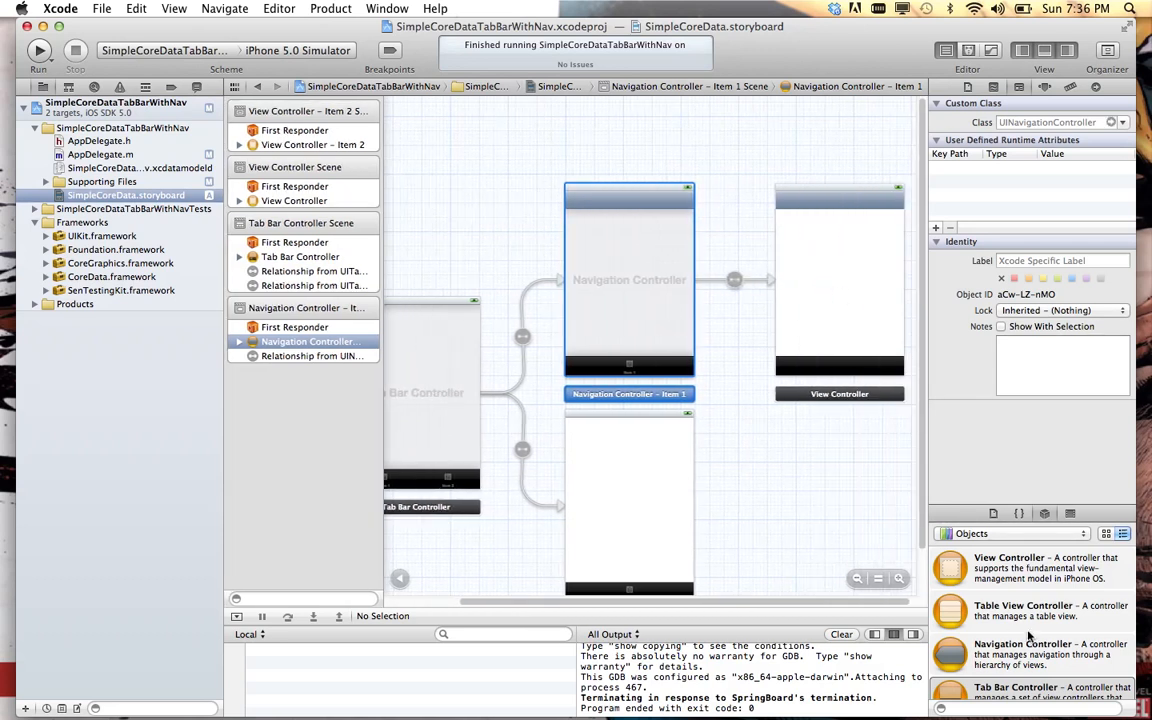
mouse_move(958, 616)
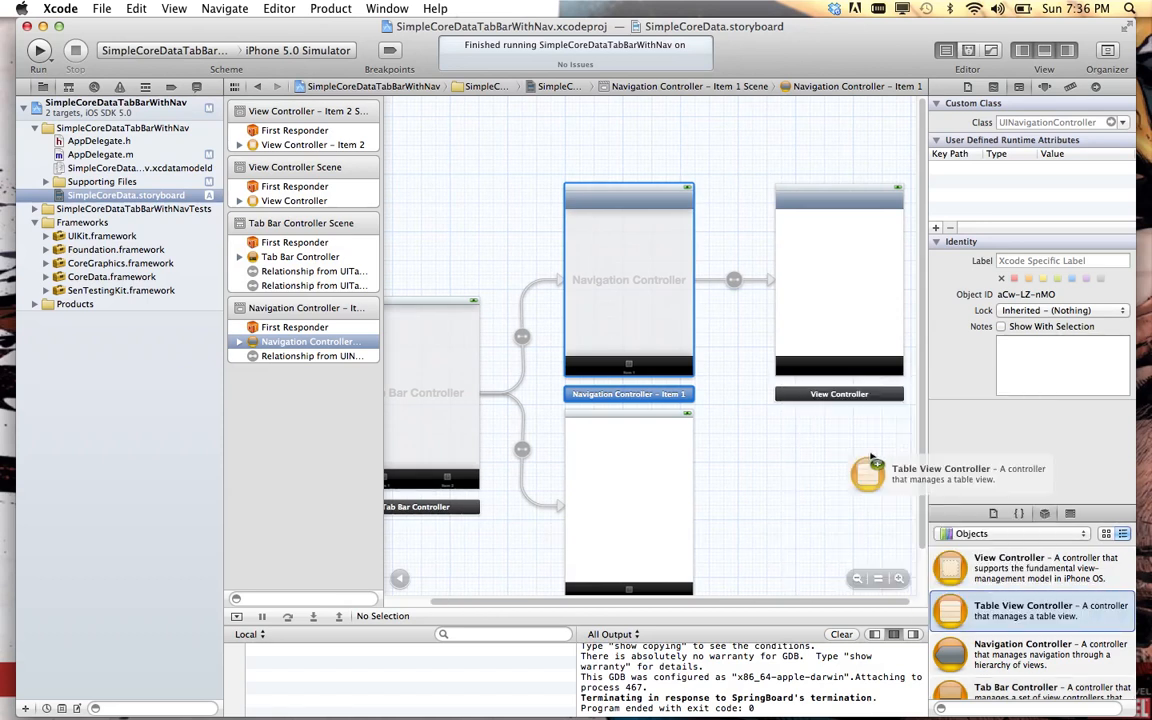
mouse_move(964, 600)
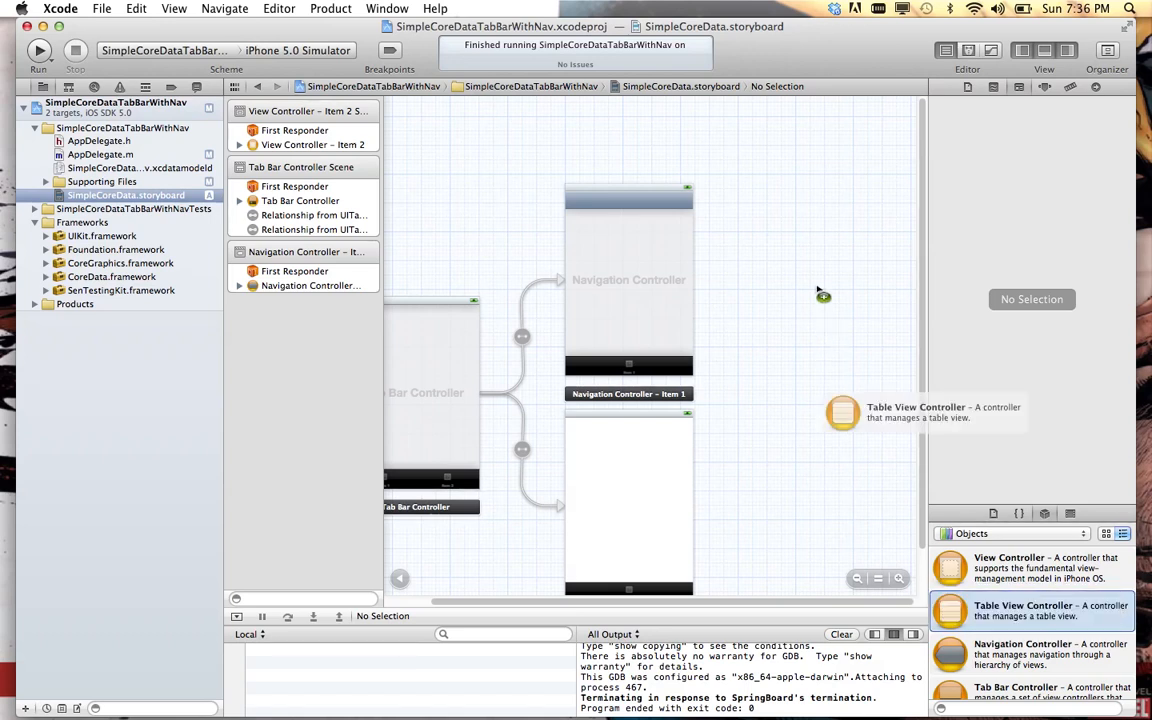
mouse_move(844, 300)
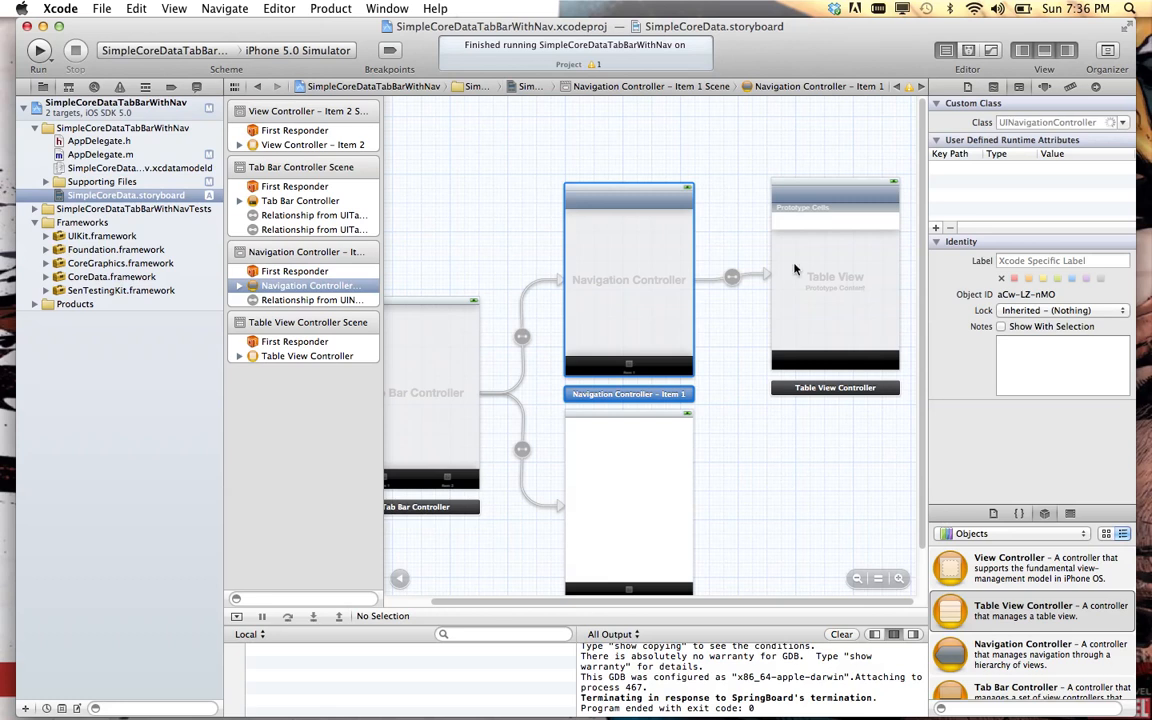
mouse_move(850, 252)
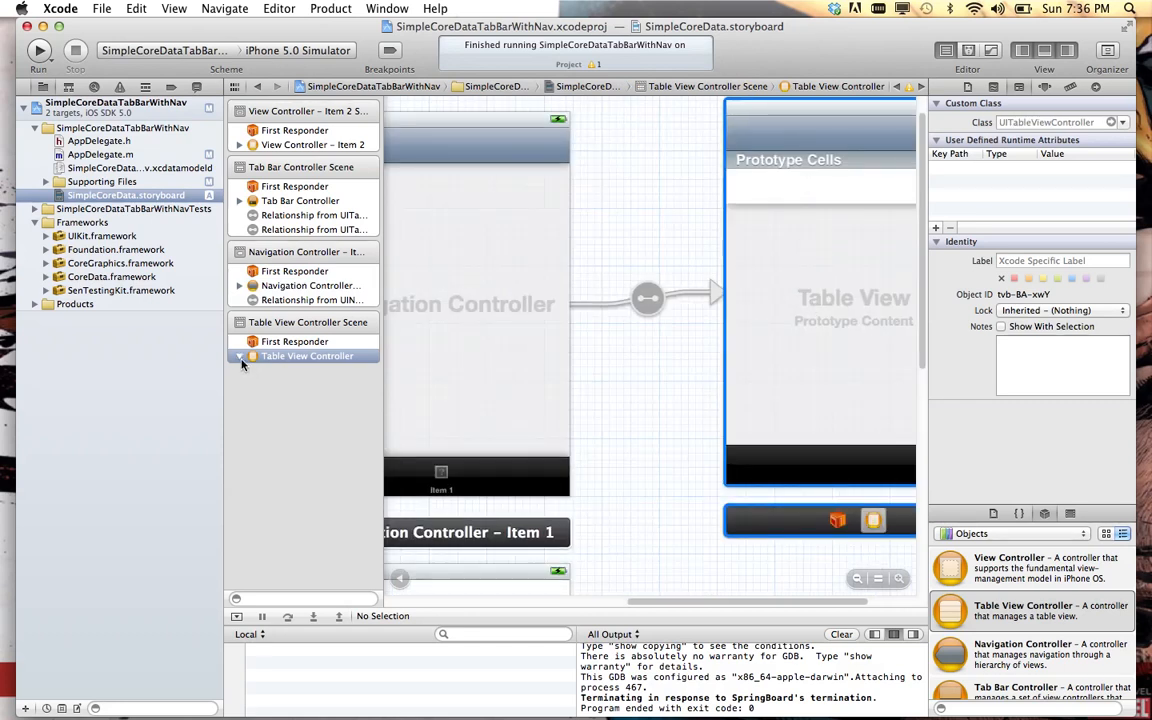
- Select the table view of the new root table view controller
click(240, 356)
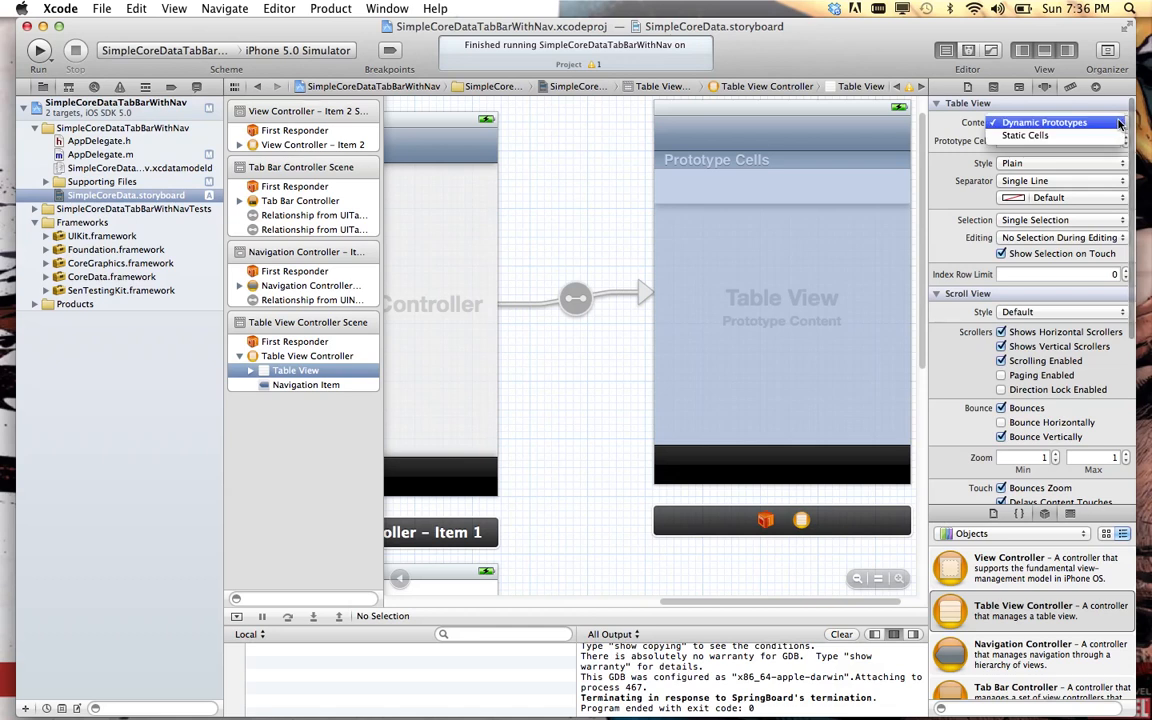
- Set the table's Content to Static Cells and keep its Plain style
click(1044, 122)
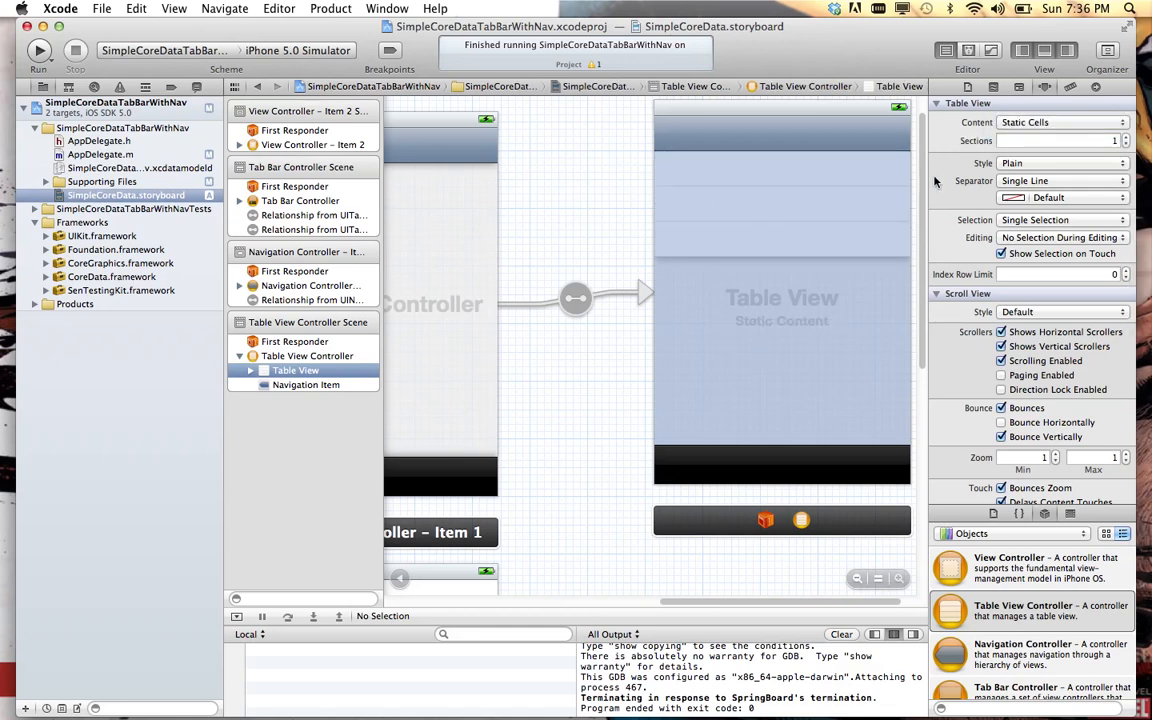
click(1062, 164)
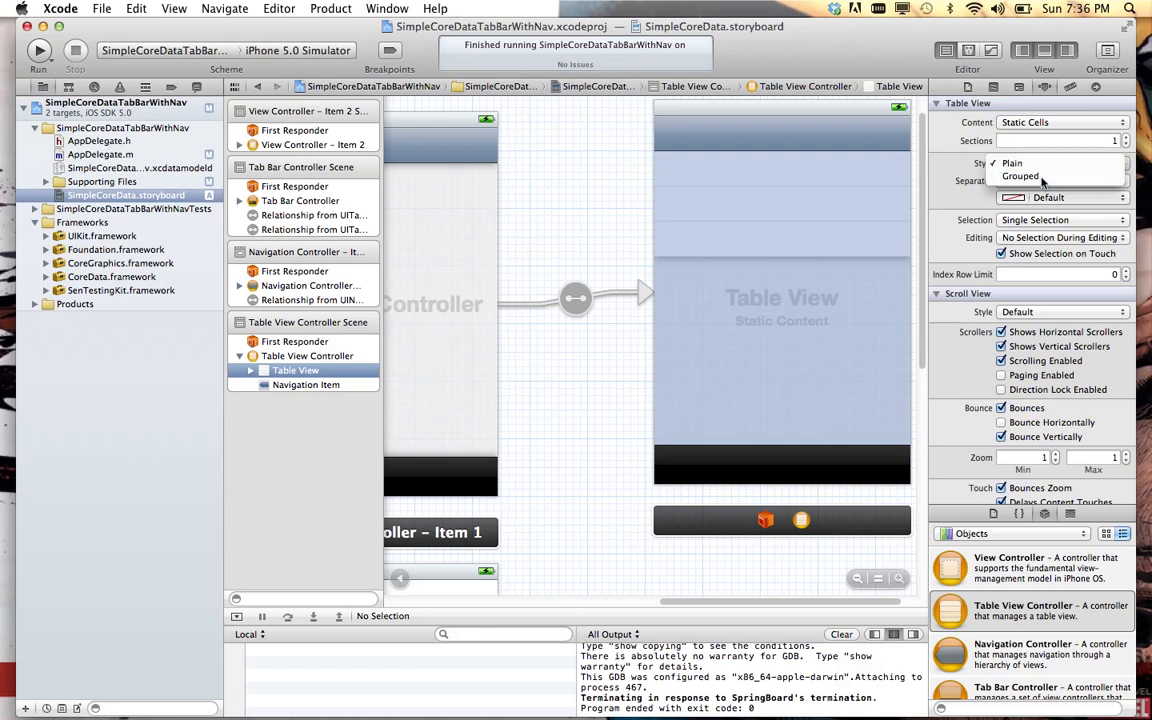
click(1020, 176)
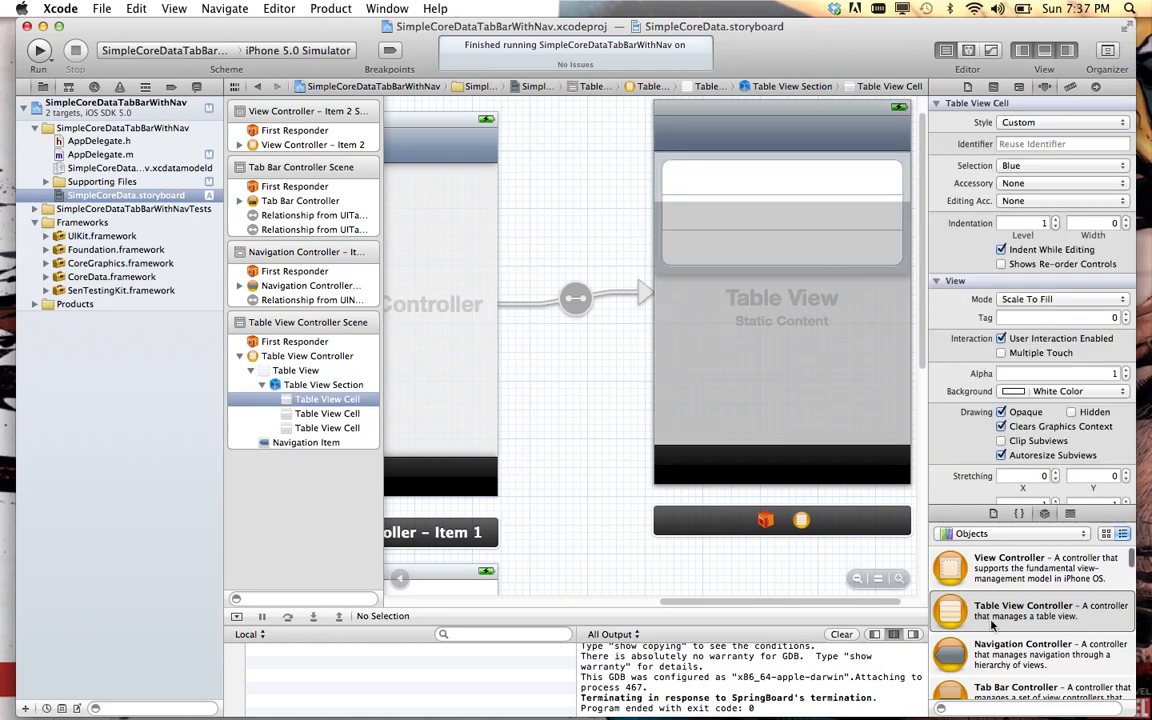
- Drop a Label into the first static cell and rename it 'Item 1'
scroll(down, 3)
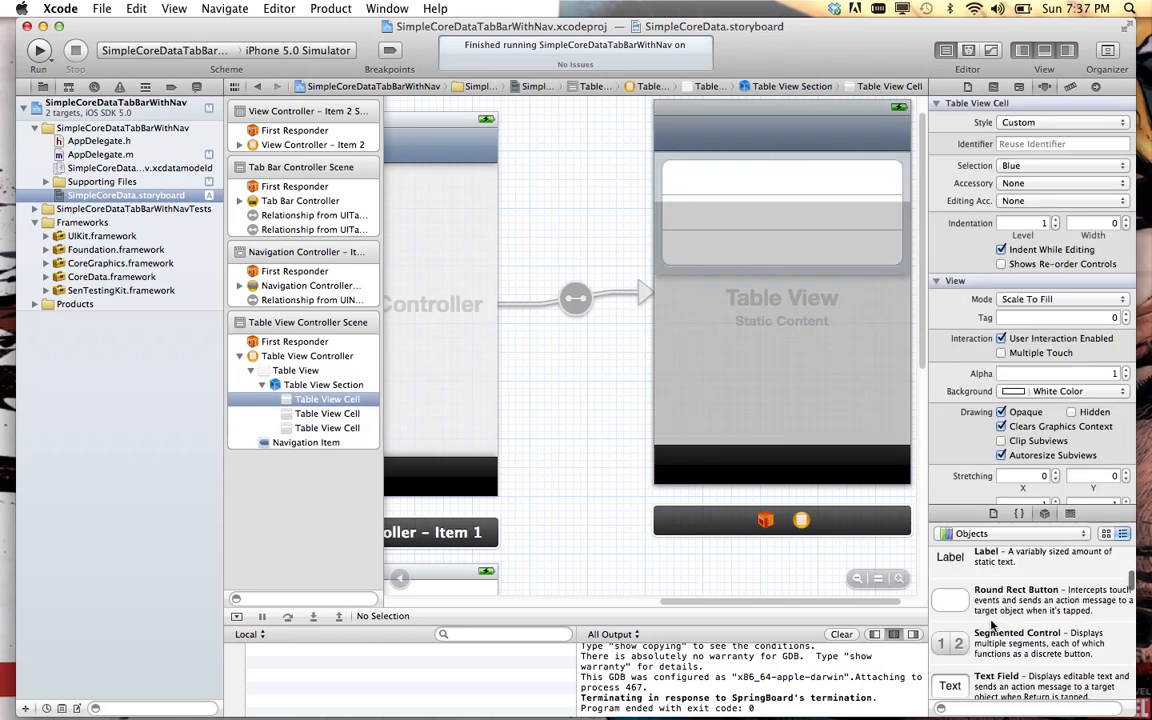
drag(950, 556, 740, 244)
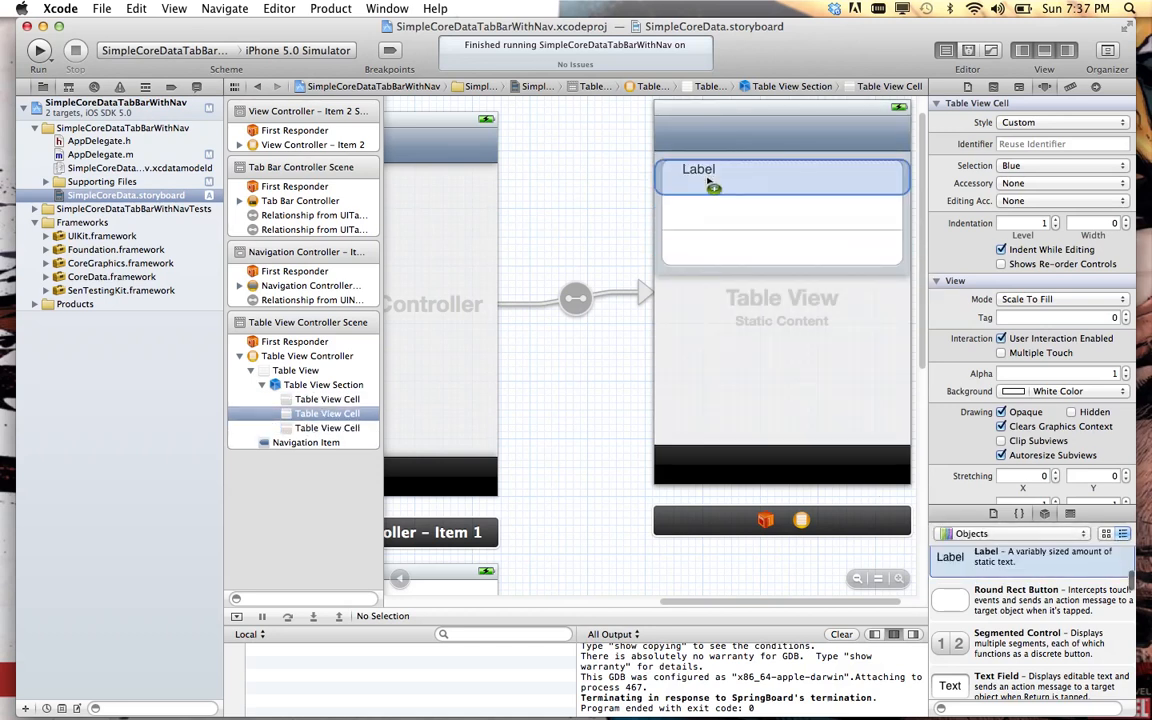
drag(698, 168, 696, 178)
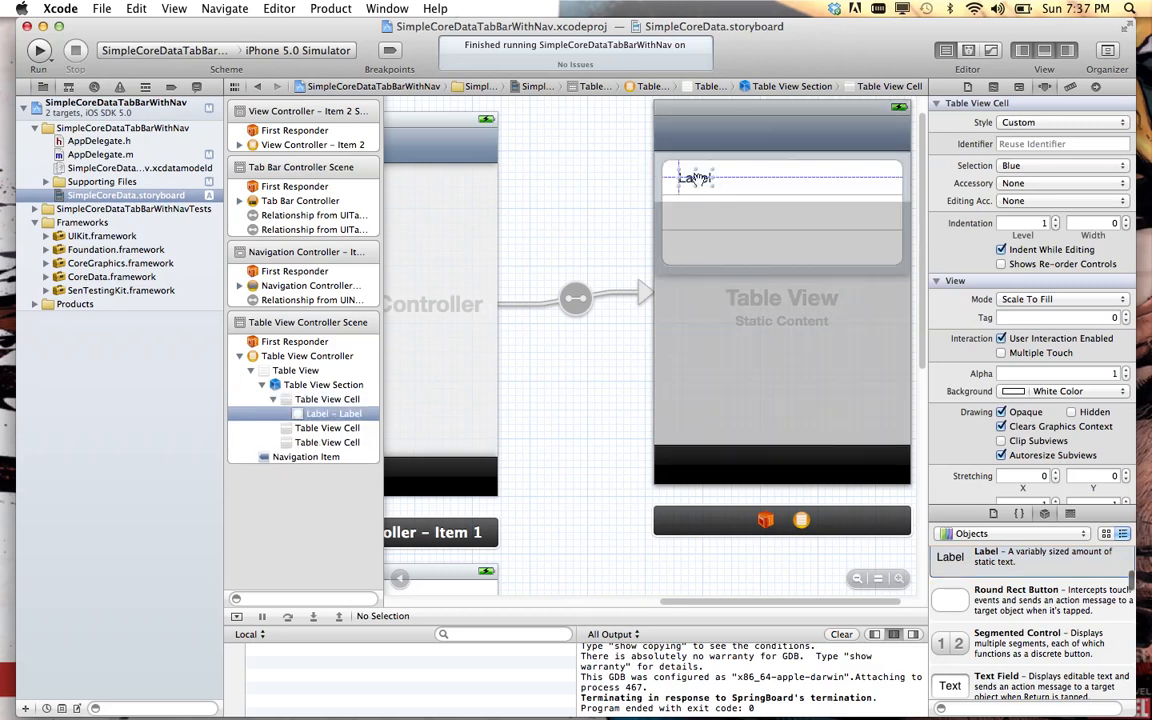
click(696, 178)
text(Item)
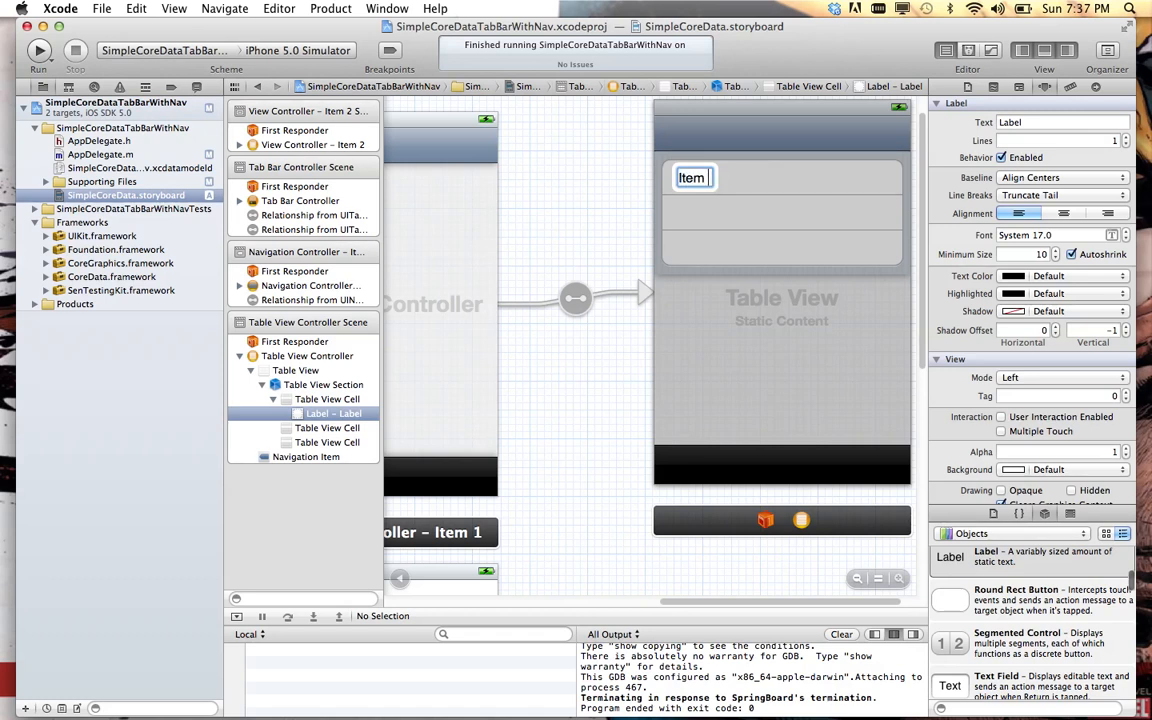
click(328, 400)
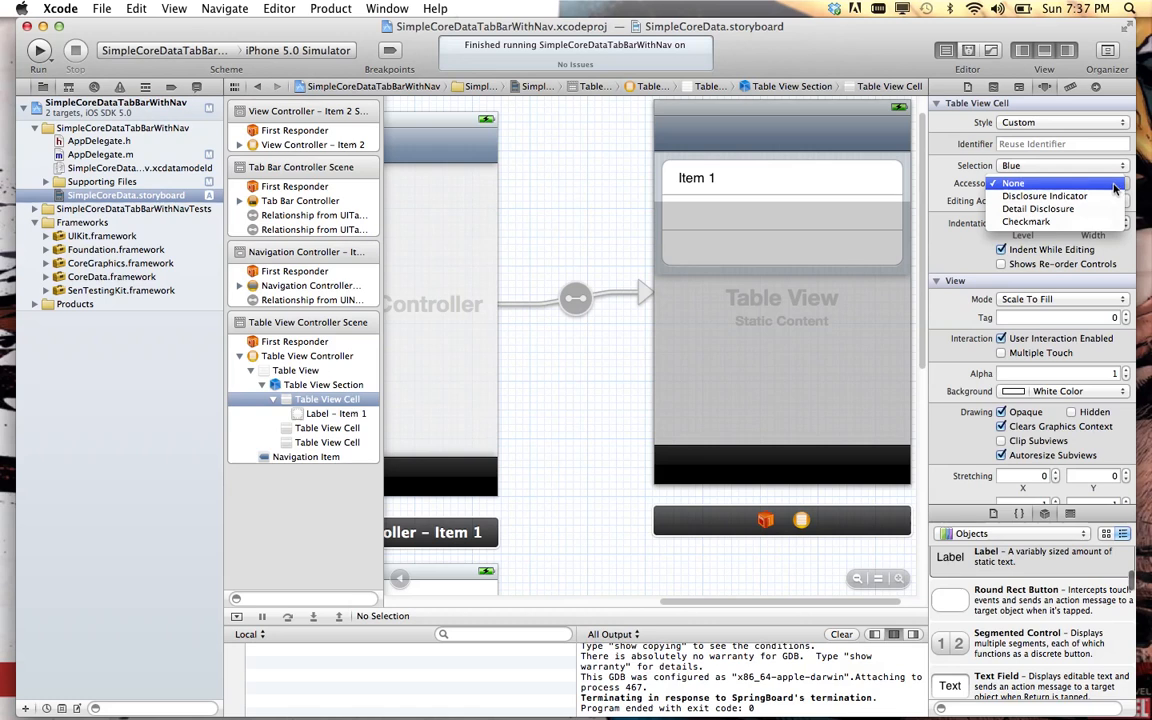
click(1044, 196)
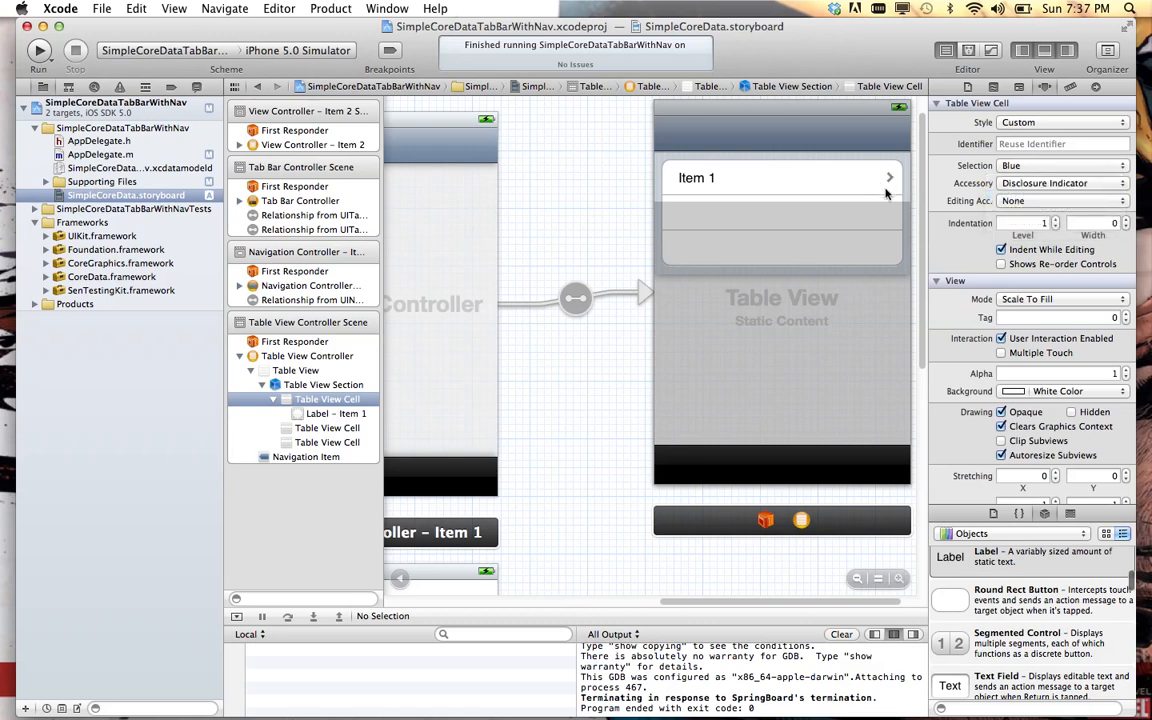
mouse_move(872, 180)
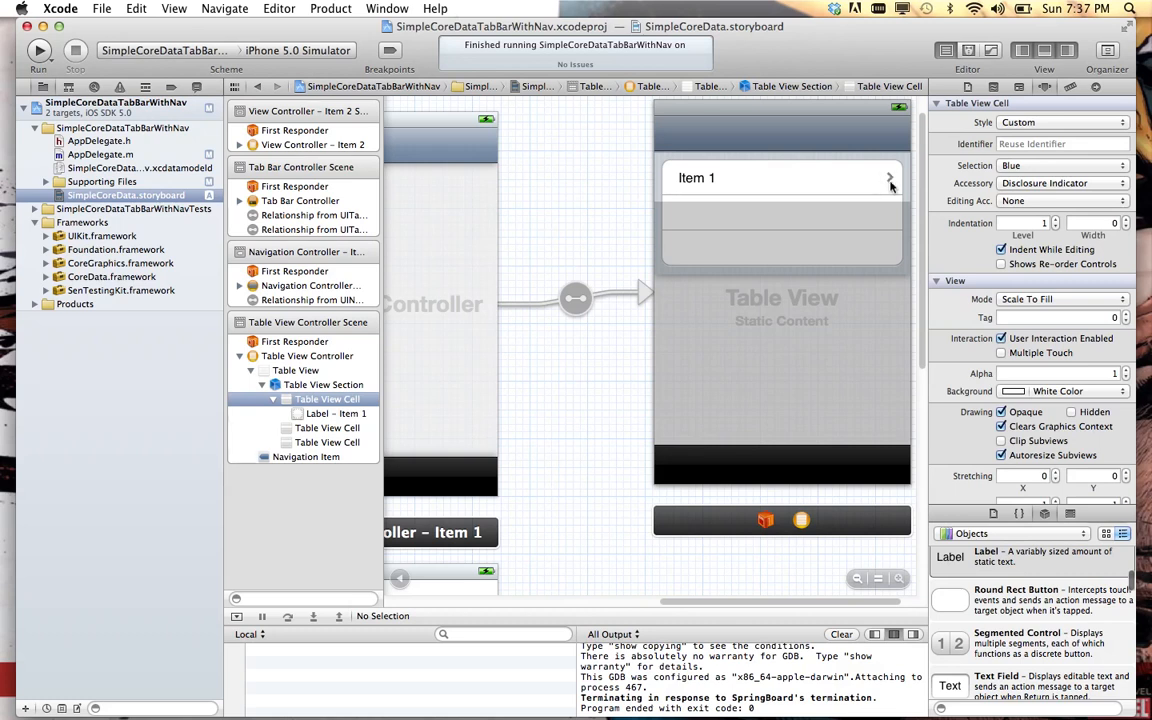
mouse_move(890, 180)
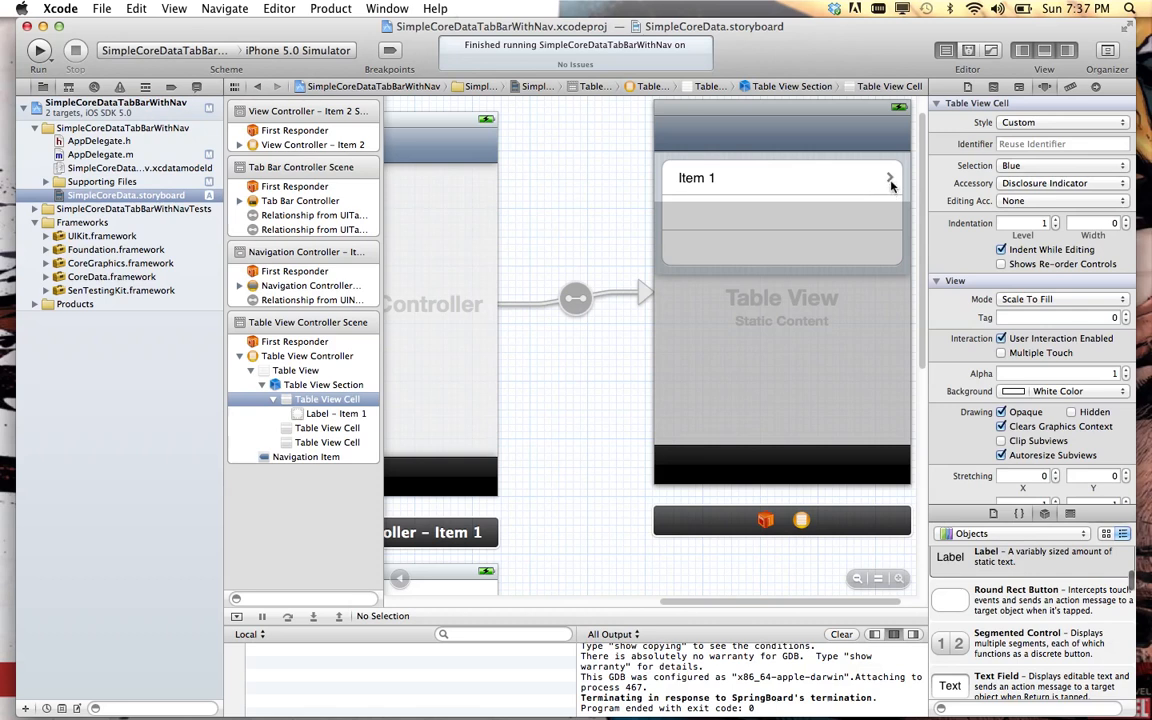
mouse_move(780, 176)
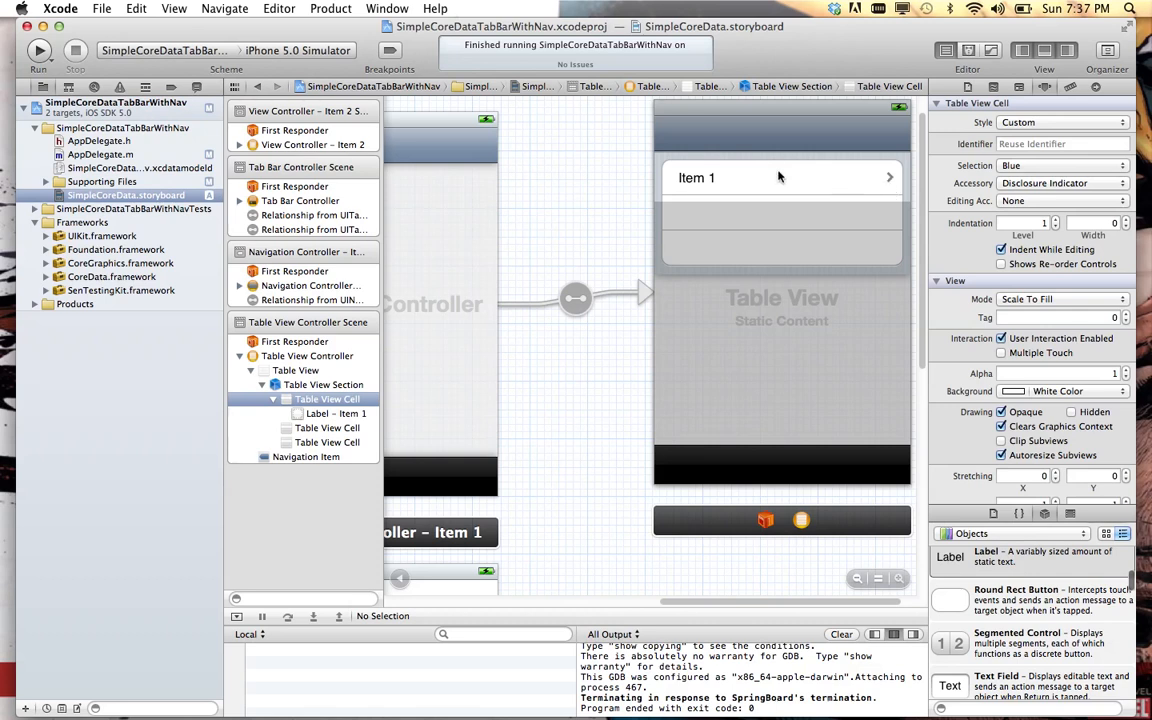
mouse_move(752, 184)
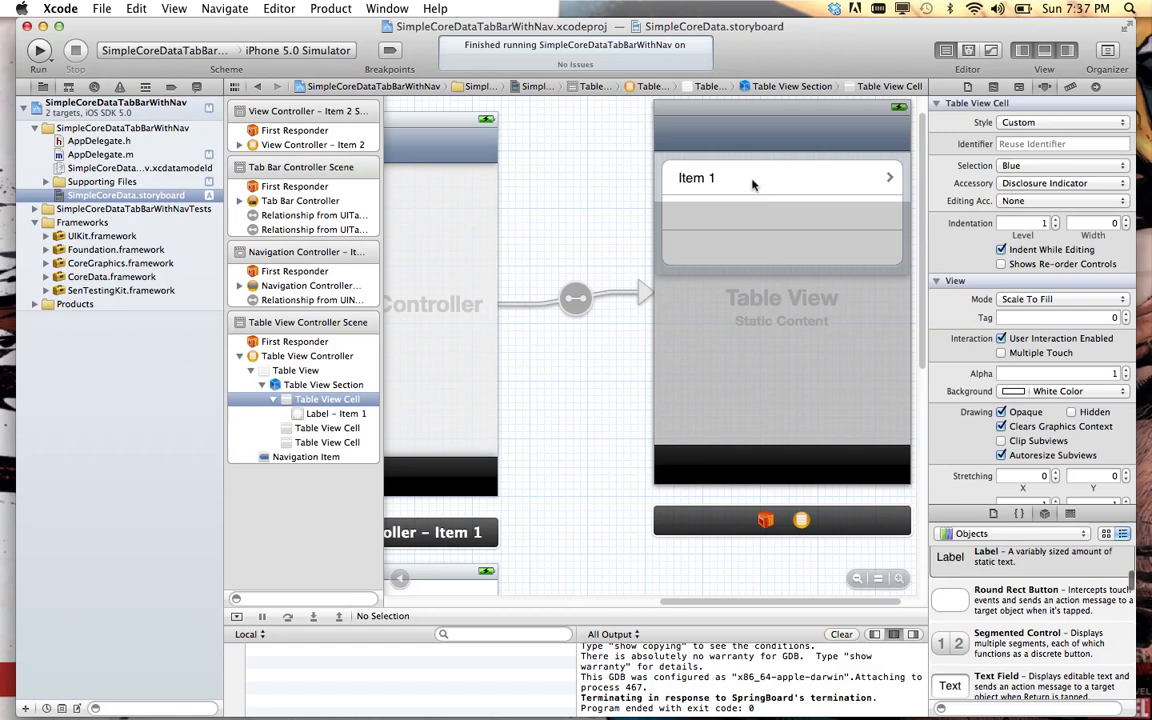
mouse_move(746, 188)
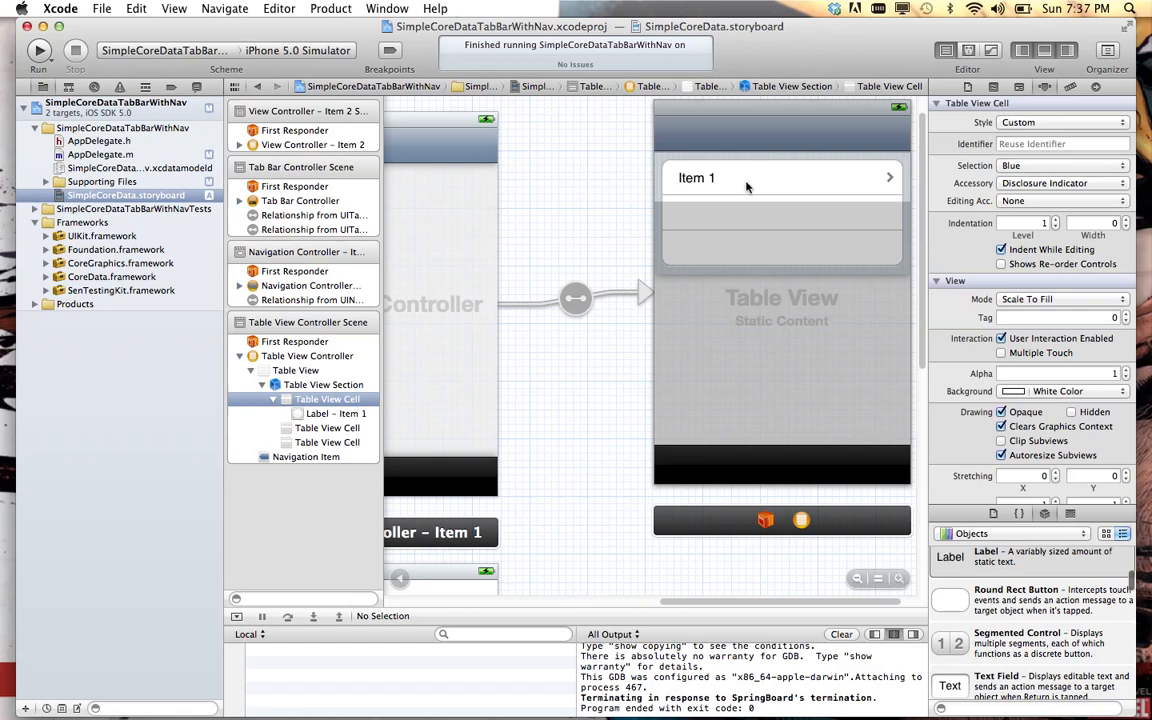
mouse_move(584, 288)
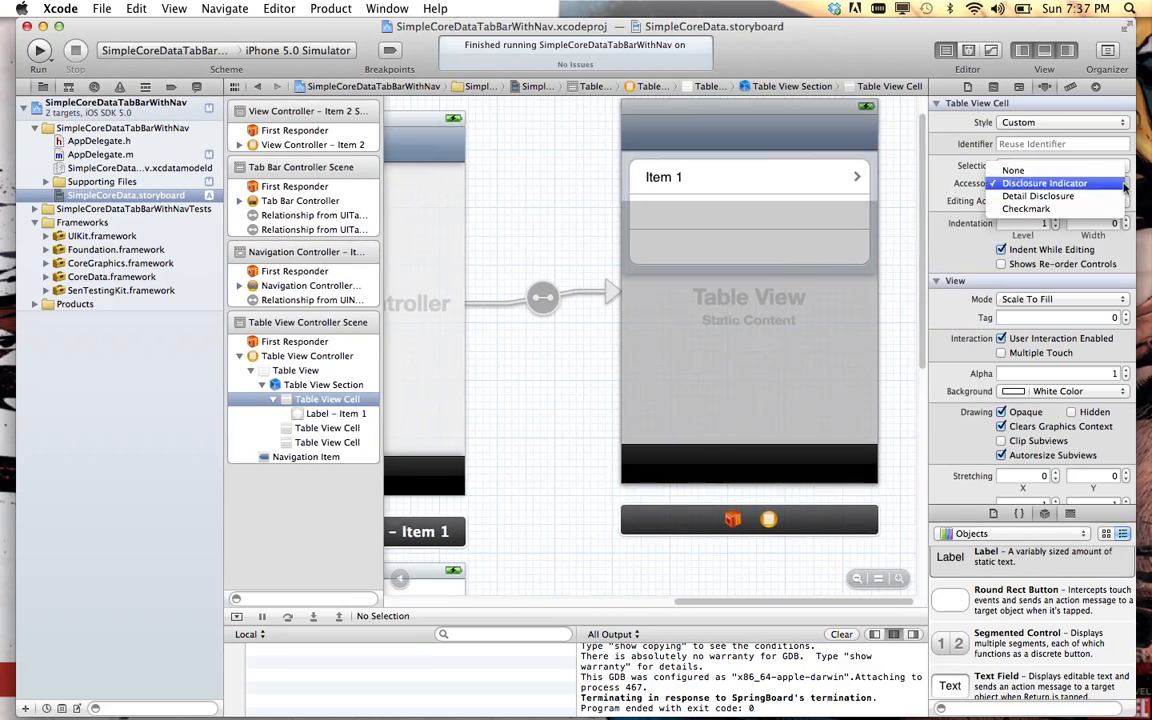
click(1038, 184)
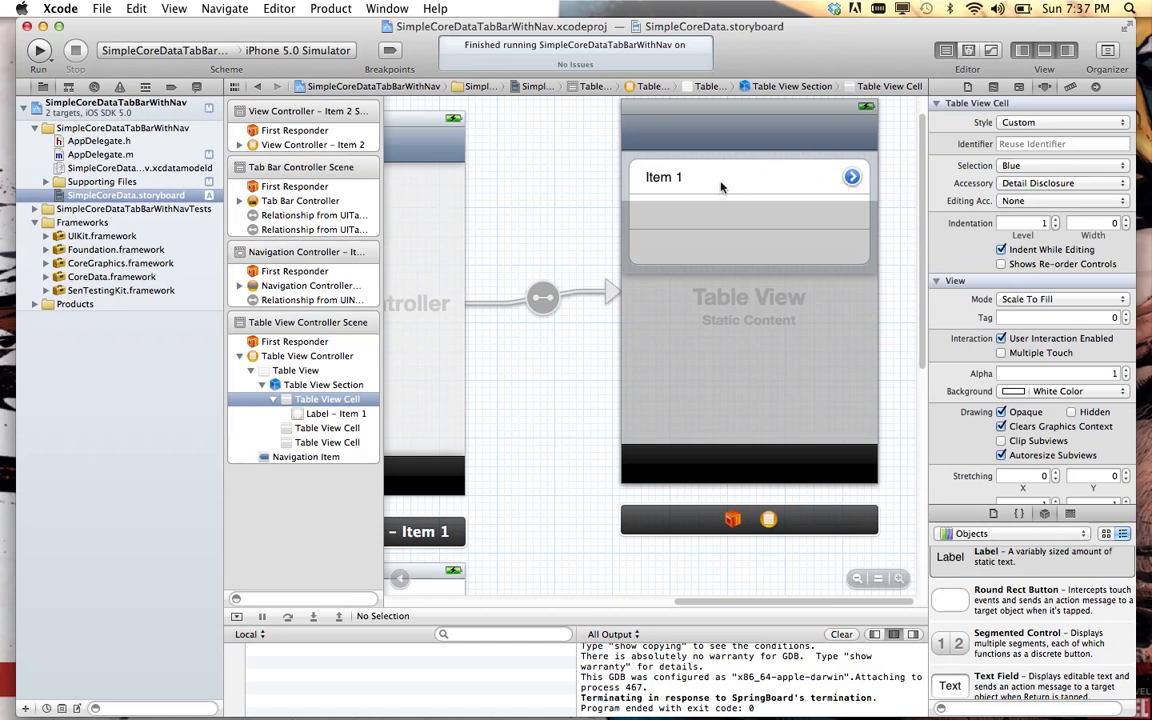
click(1060, 184)
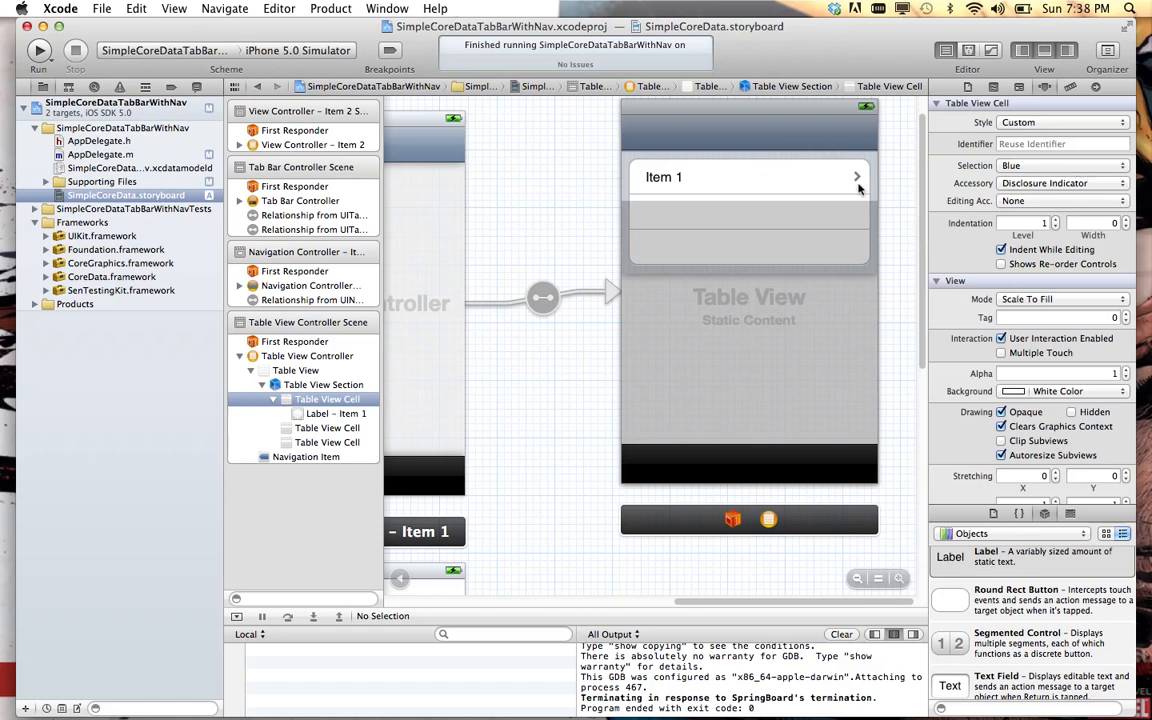
mouse_move(856, 180)
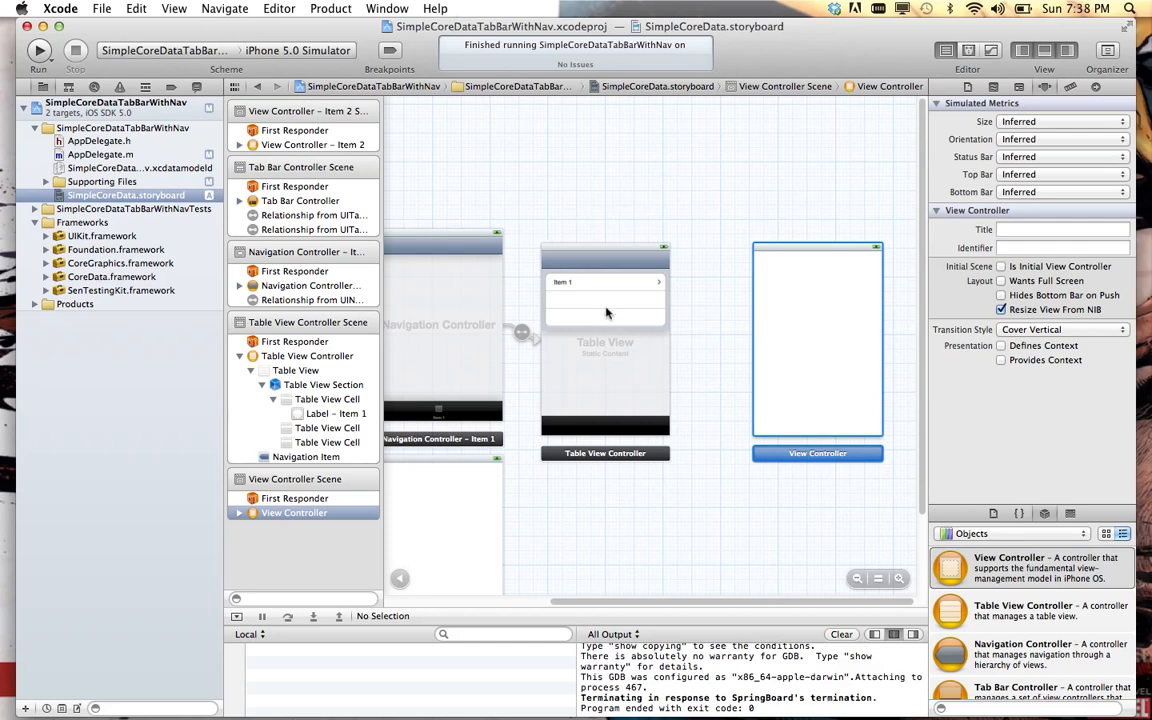
mouse_move(604, 316)
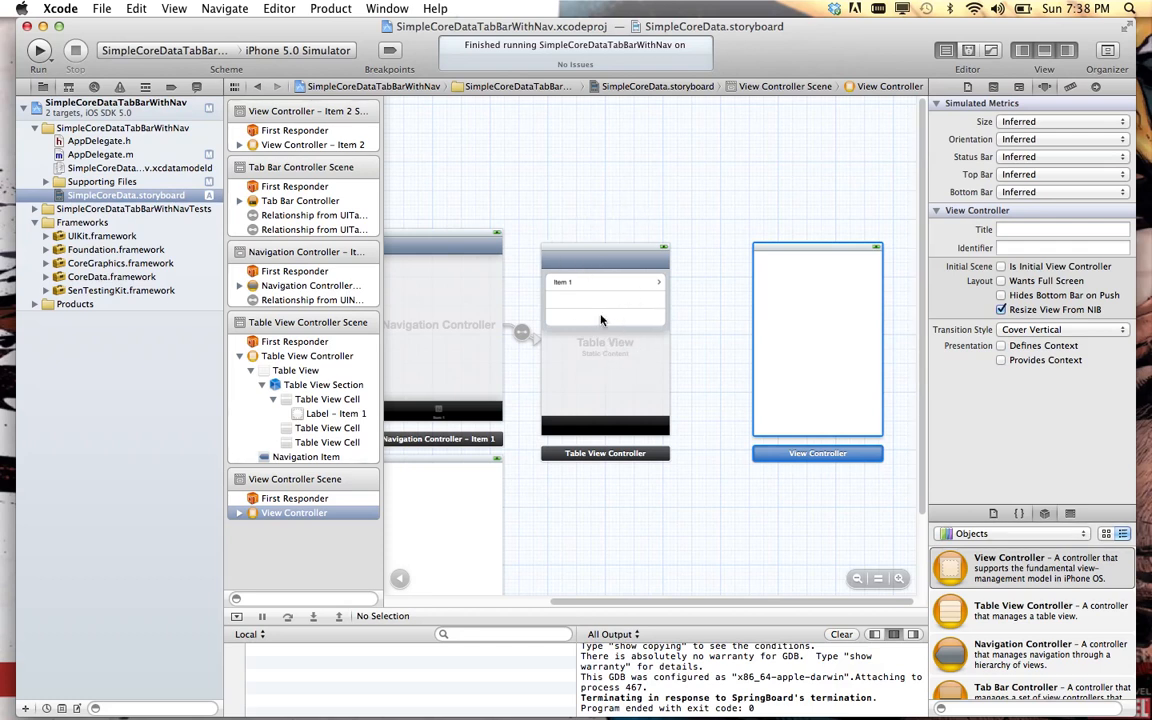
mouse_move(810, 336)
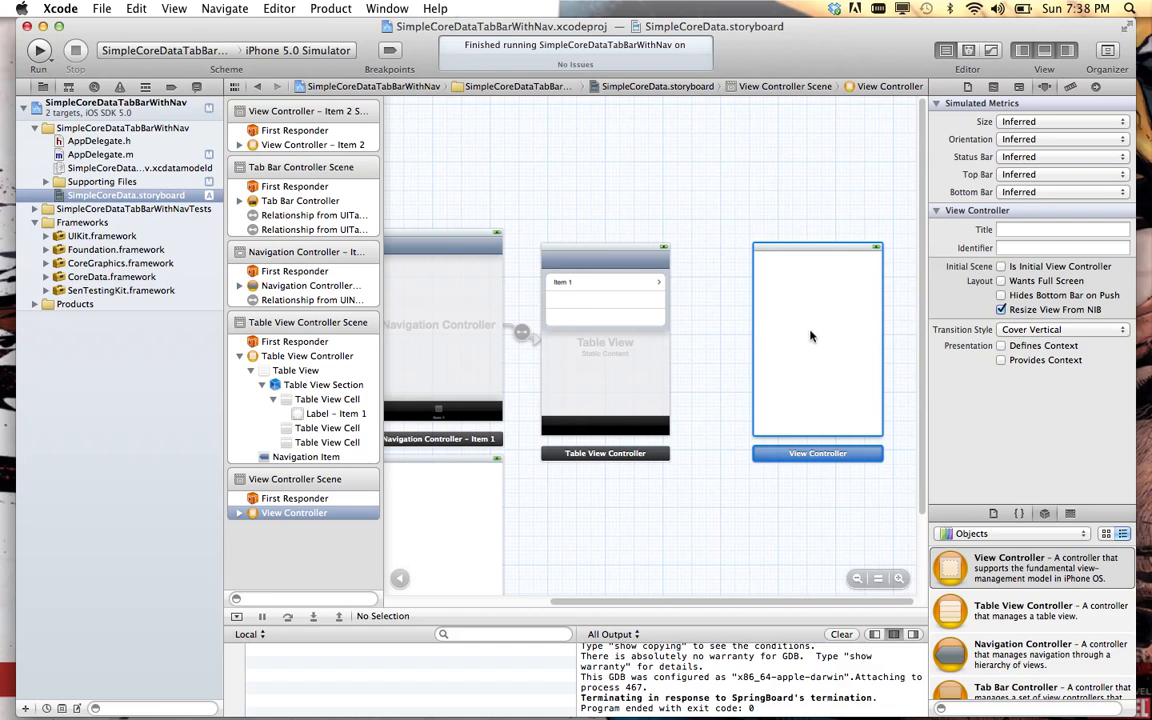
mouse_move(608, 286)
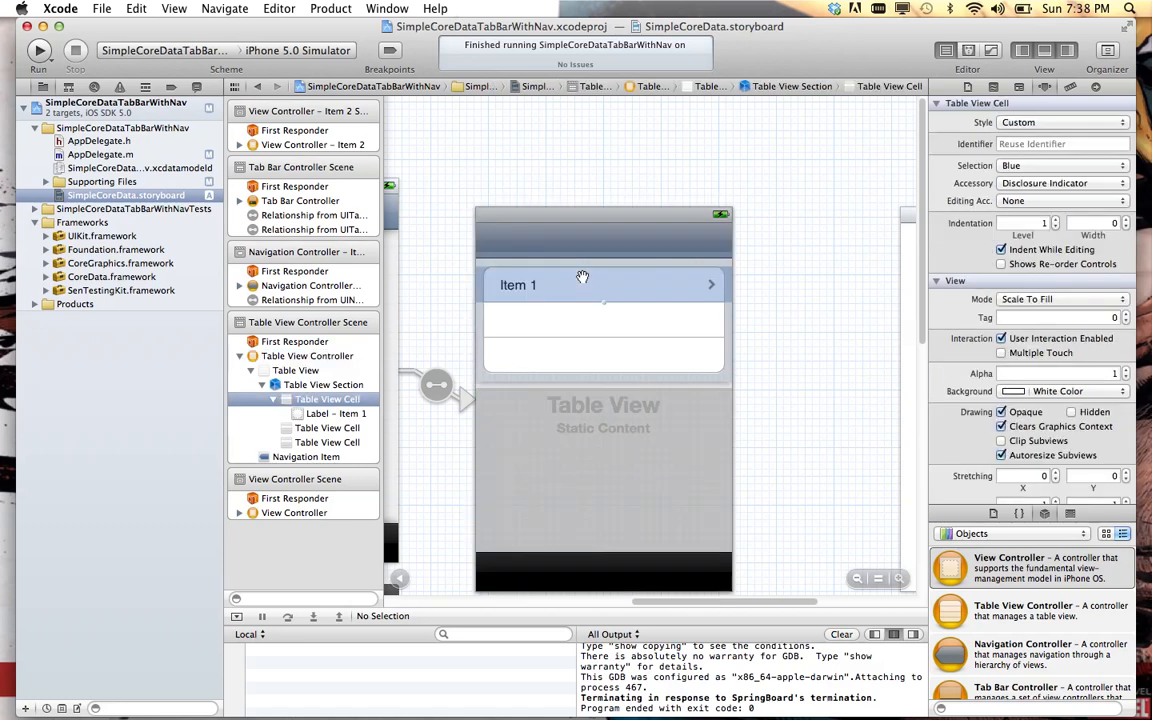
mouse_move(800, 292)
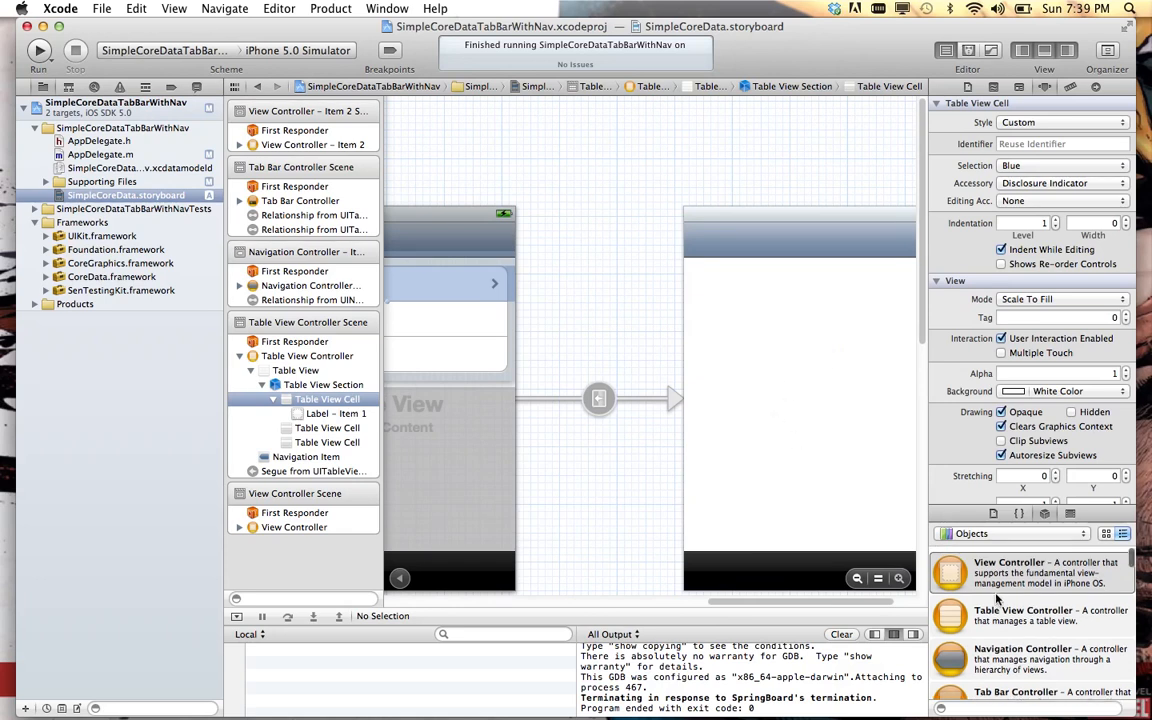
- Place a Label on the view controller pushed by the Item 1 cell
scroll(down, 3)
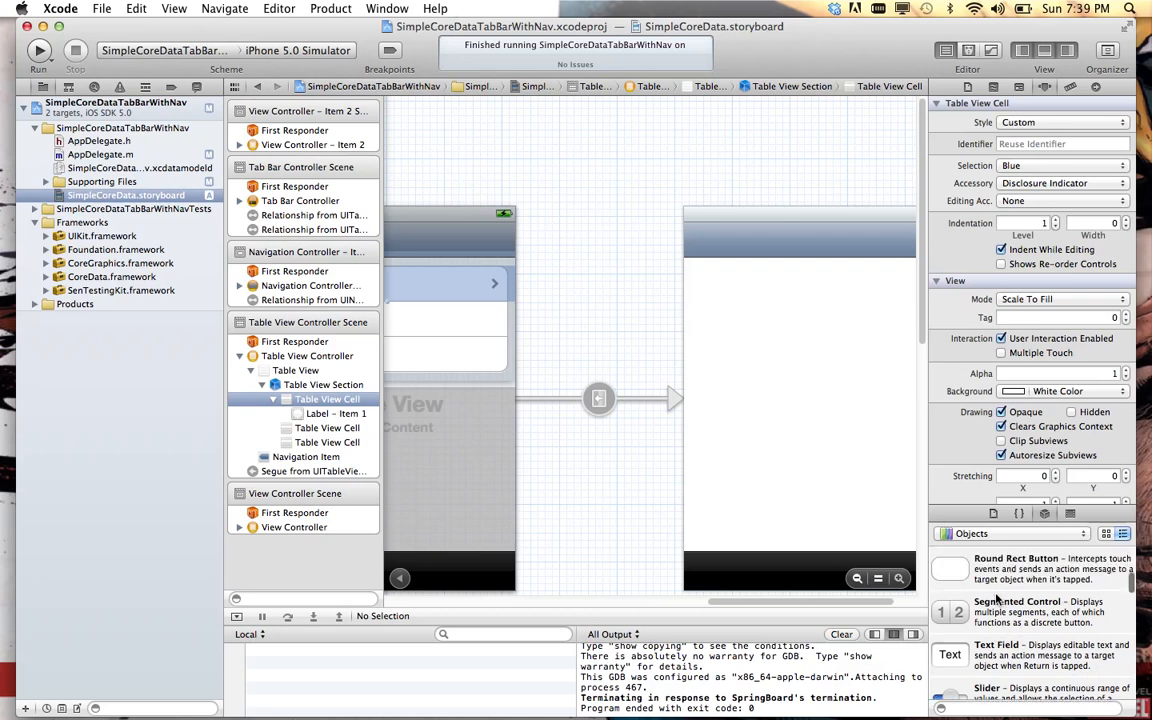
scroll(up, 3)
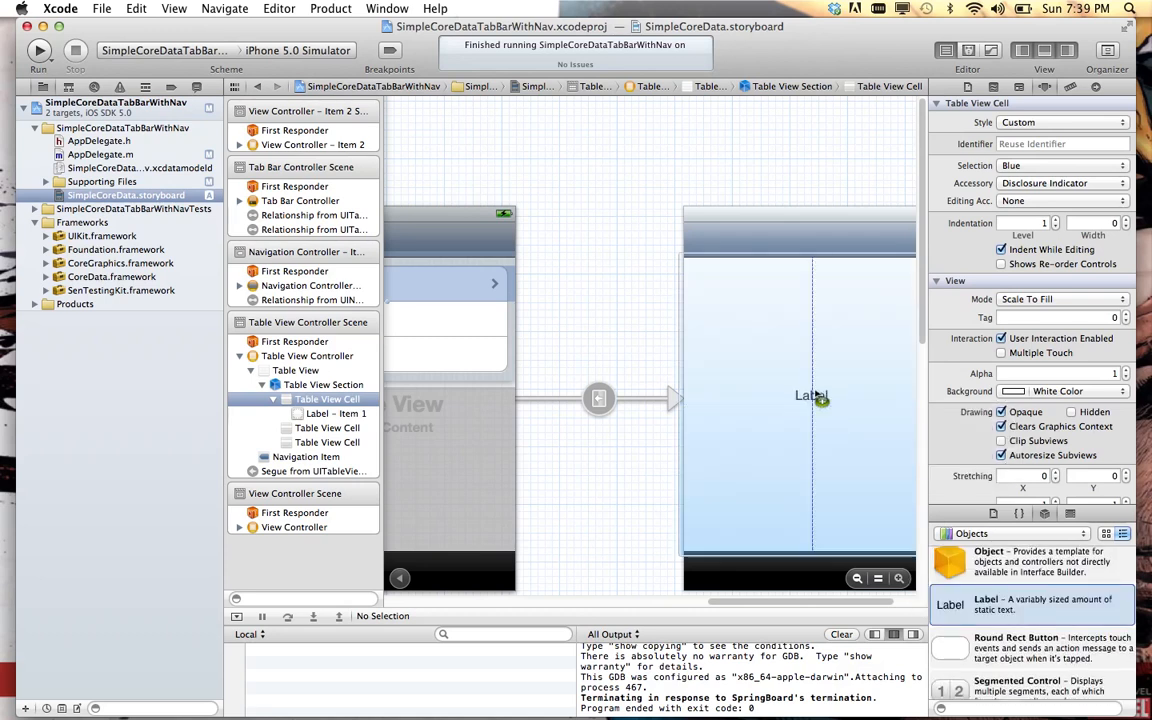
click(812, 396)
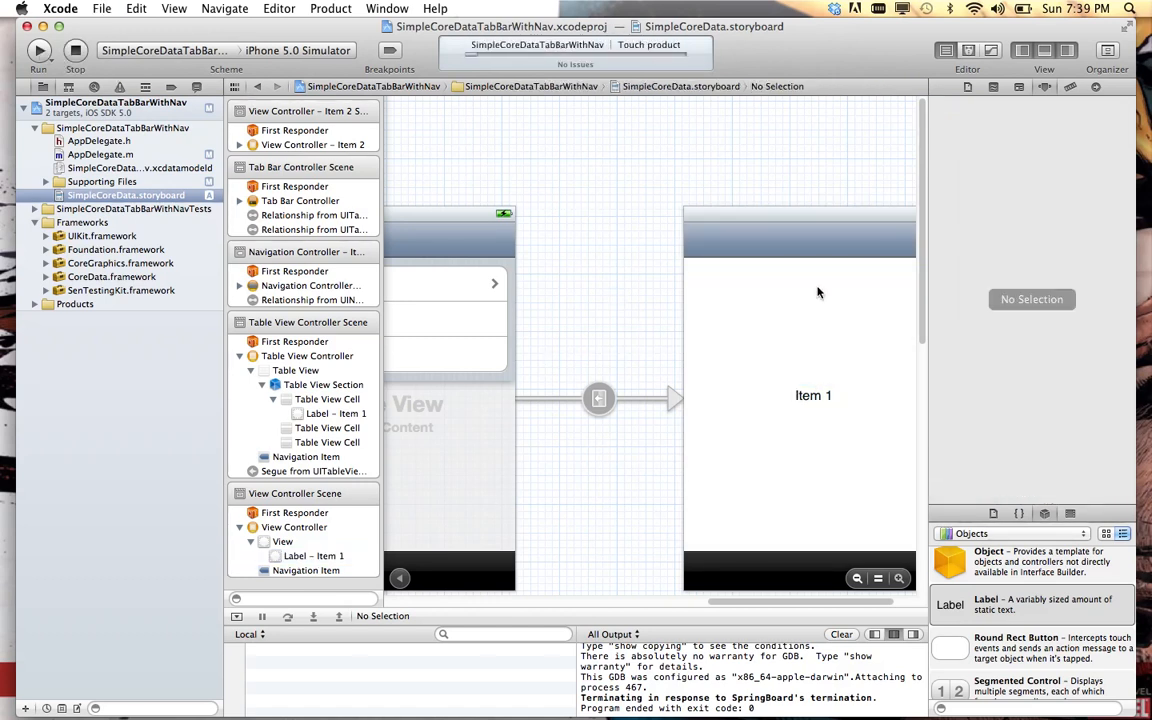
- Run the app on the iPhone 5.0 Simulator
click(38, 52)
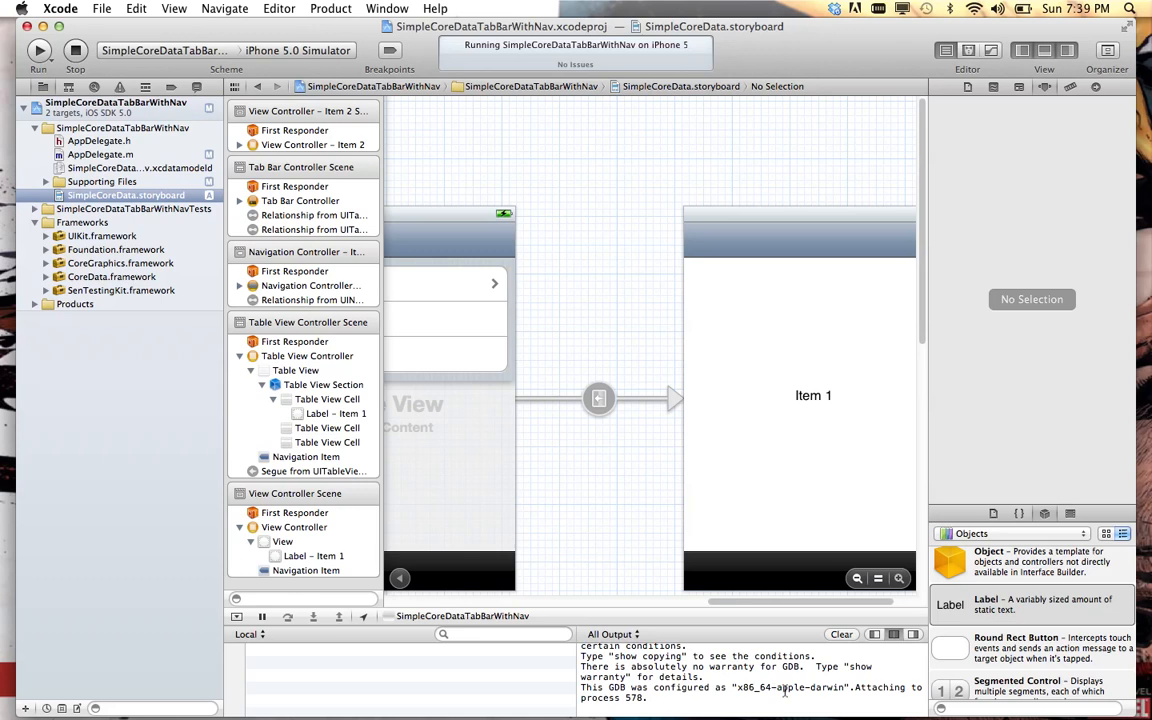
mouse_move(924, 292)
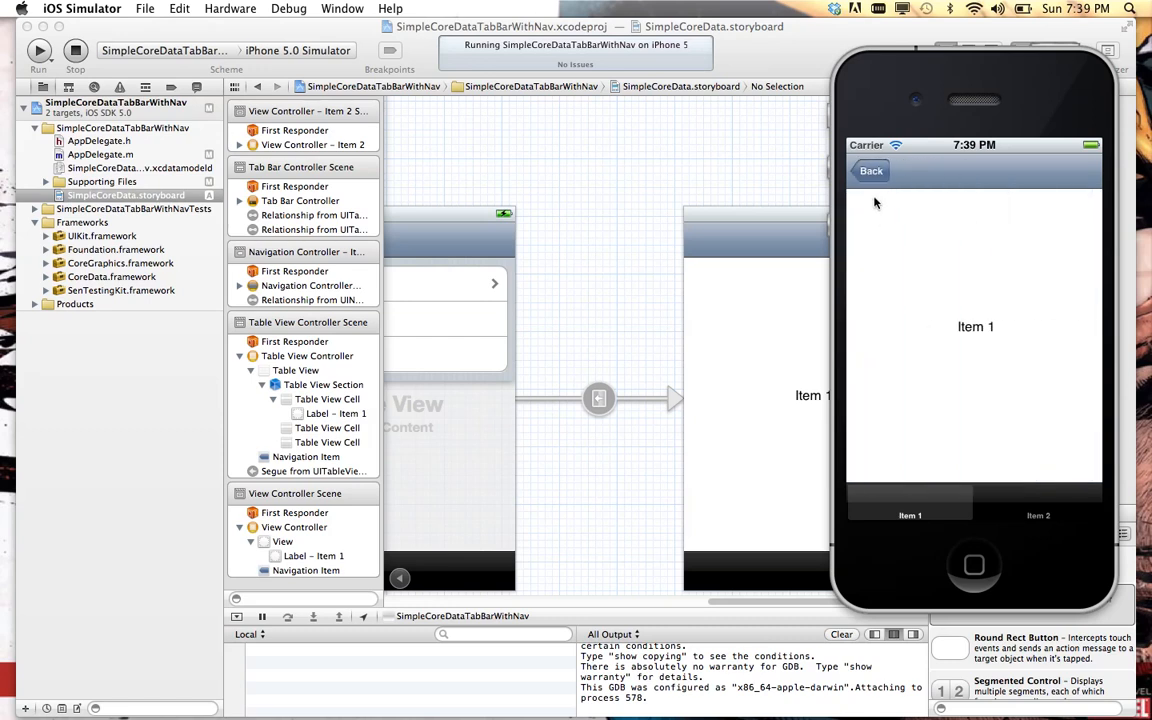
- Visit the Item 2 tab, return to Item 1, and go Back to the table list
click(1038, 504)
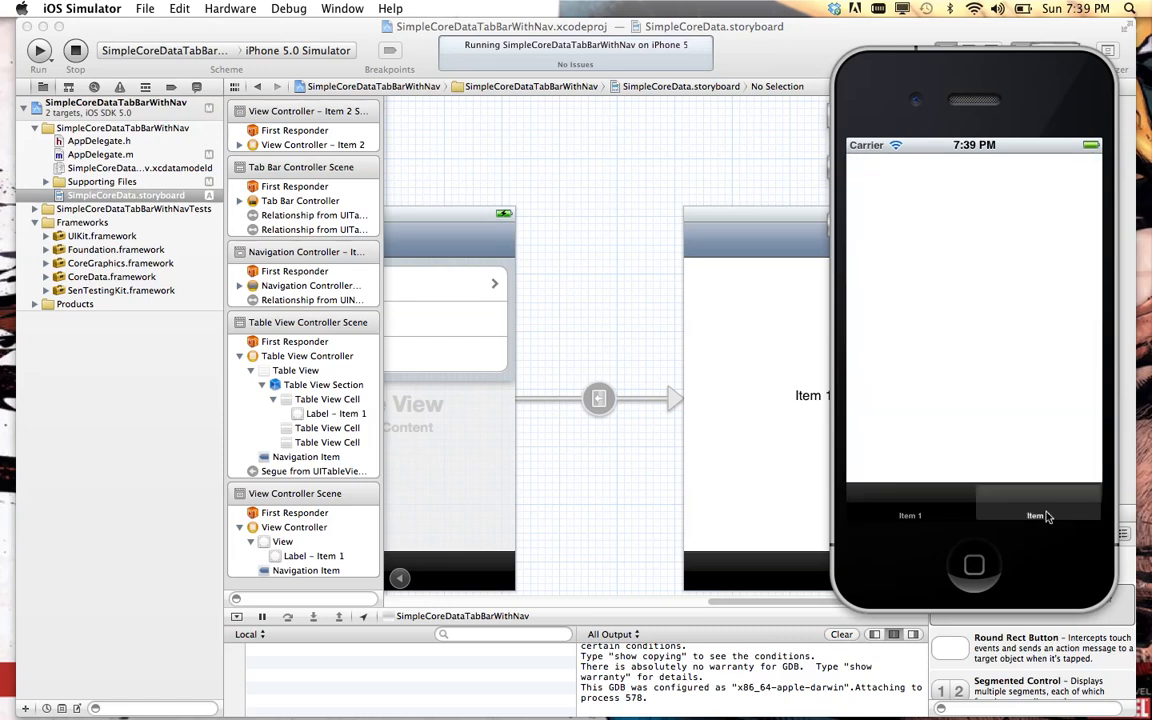
click(1038, 516)
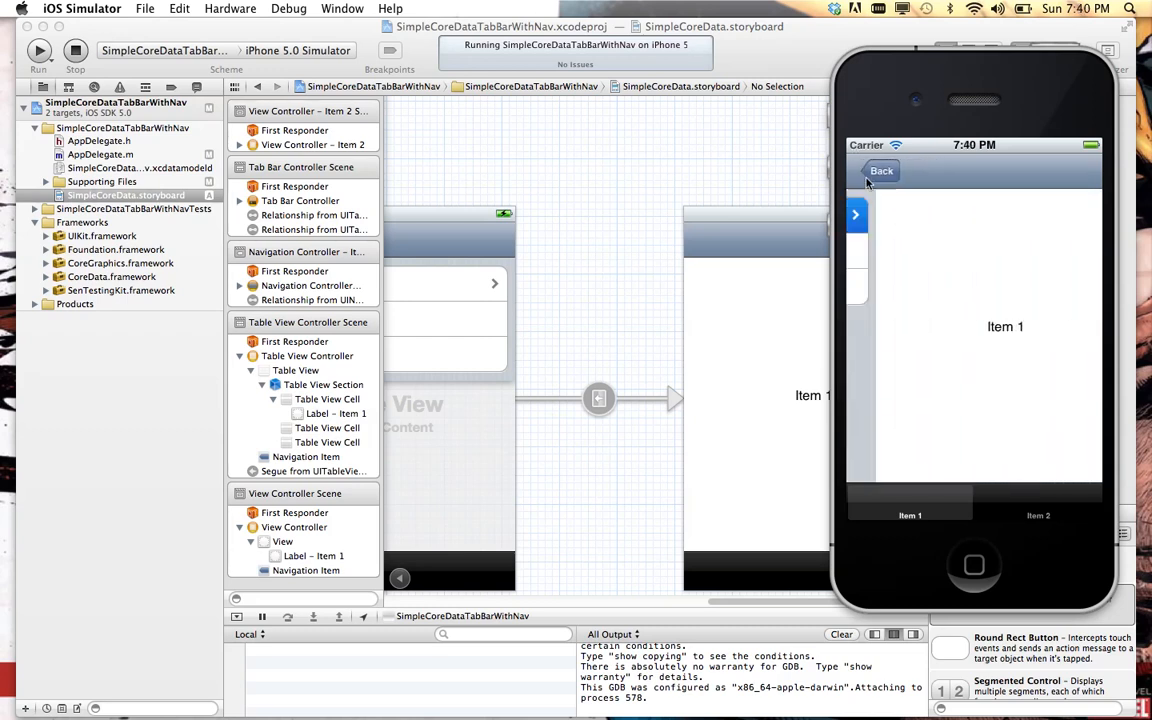
click(882, 170)
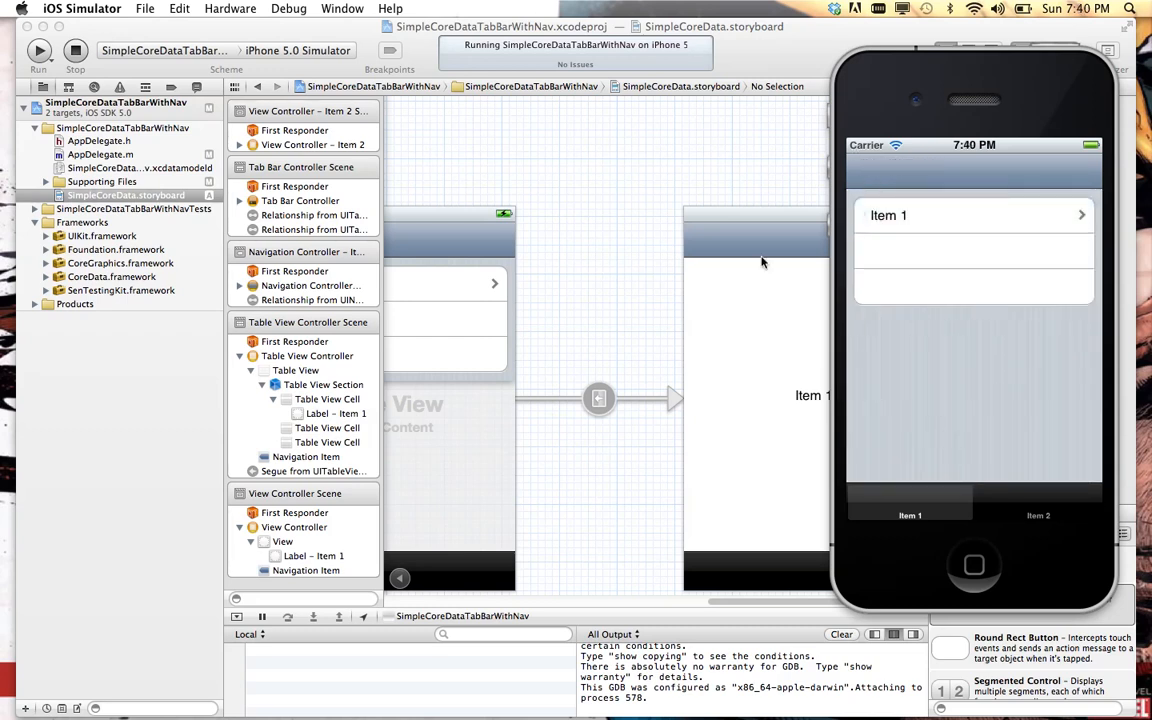
mouse_move(640, 216)
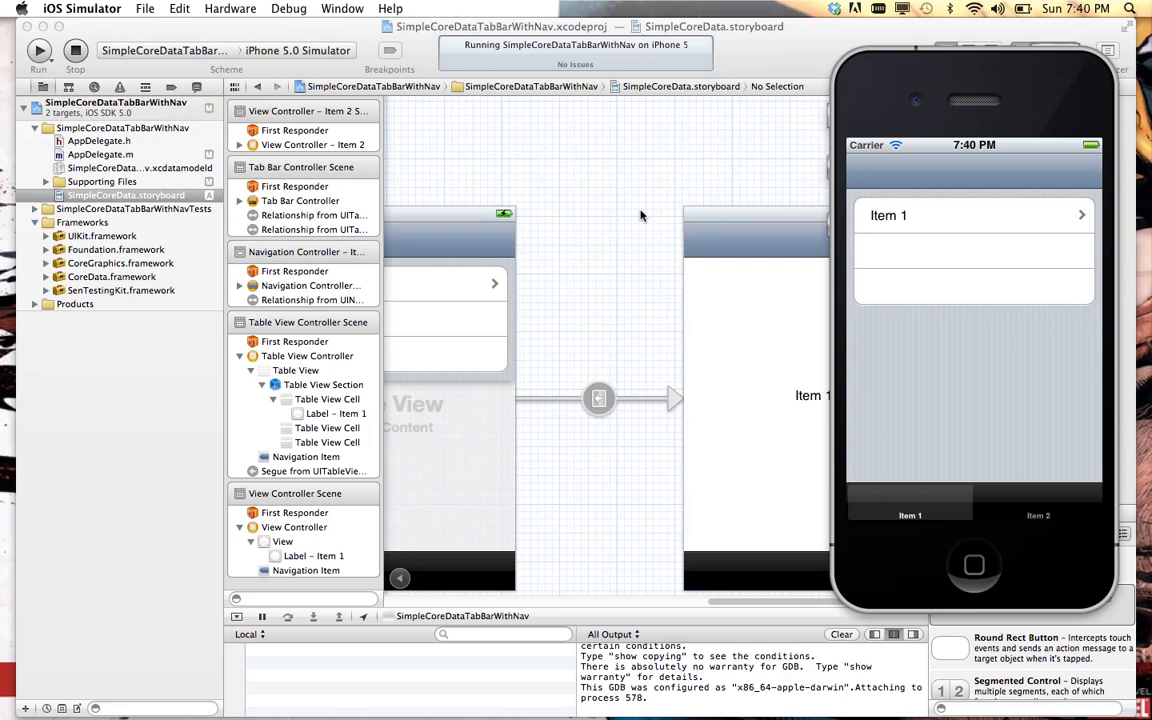
mouse_move(596, 192)
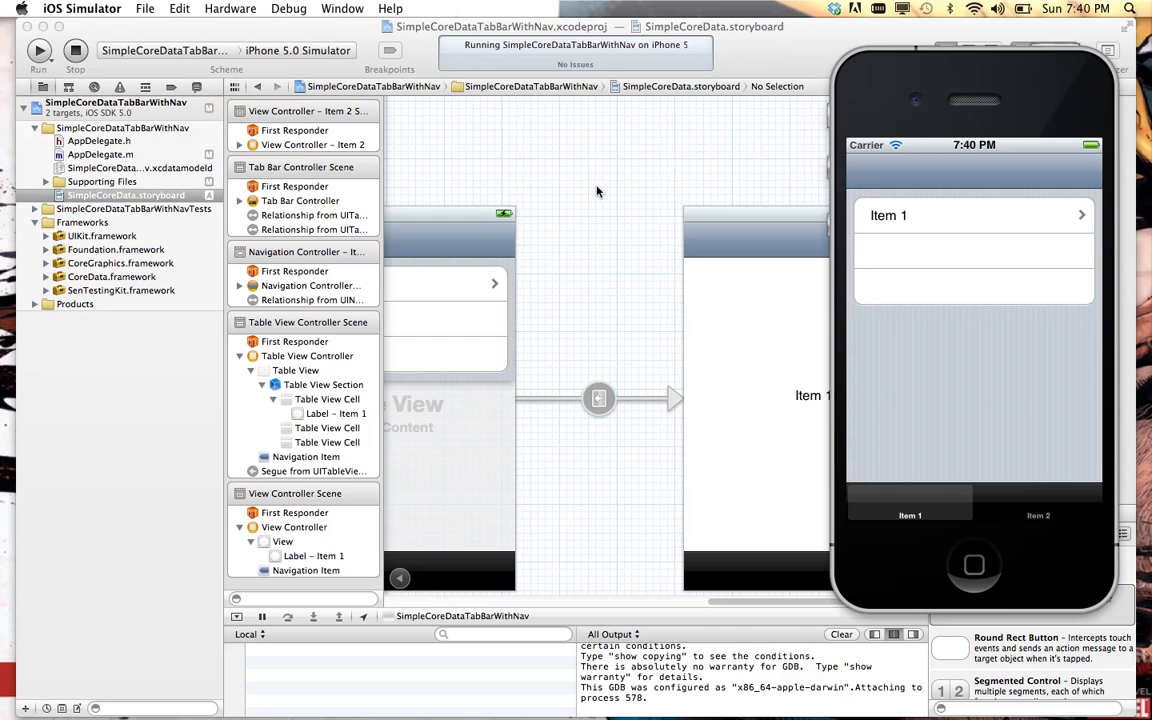